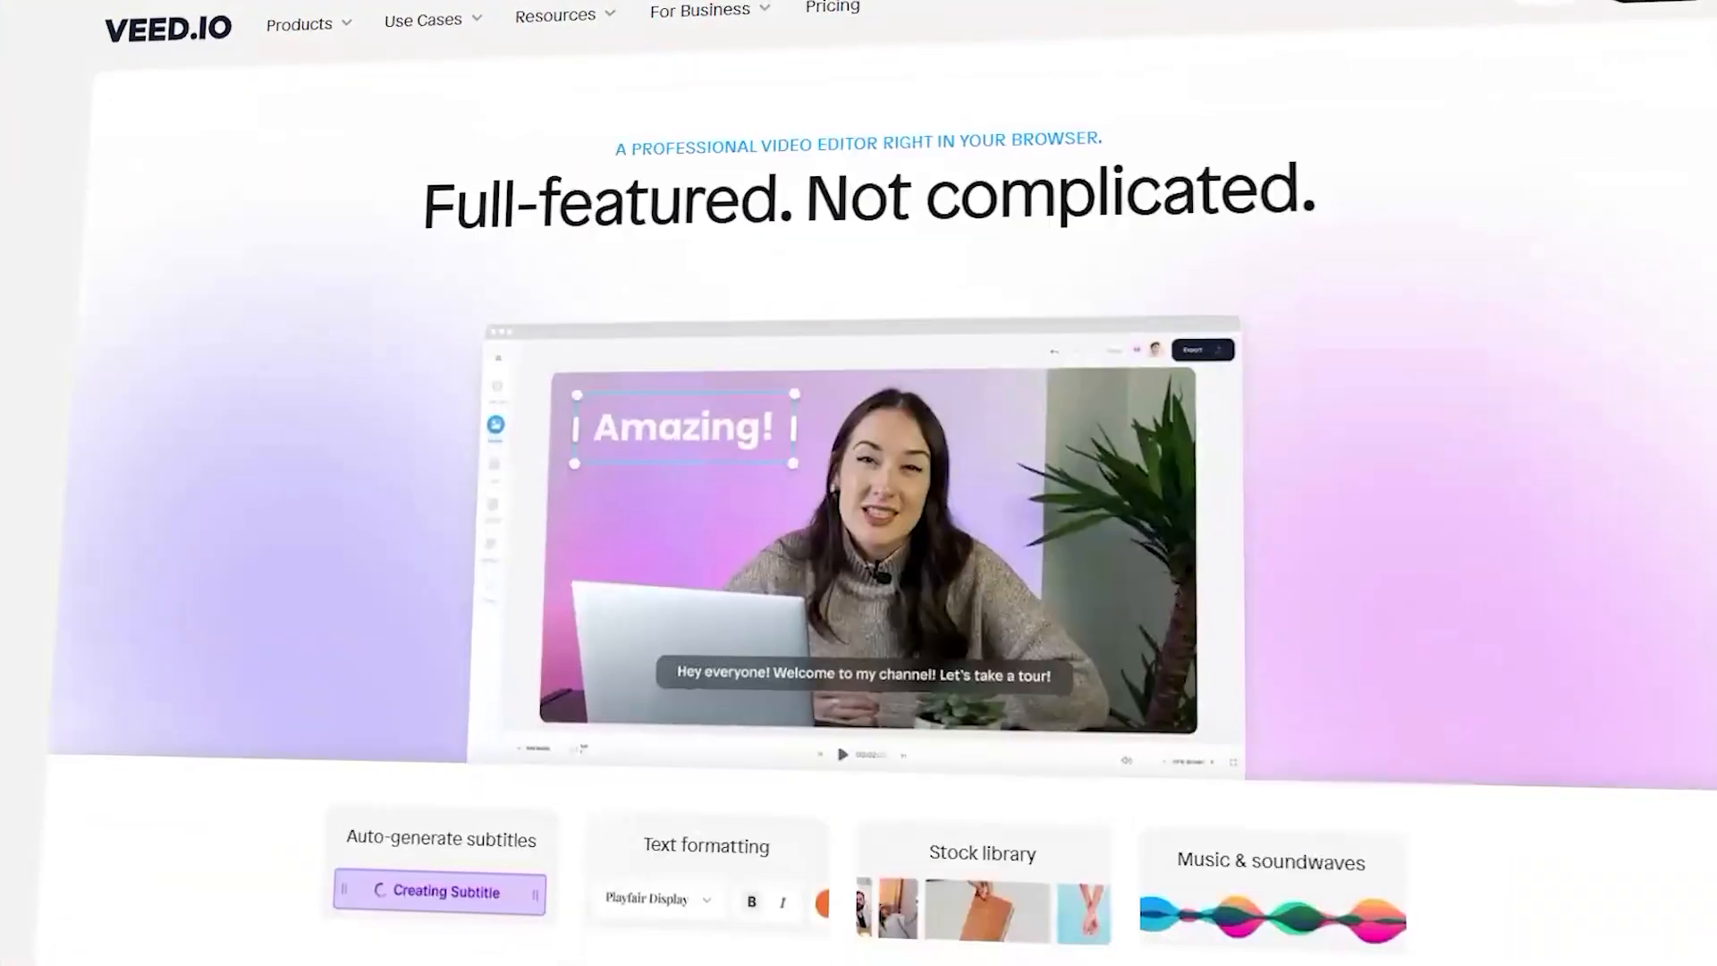
Apply Eye Contact correction to the Sample.mp4 clip so the seated man looks at the camera.
scroll(down, 3)
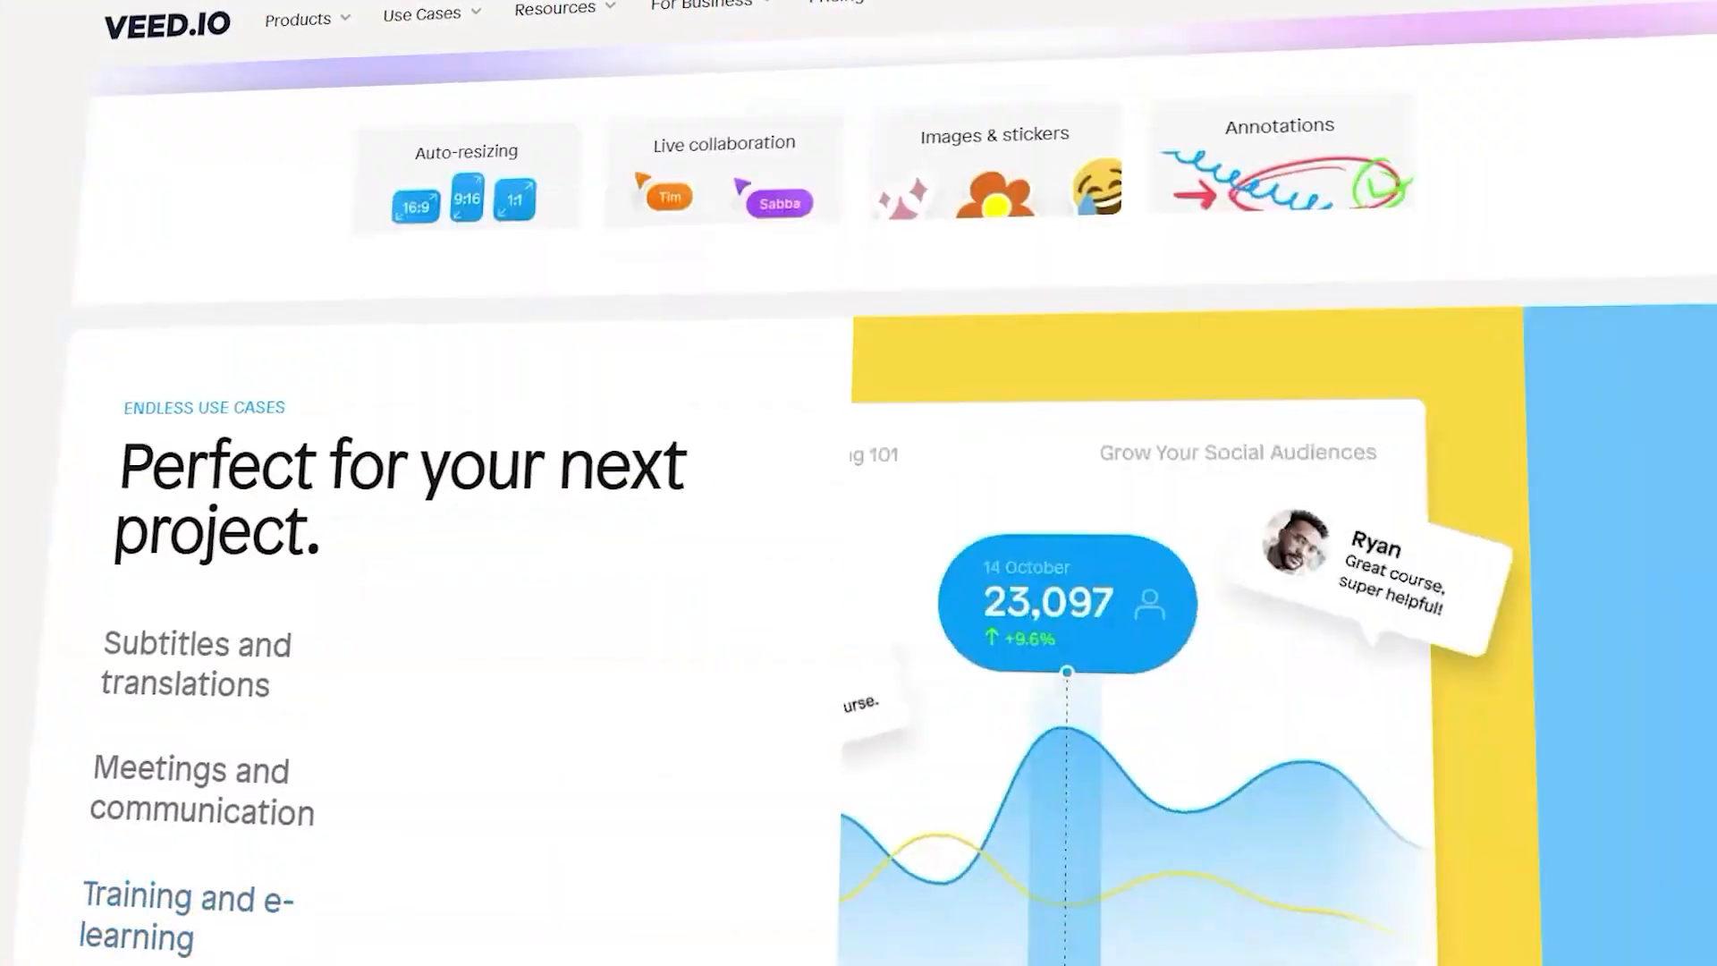
scroll(down, 3)
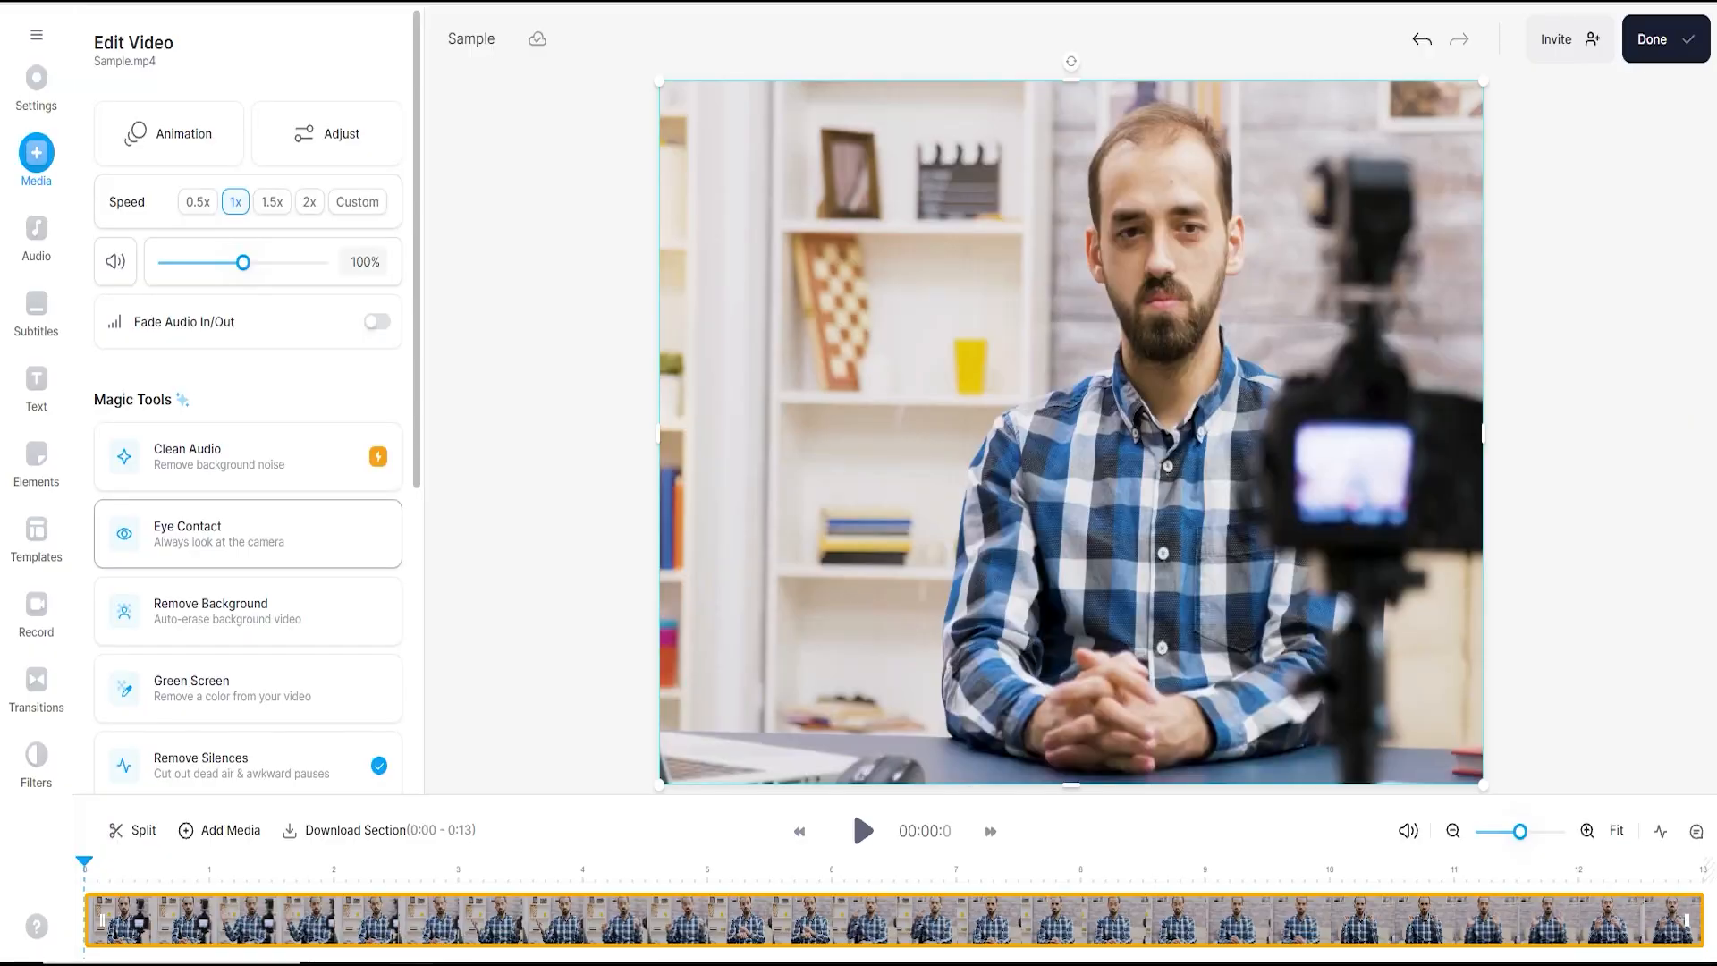
click(247, 533)
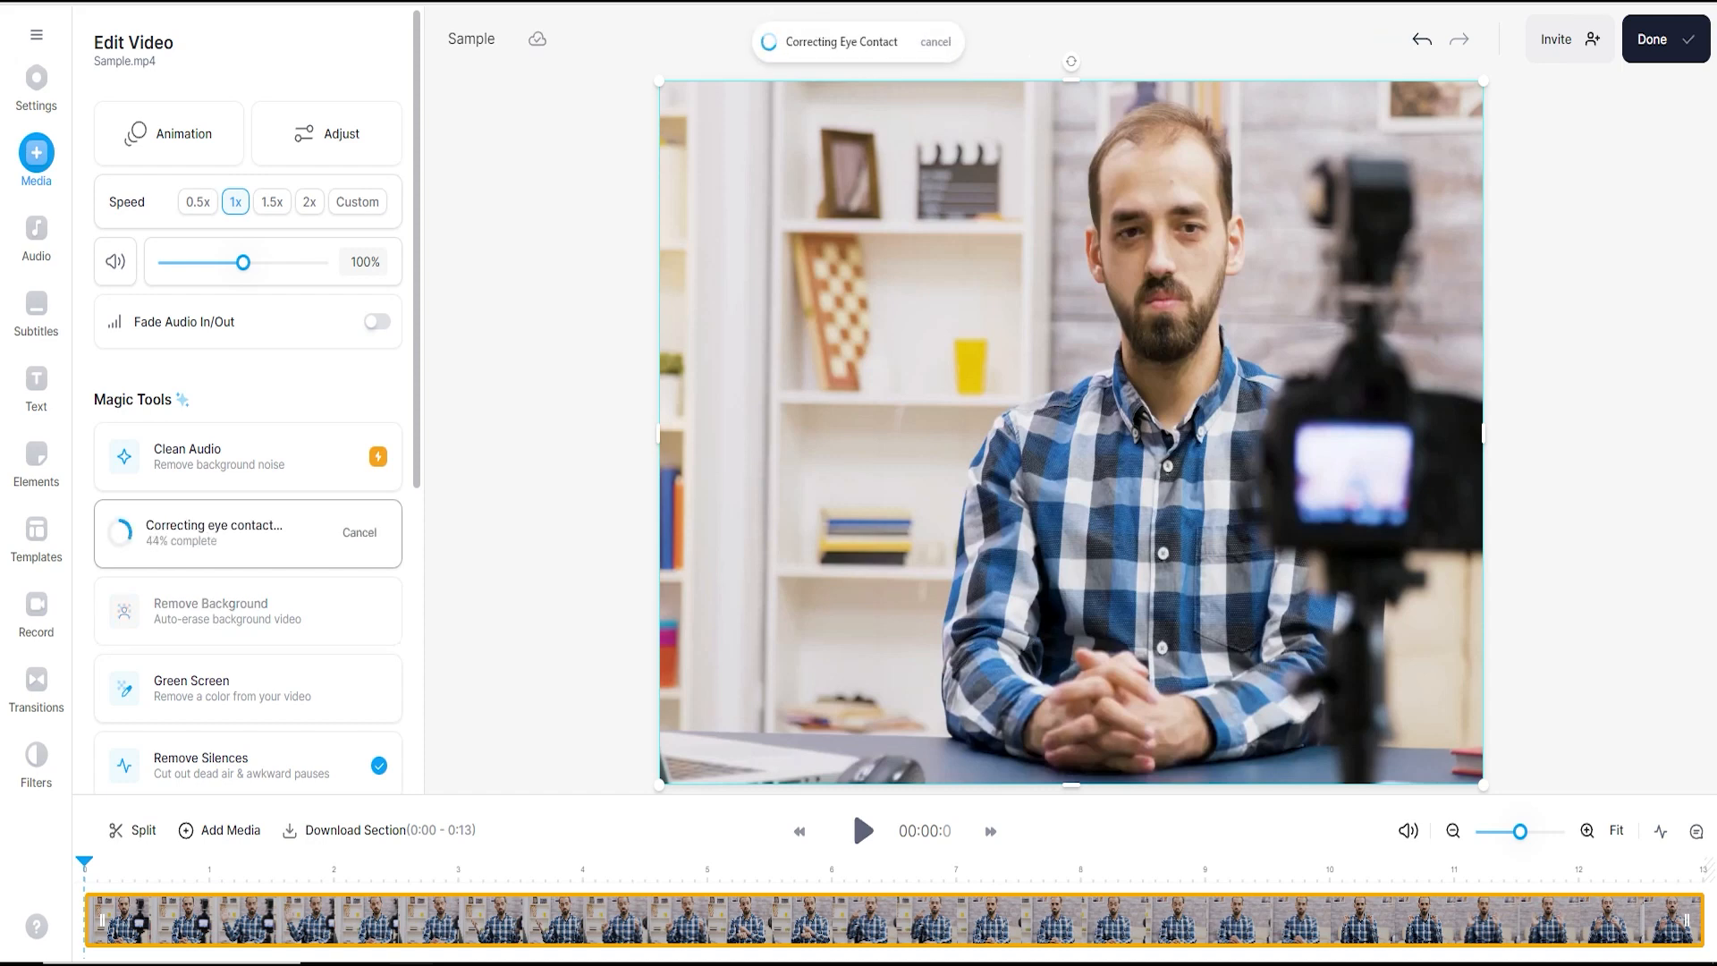
click(862, 830)
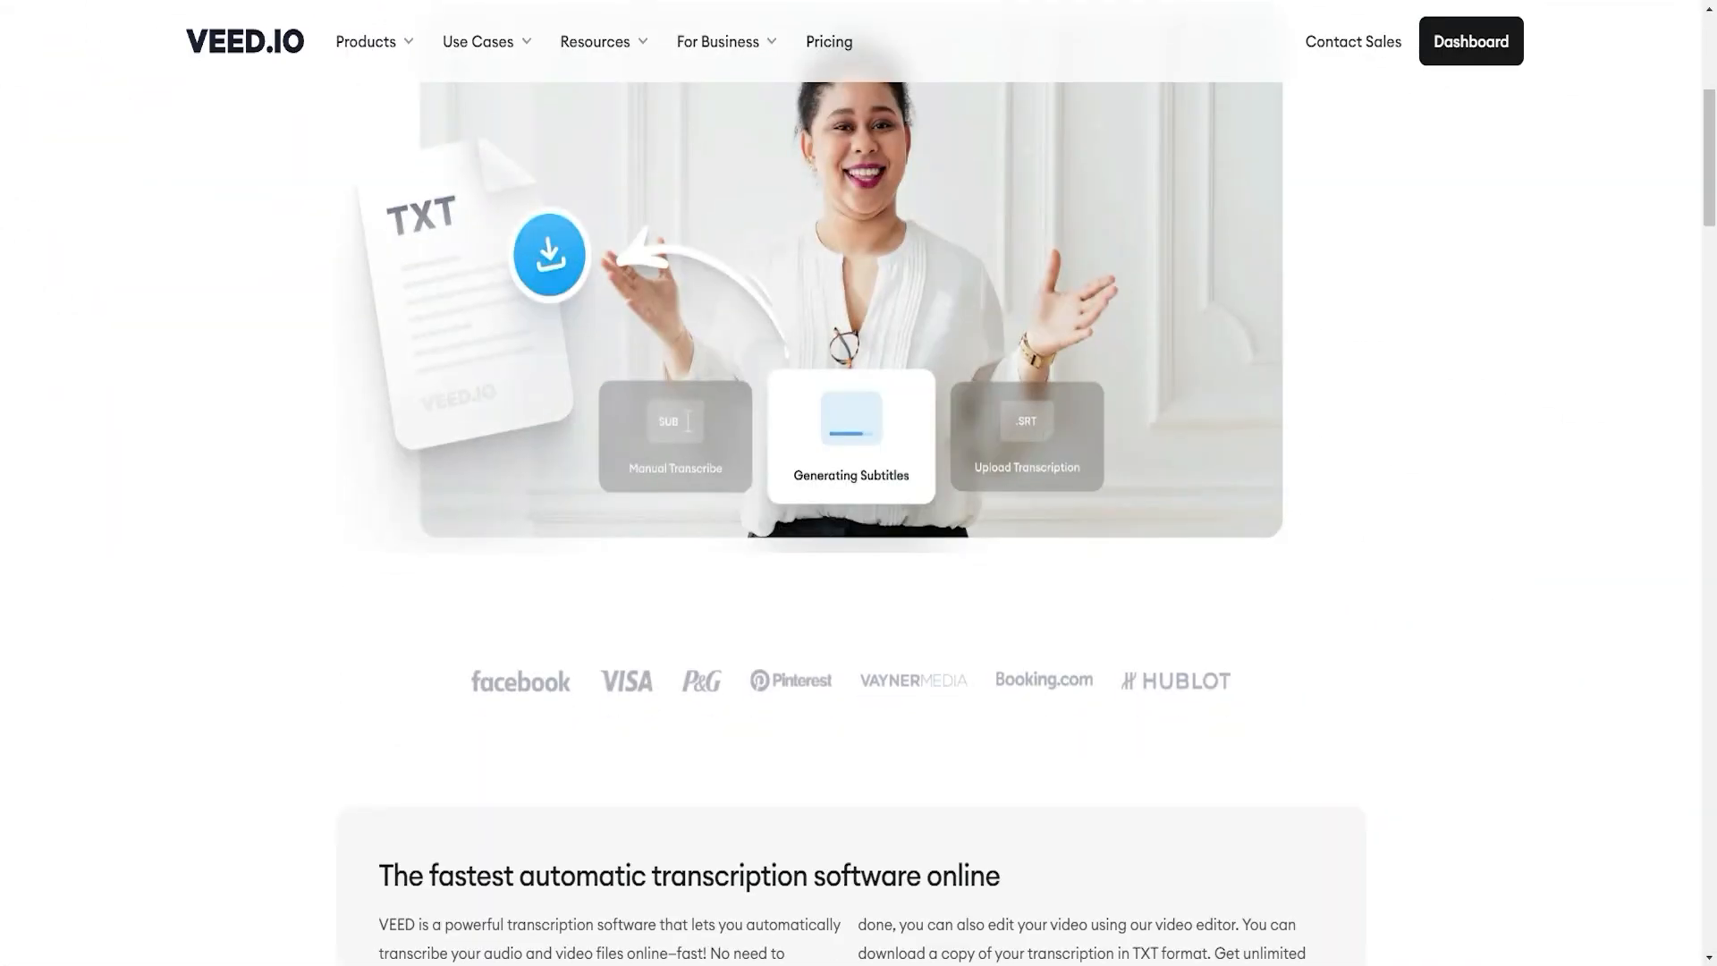
Auto-transcribe English subtitles for the synthesized_audio (2) project's audio clip.
scroll(down, 3)
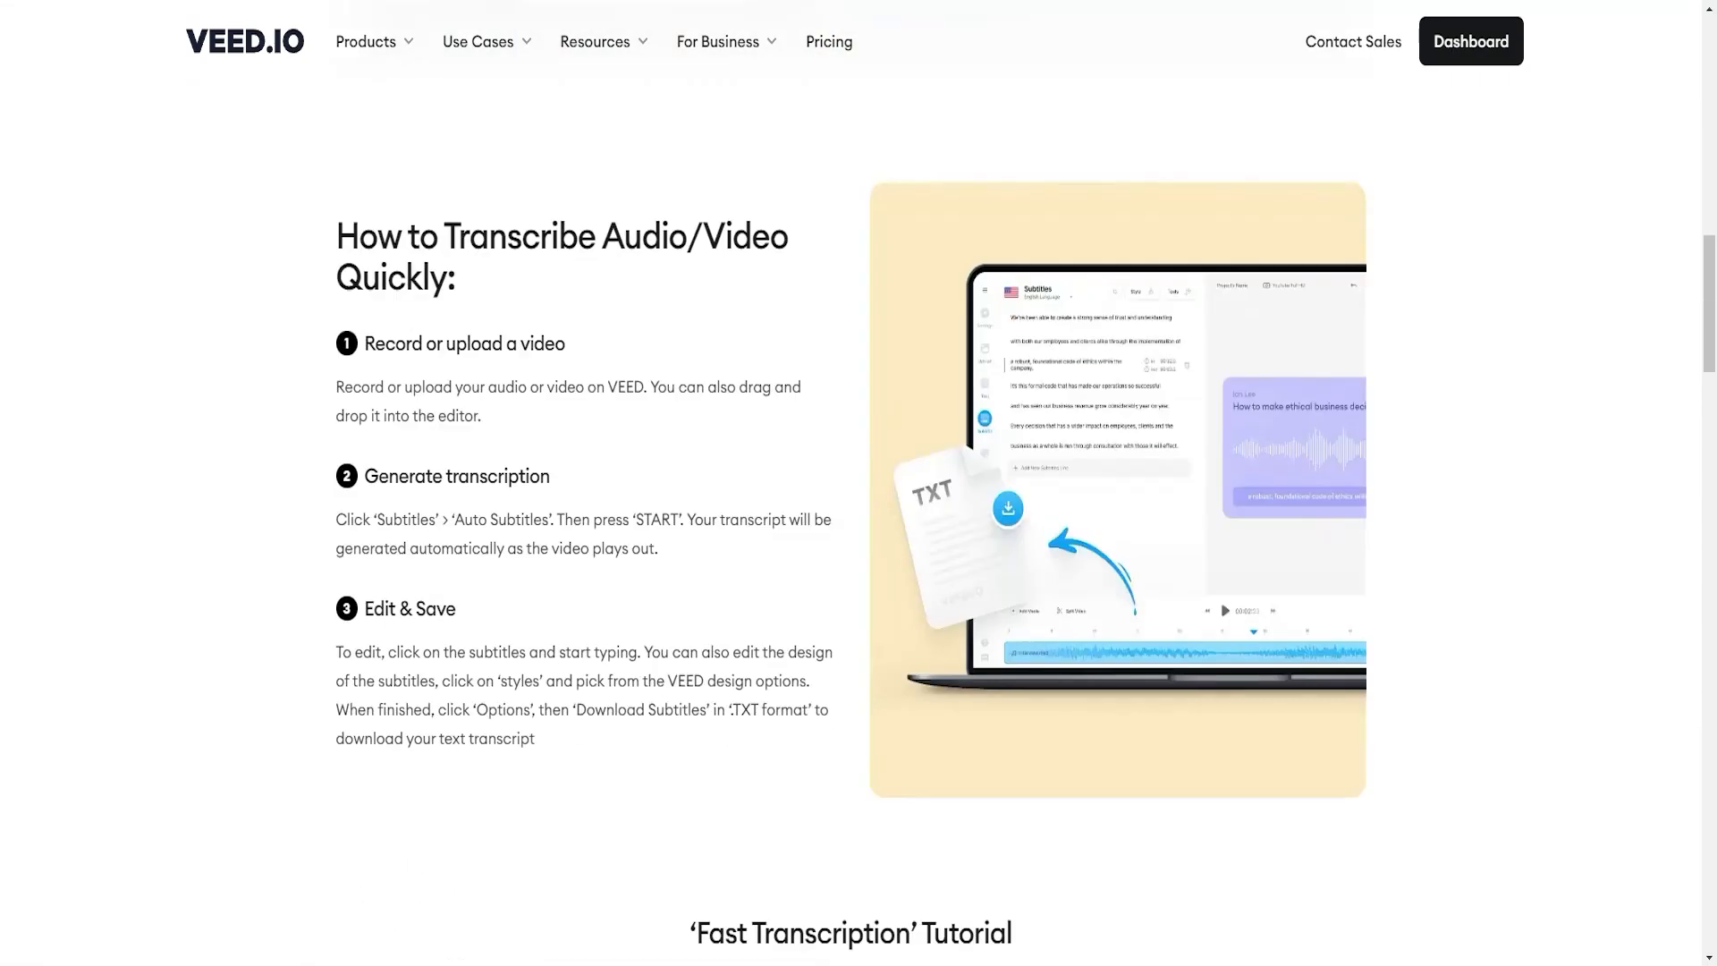
click(1470, 41)
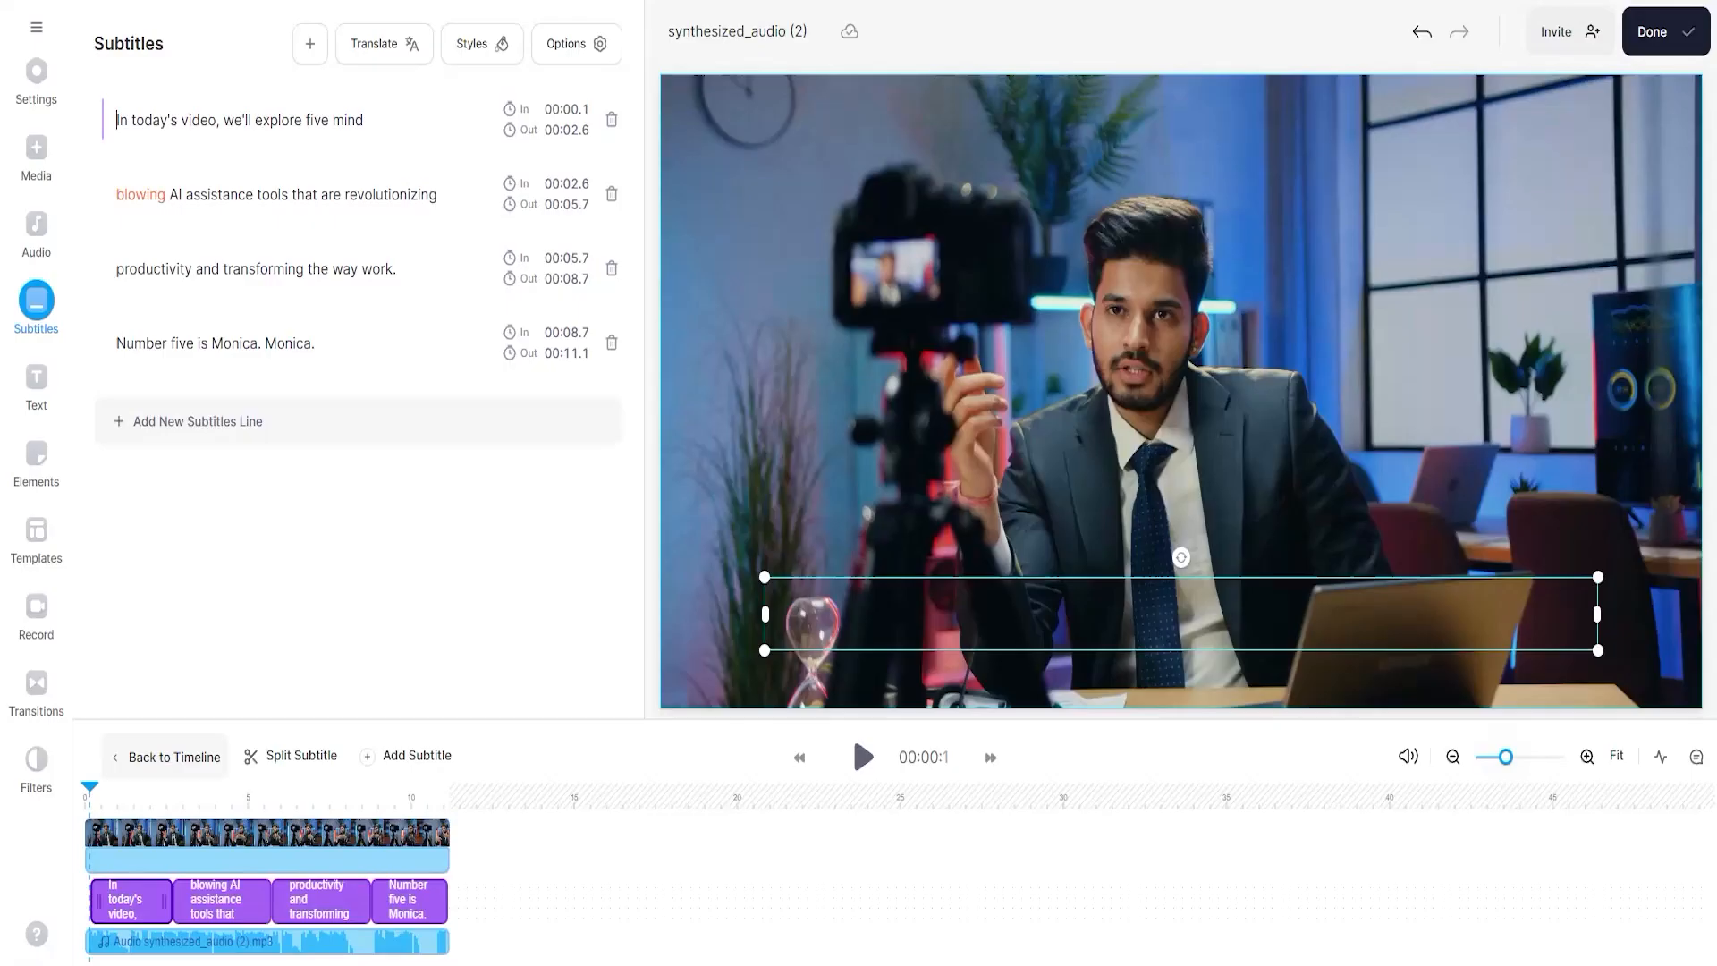
click(862, 755)
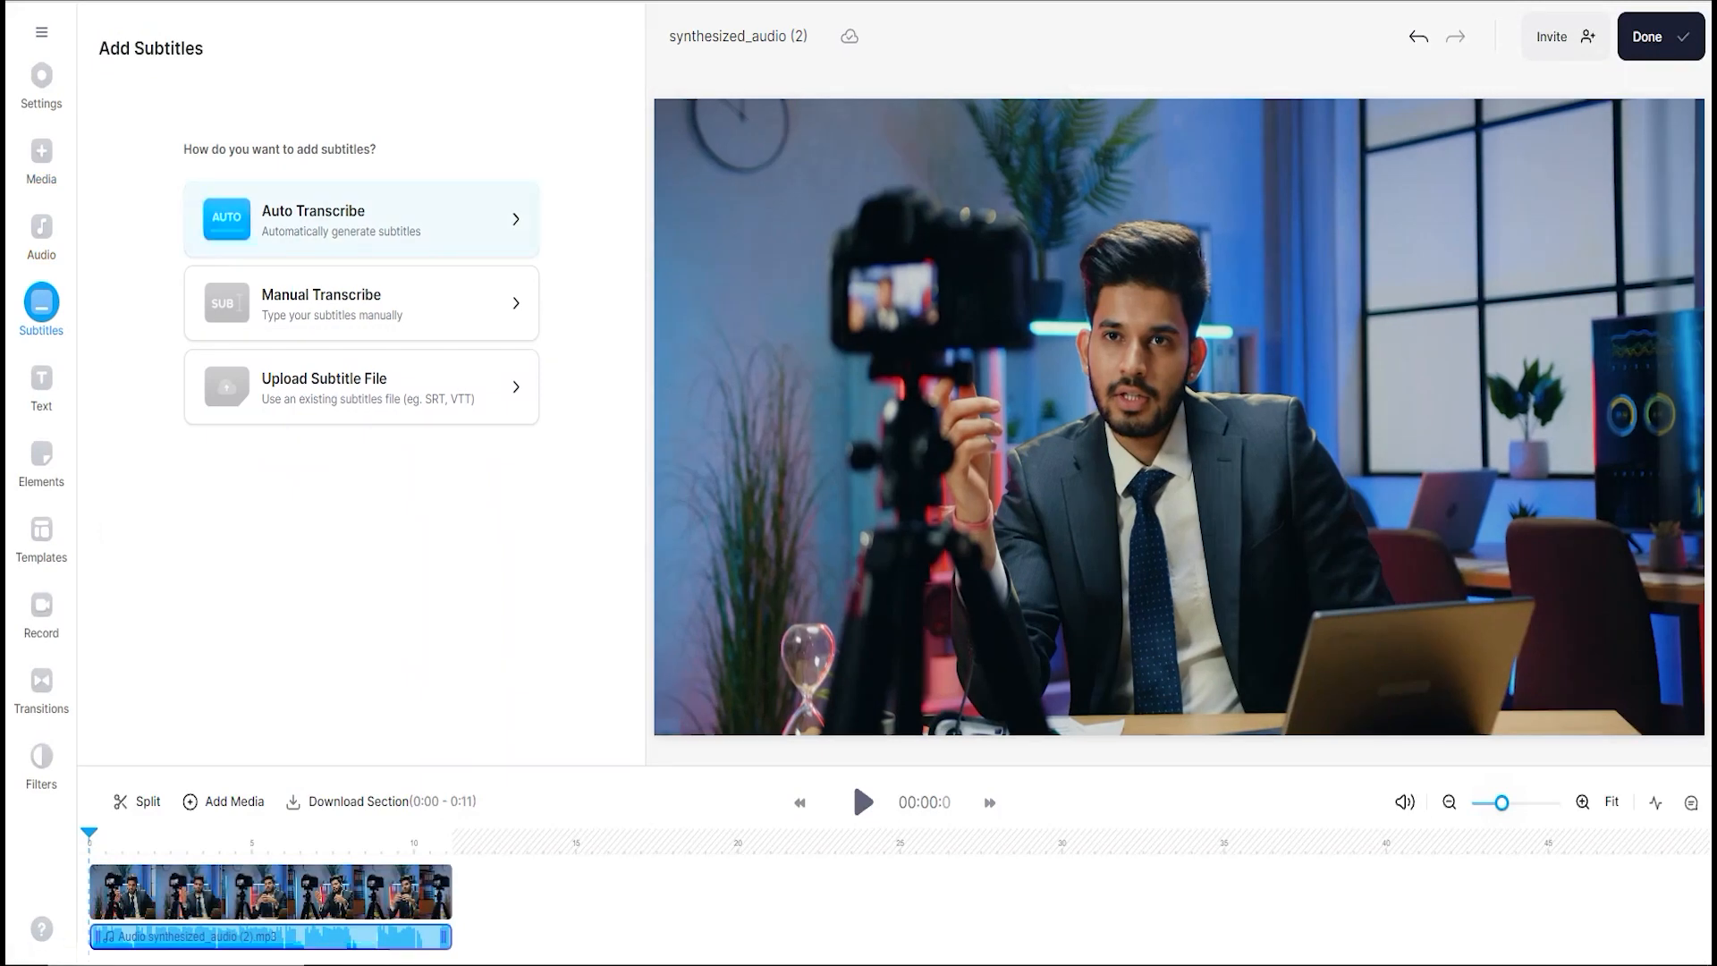
click(359, 218)
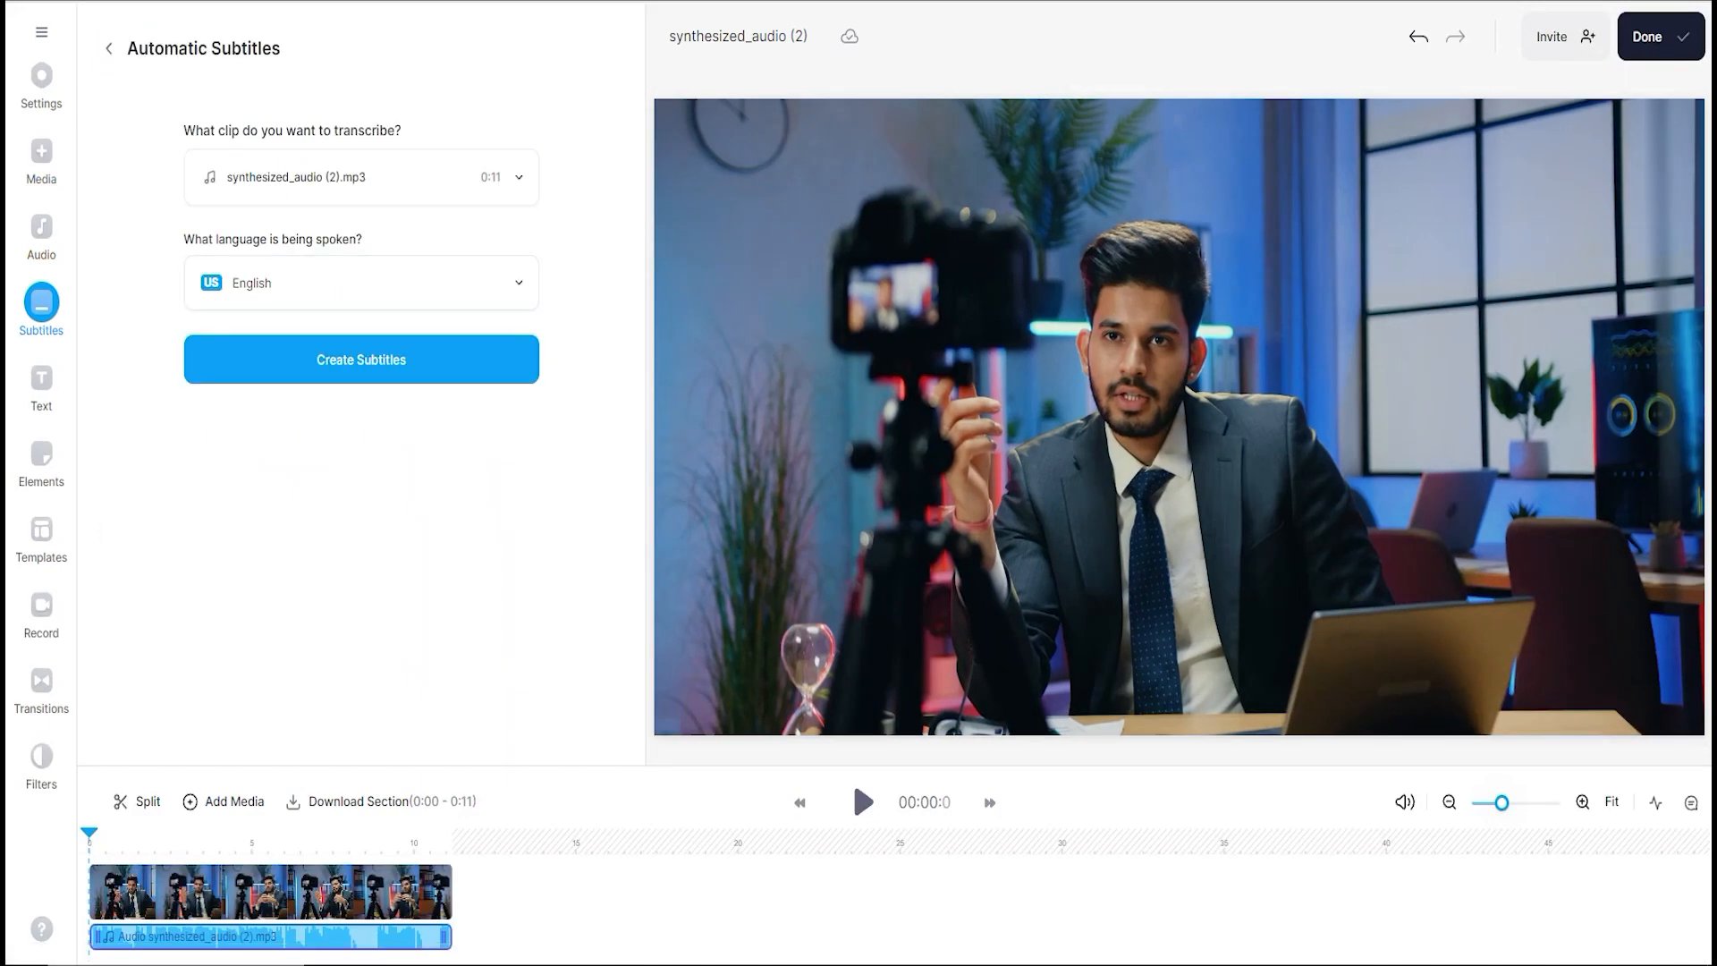
click(360, 360)
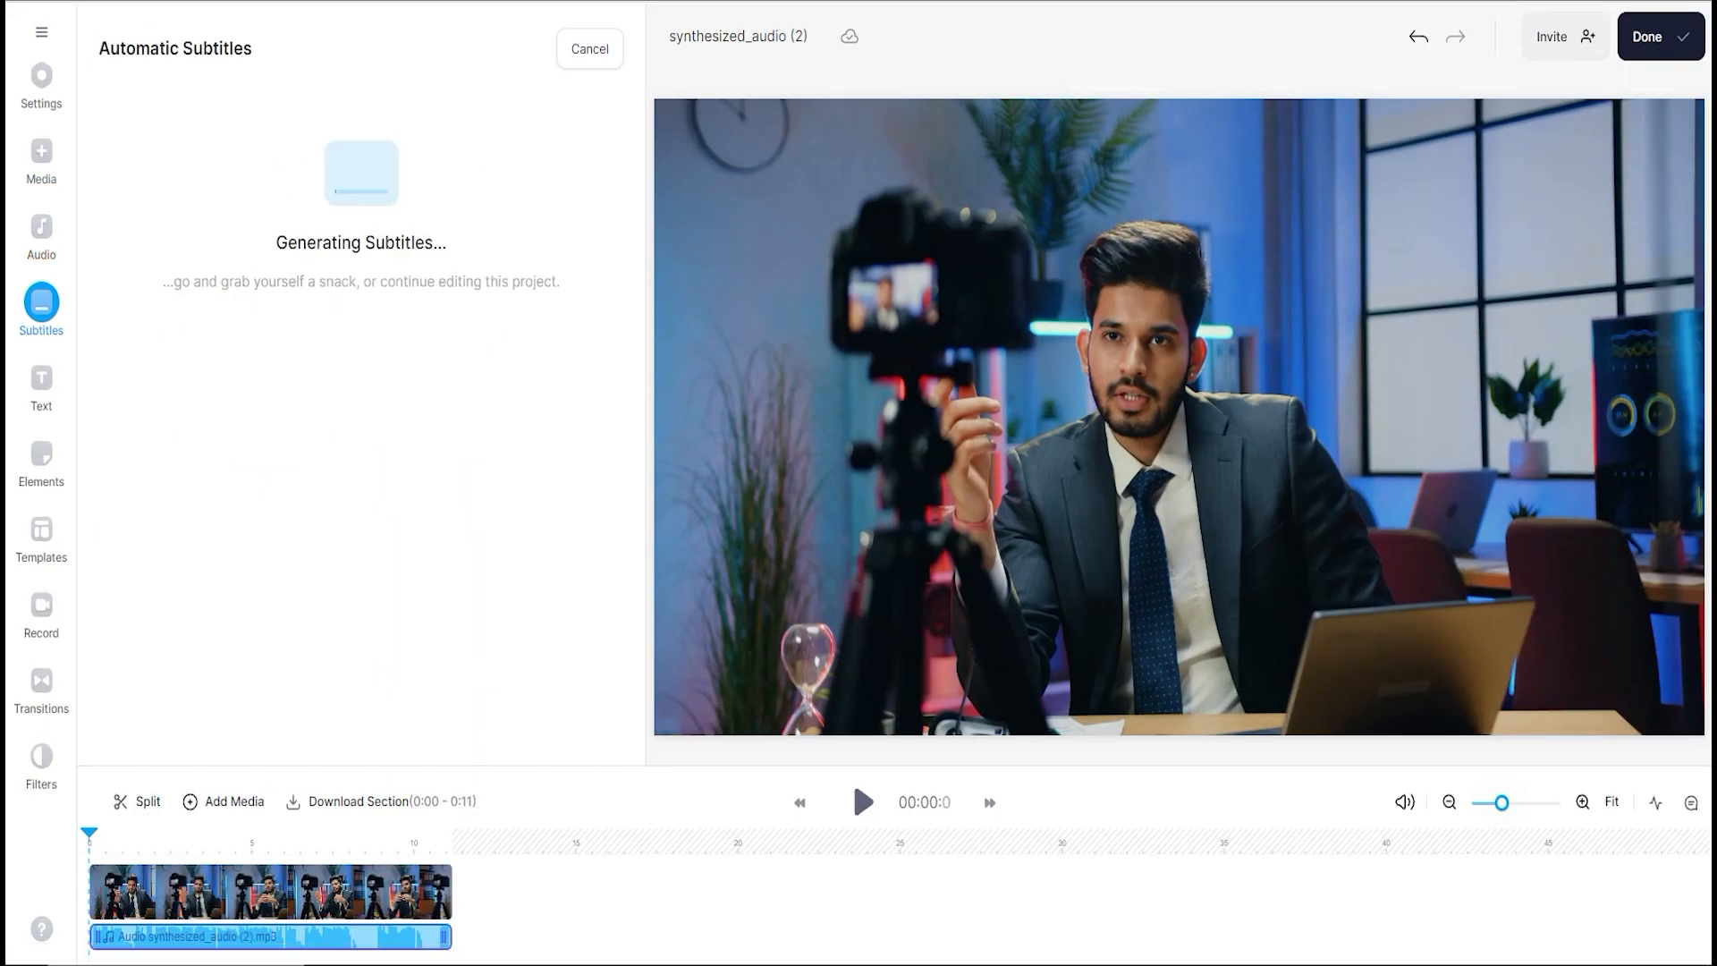
click(863, 801)
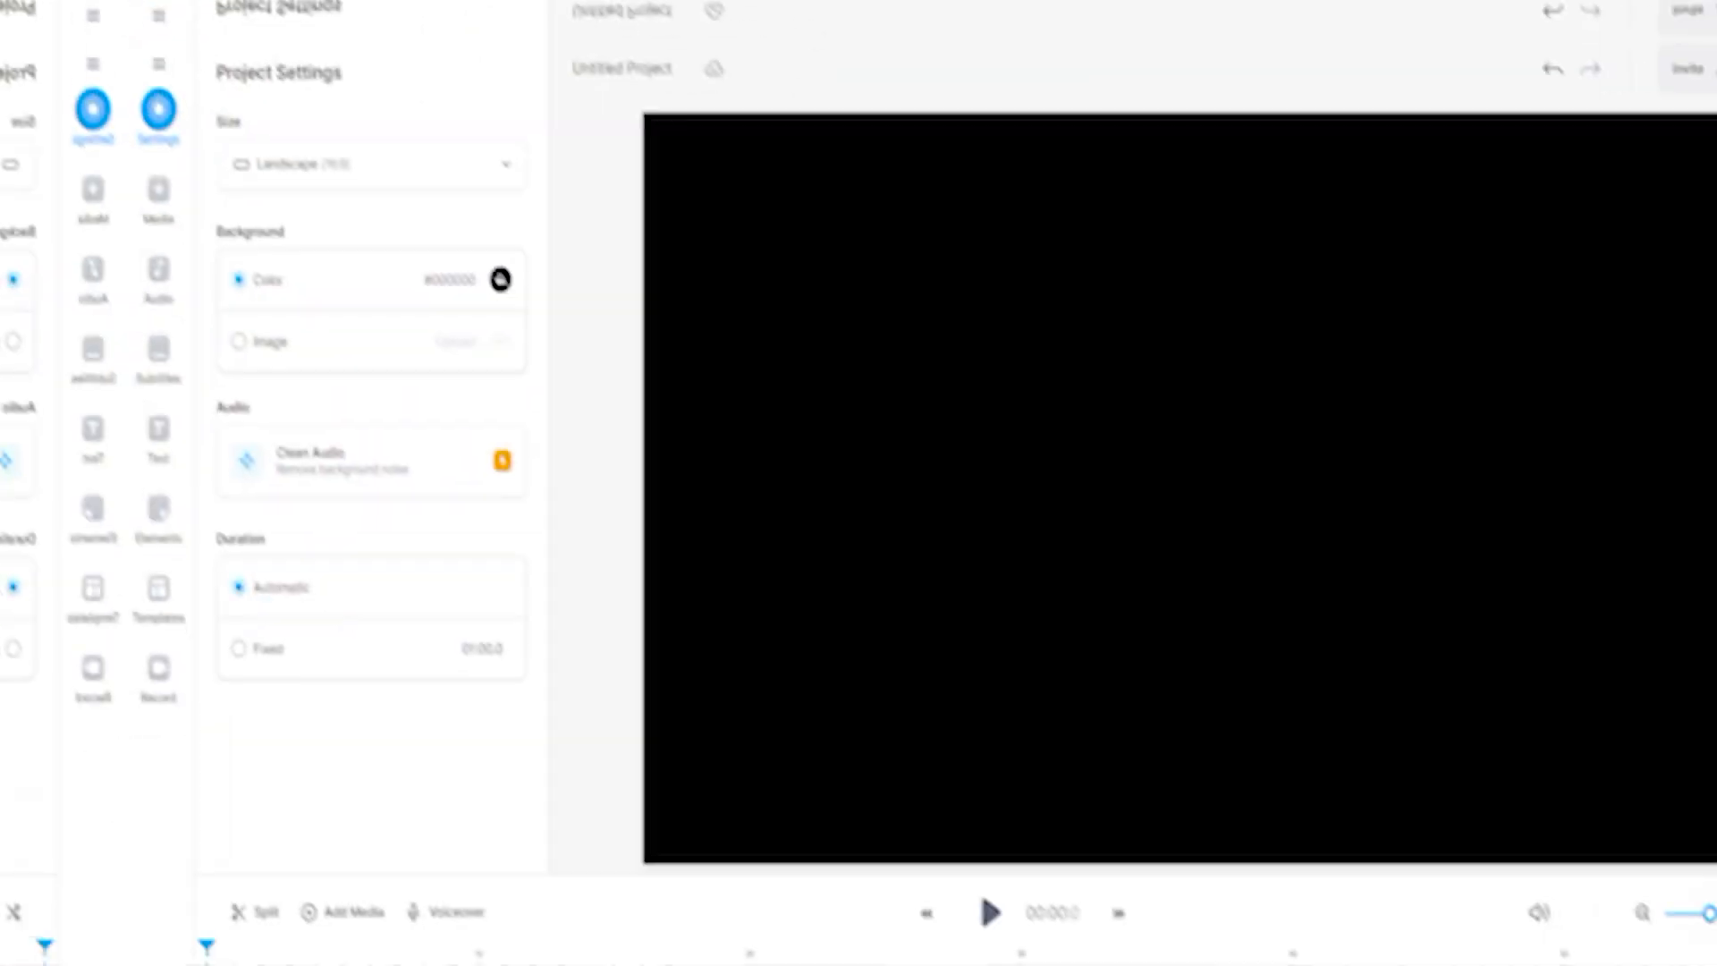
Add the stock aerial beach-waves video from the media library to the new project.
click(117, 587)
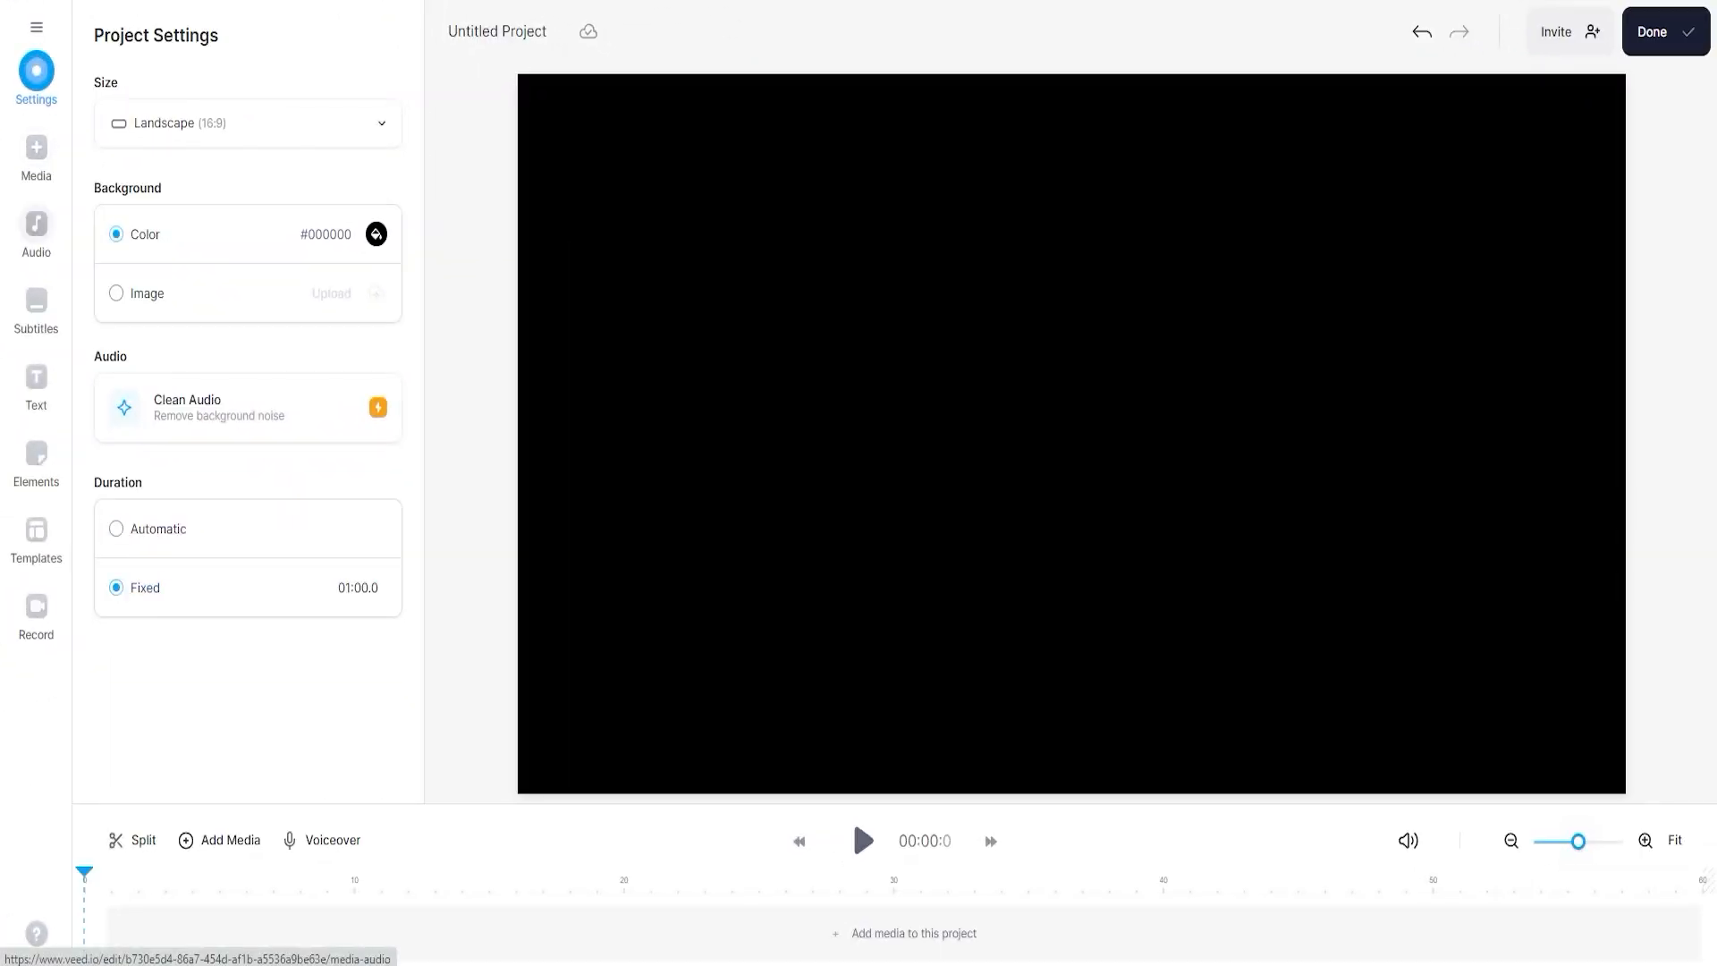
click(36, 154)
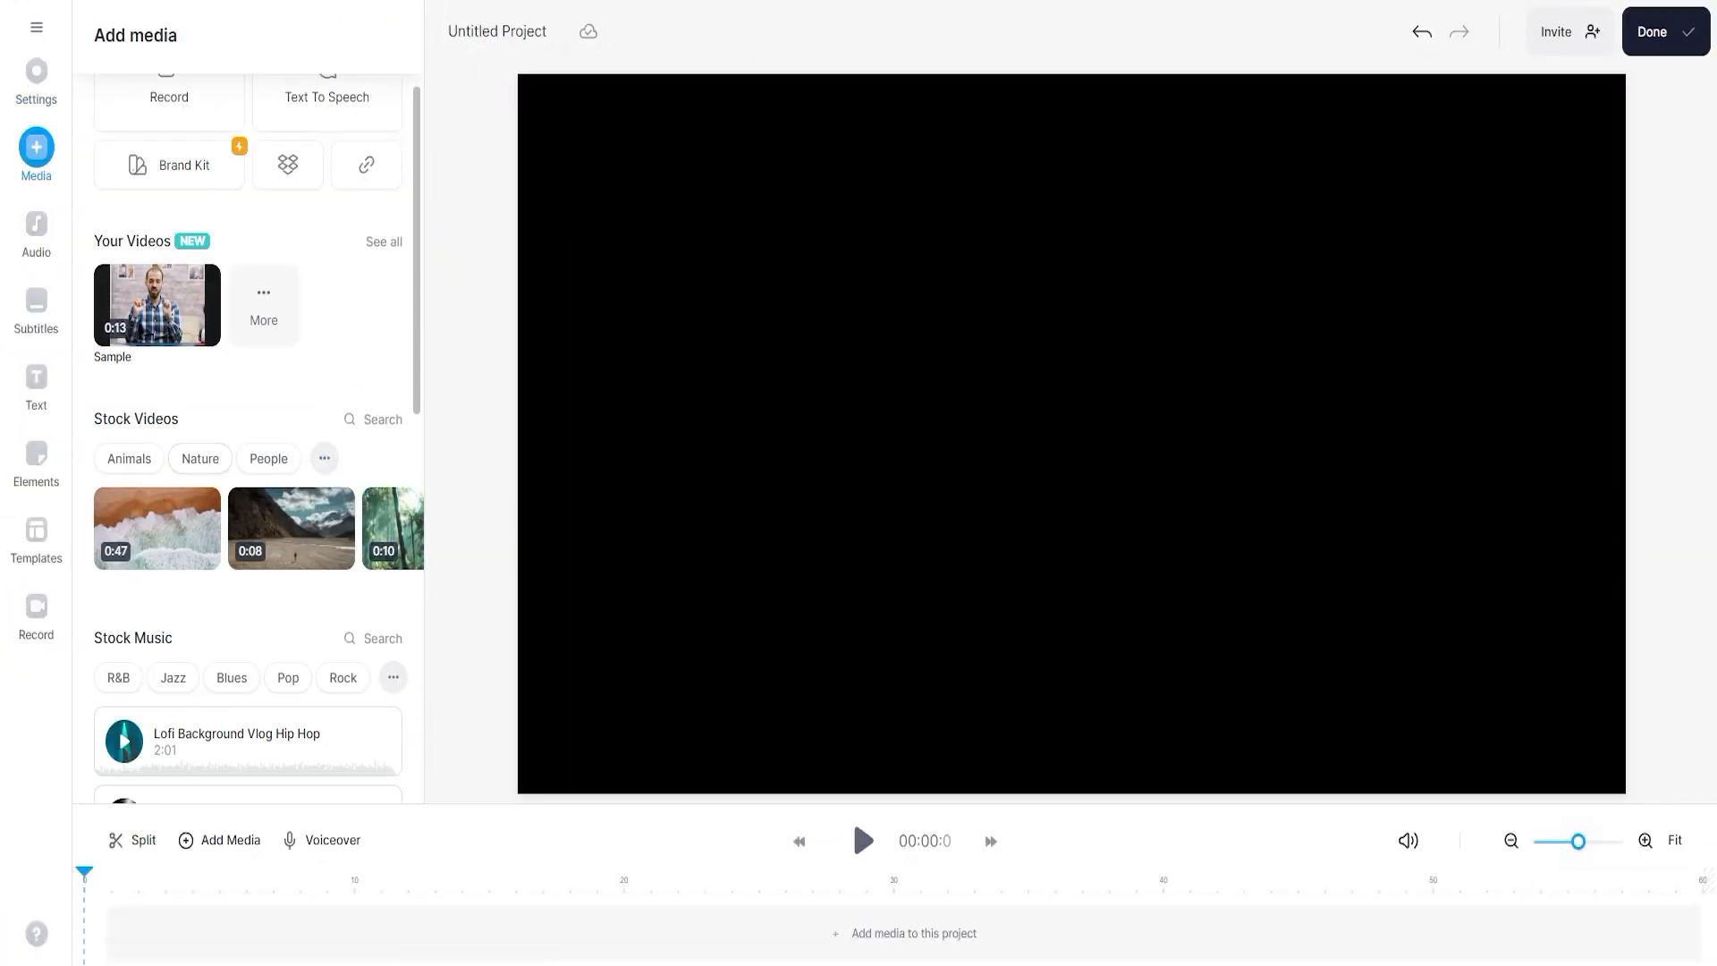
click(157, 528)
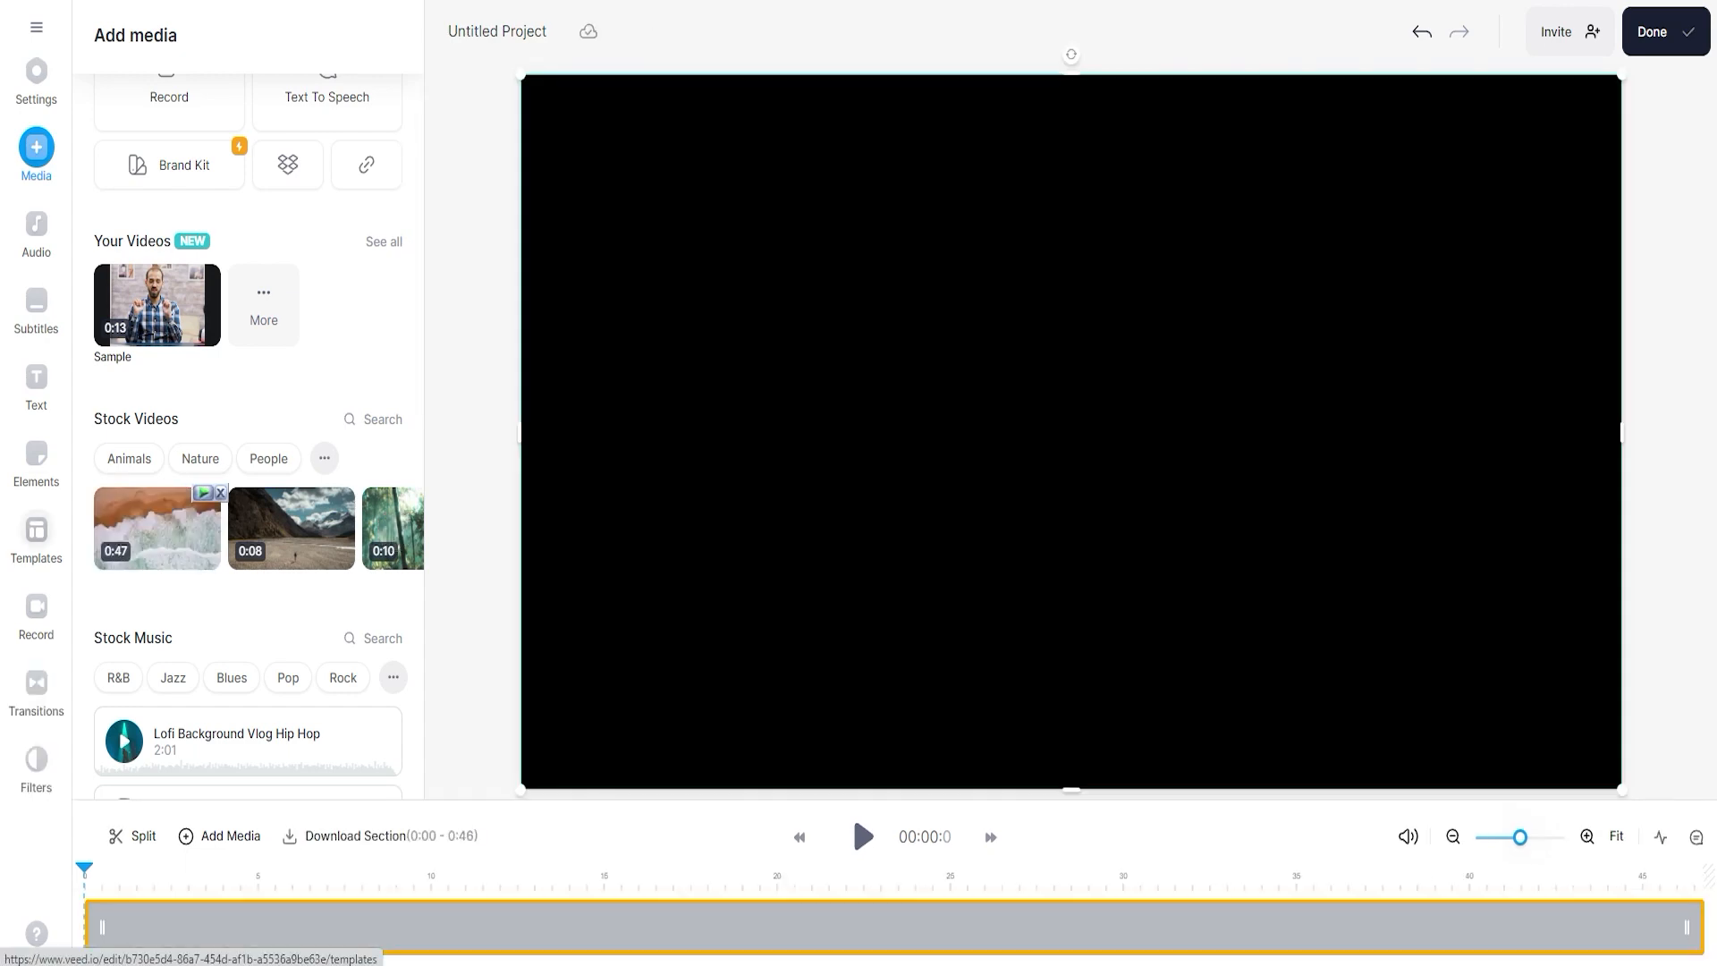
Browse down through the template library's categories.
click(36, 536)
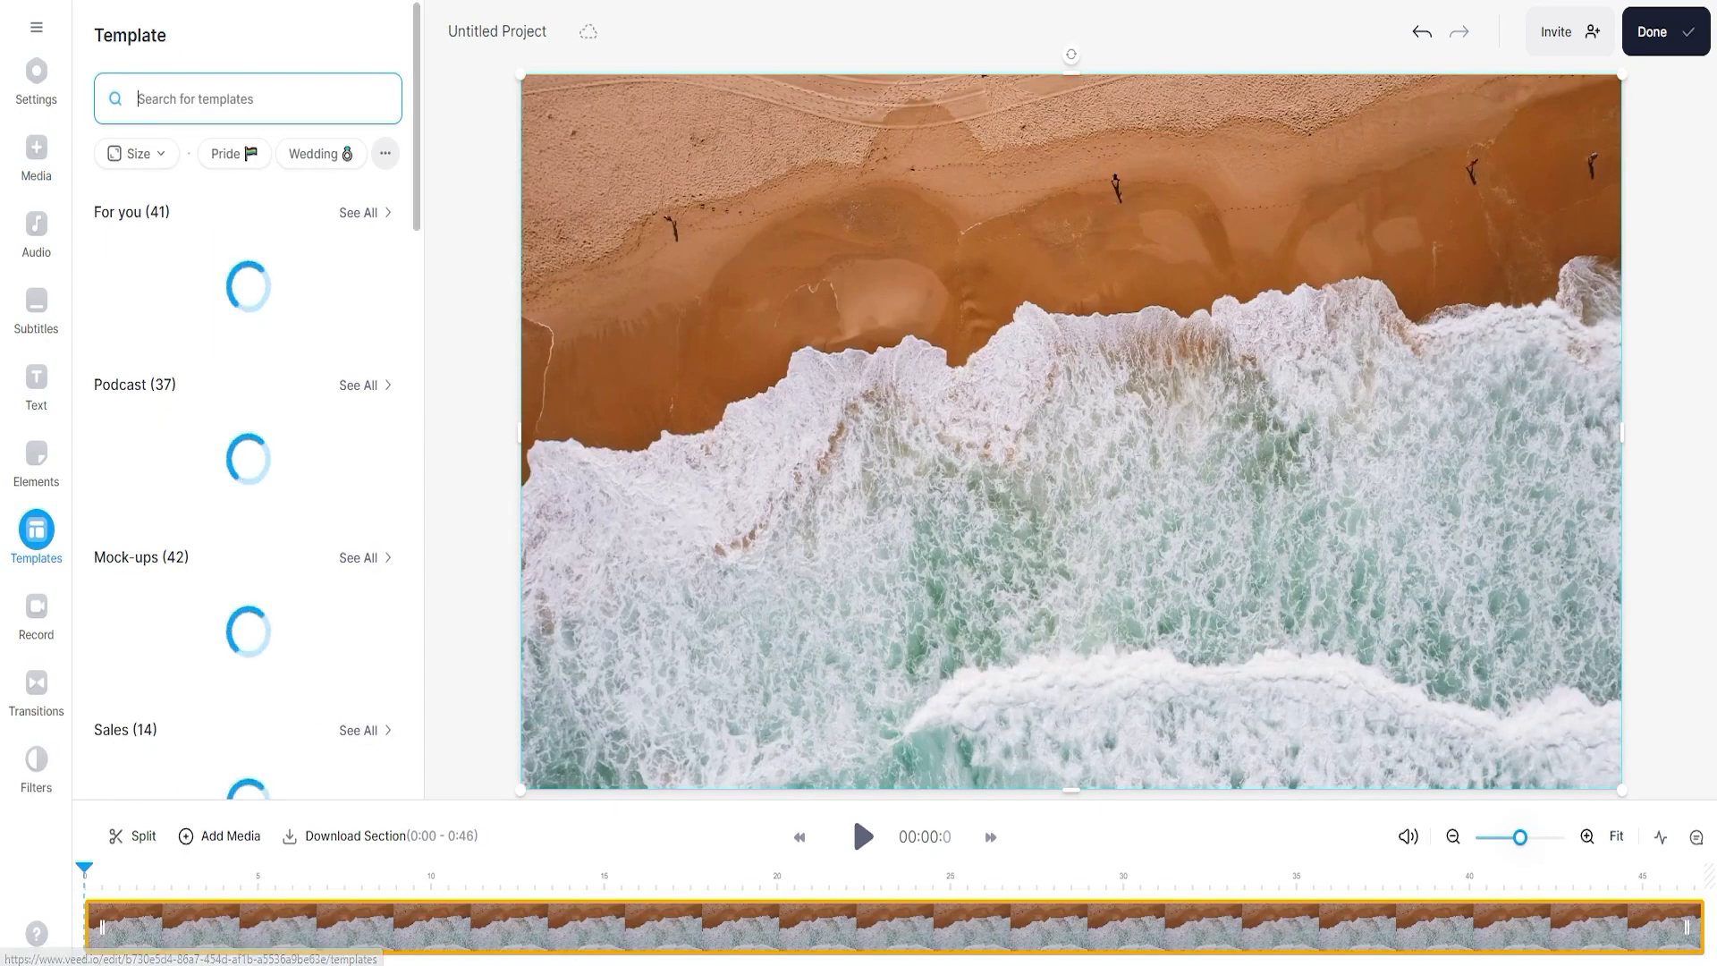
scroll(down, 3)
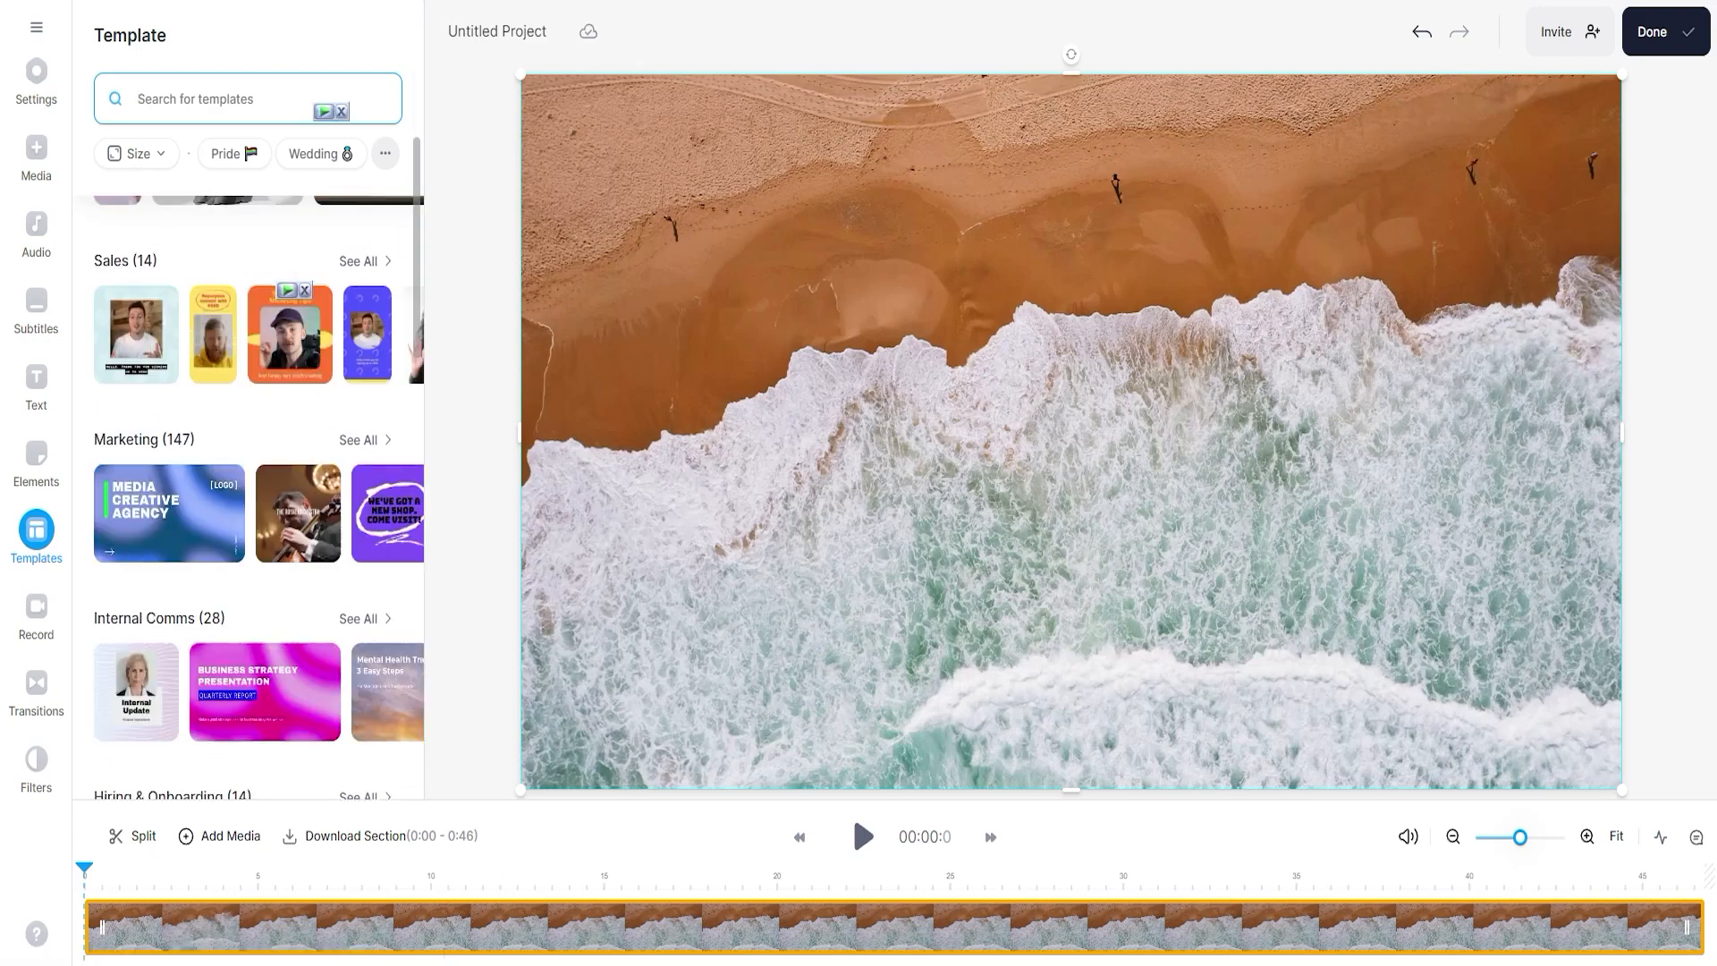
scroll(down, 3)
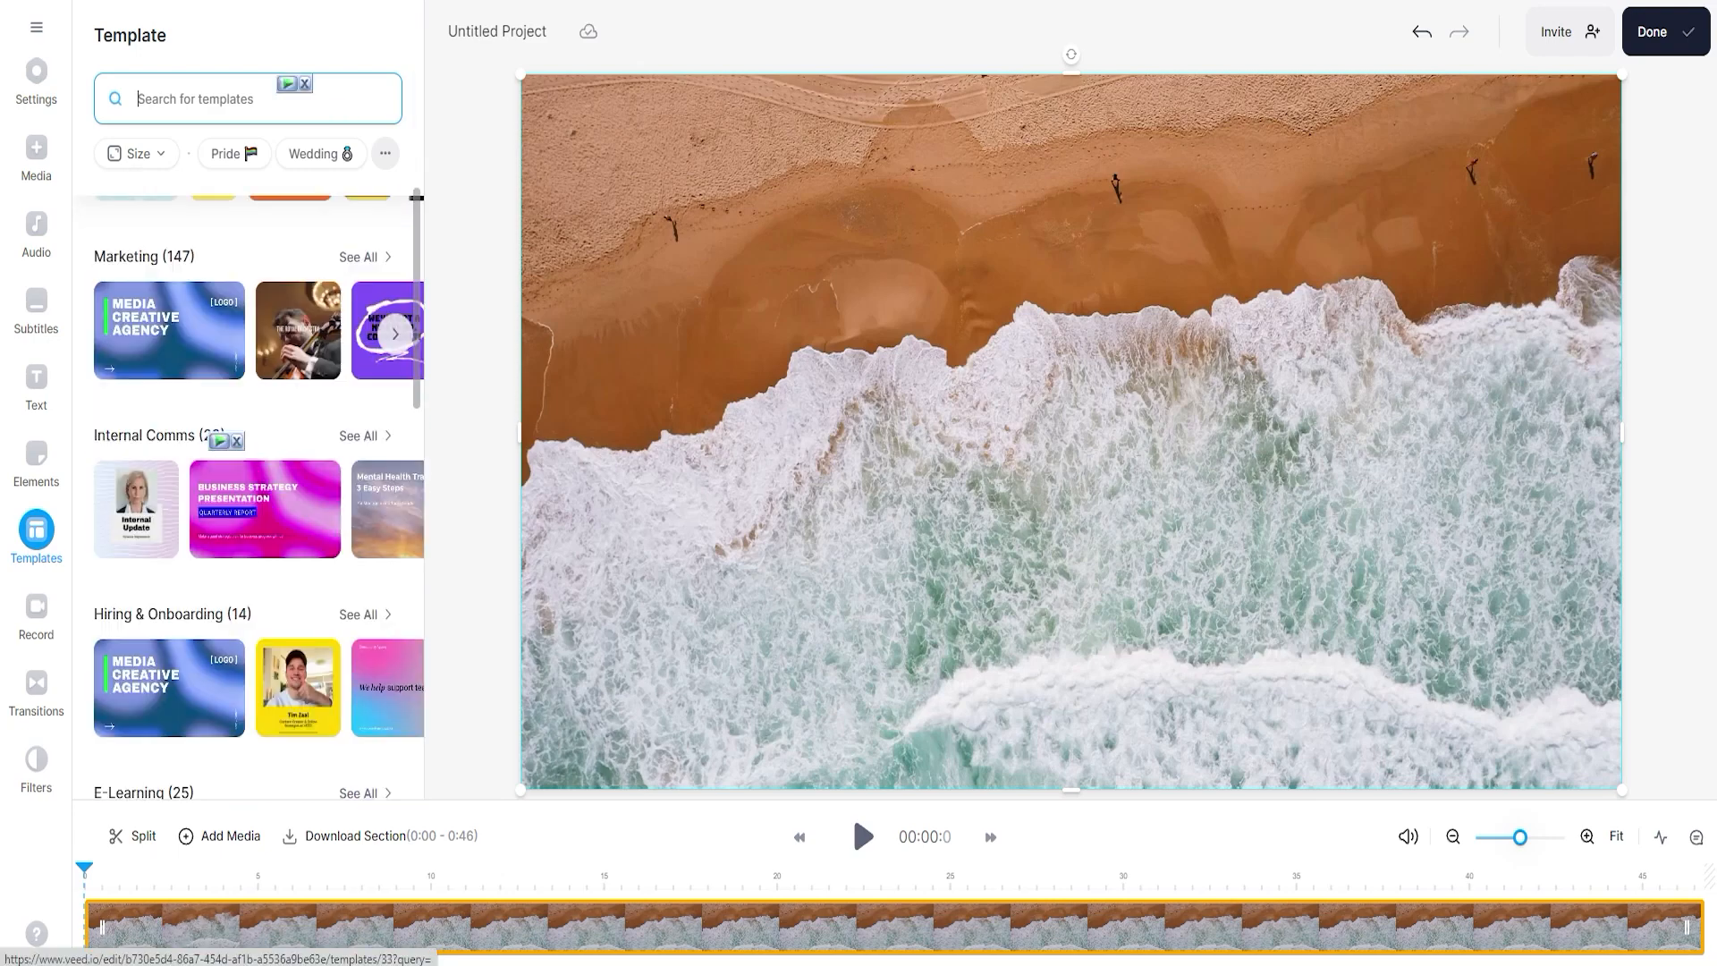
scroll(down, 3)
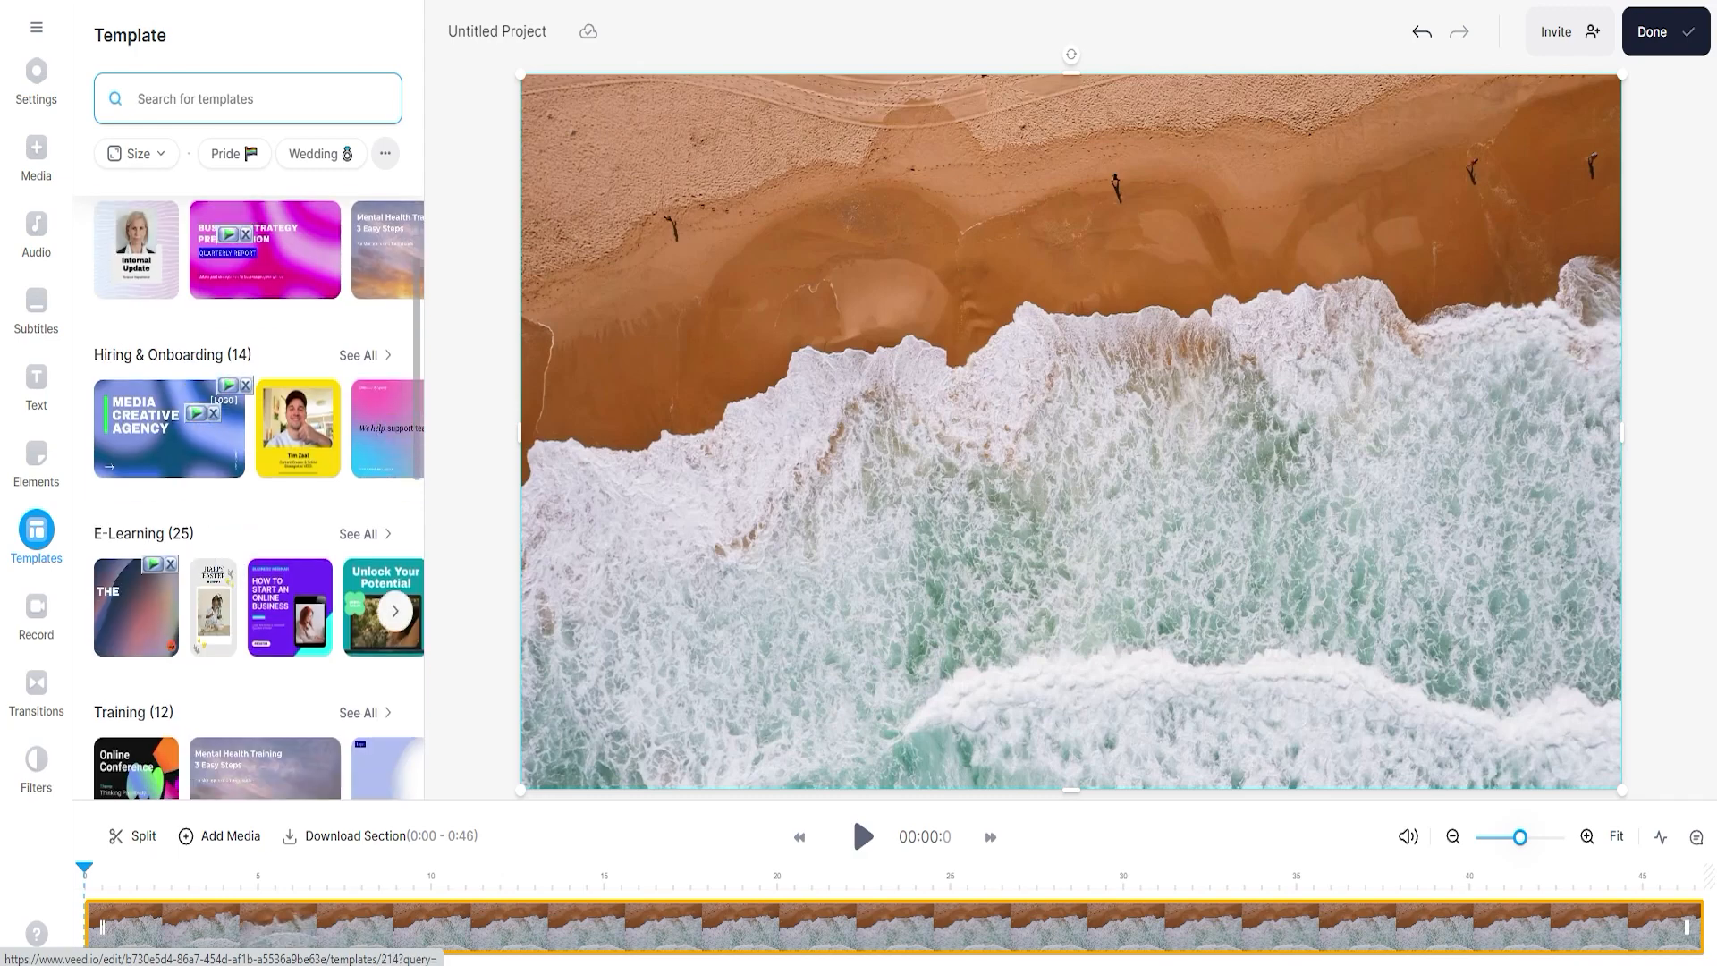
scroll(down, 3)
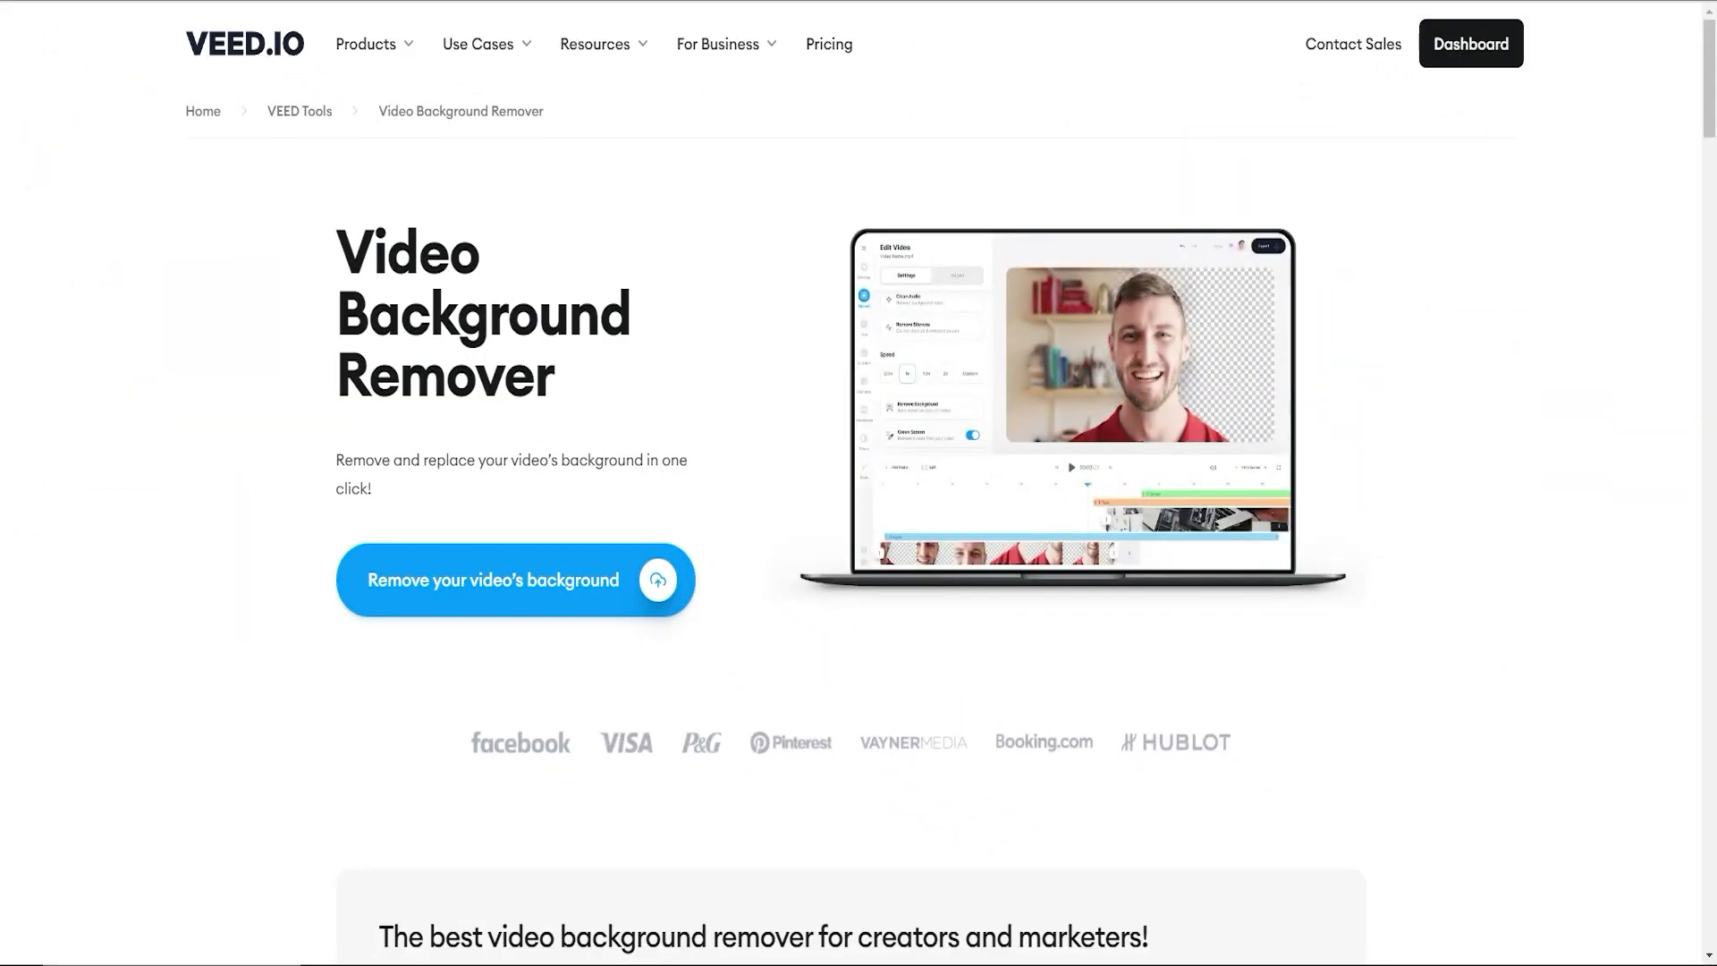
Run Remove Background on the speaker clip via Magic Tools.
scroll(down, 3)
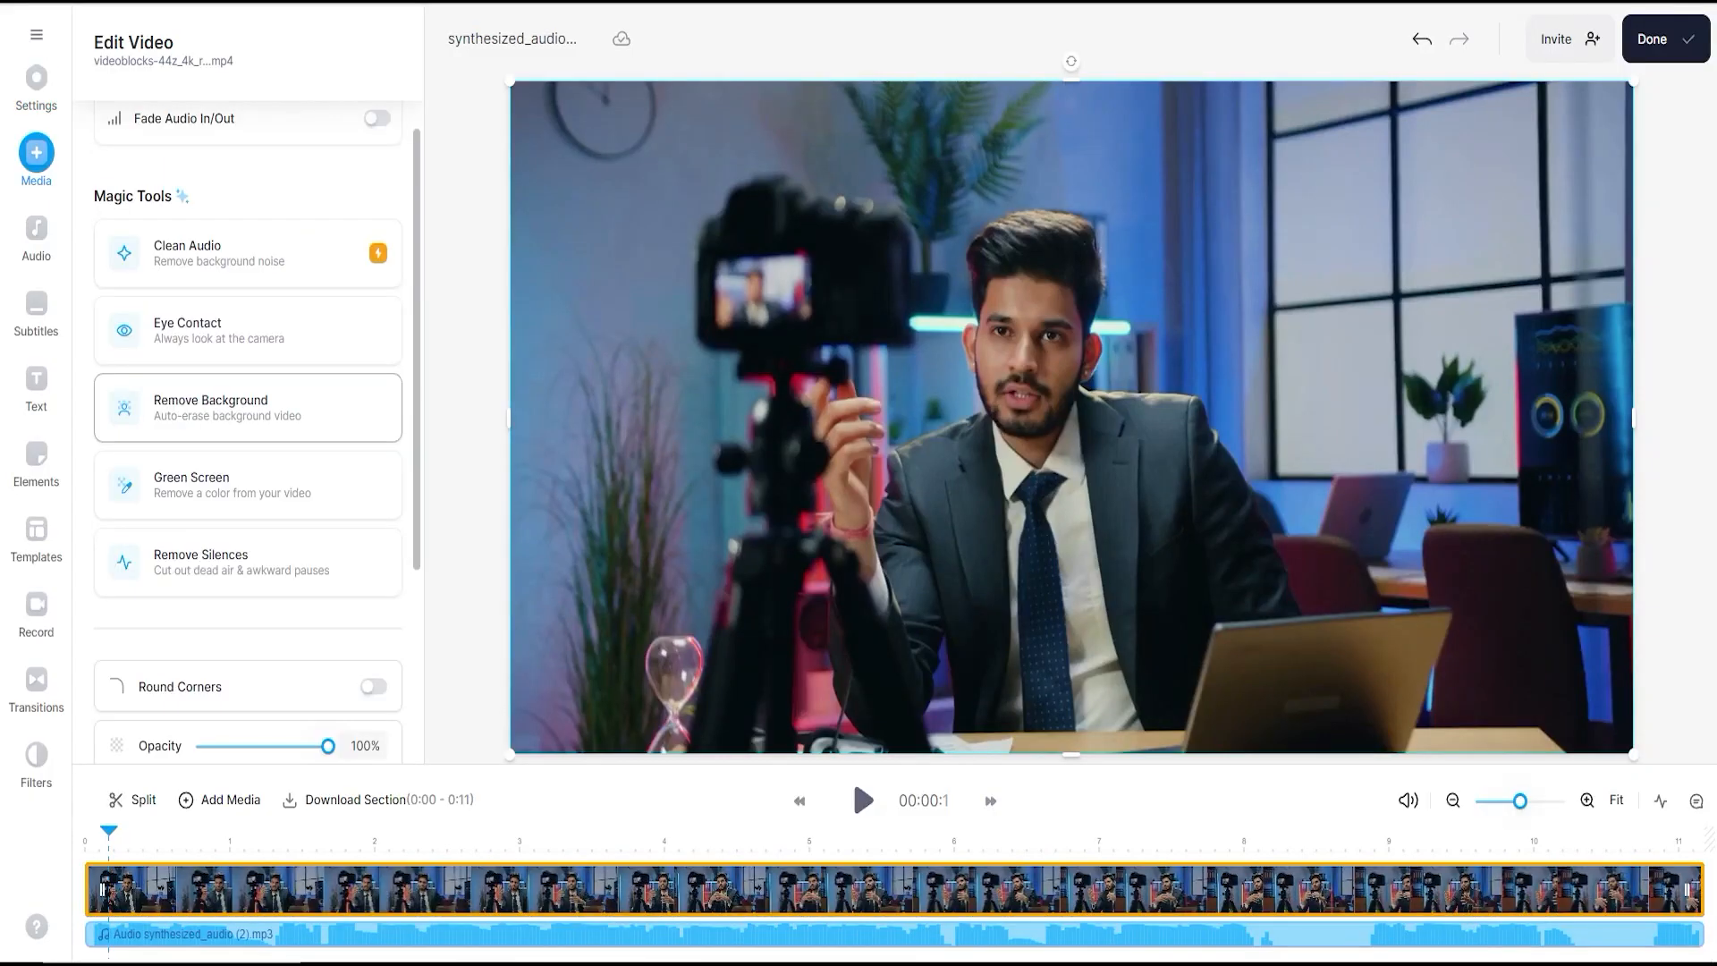
click(247, 408)
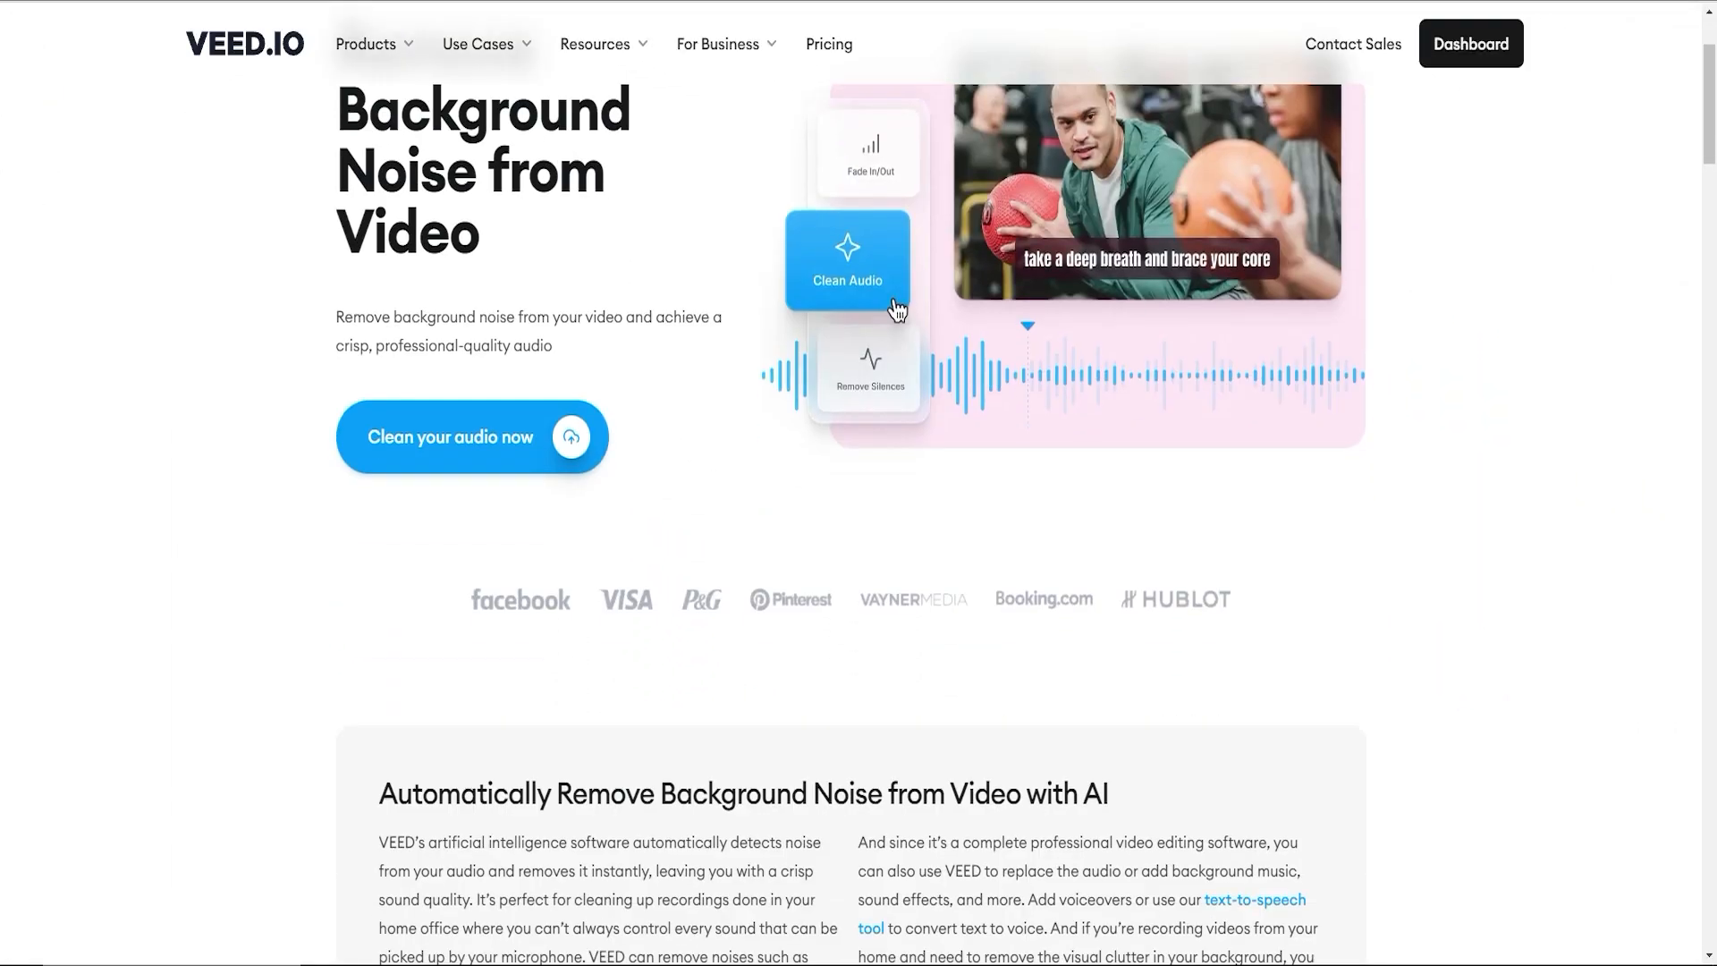
Try Clean Audio on the mountain project's audio track and dismiss the upgrade offer.
scroll(down, 3)
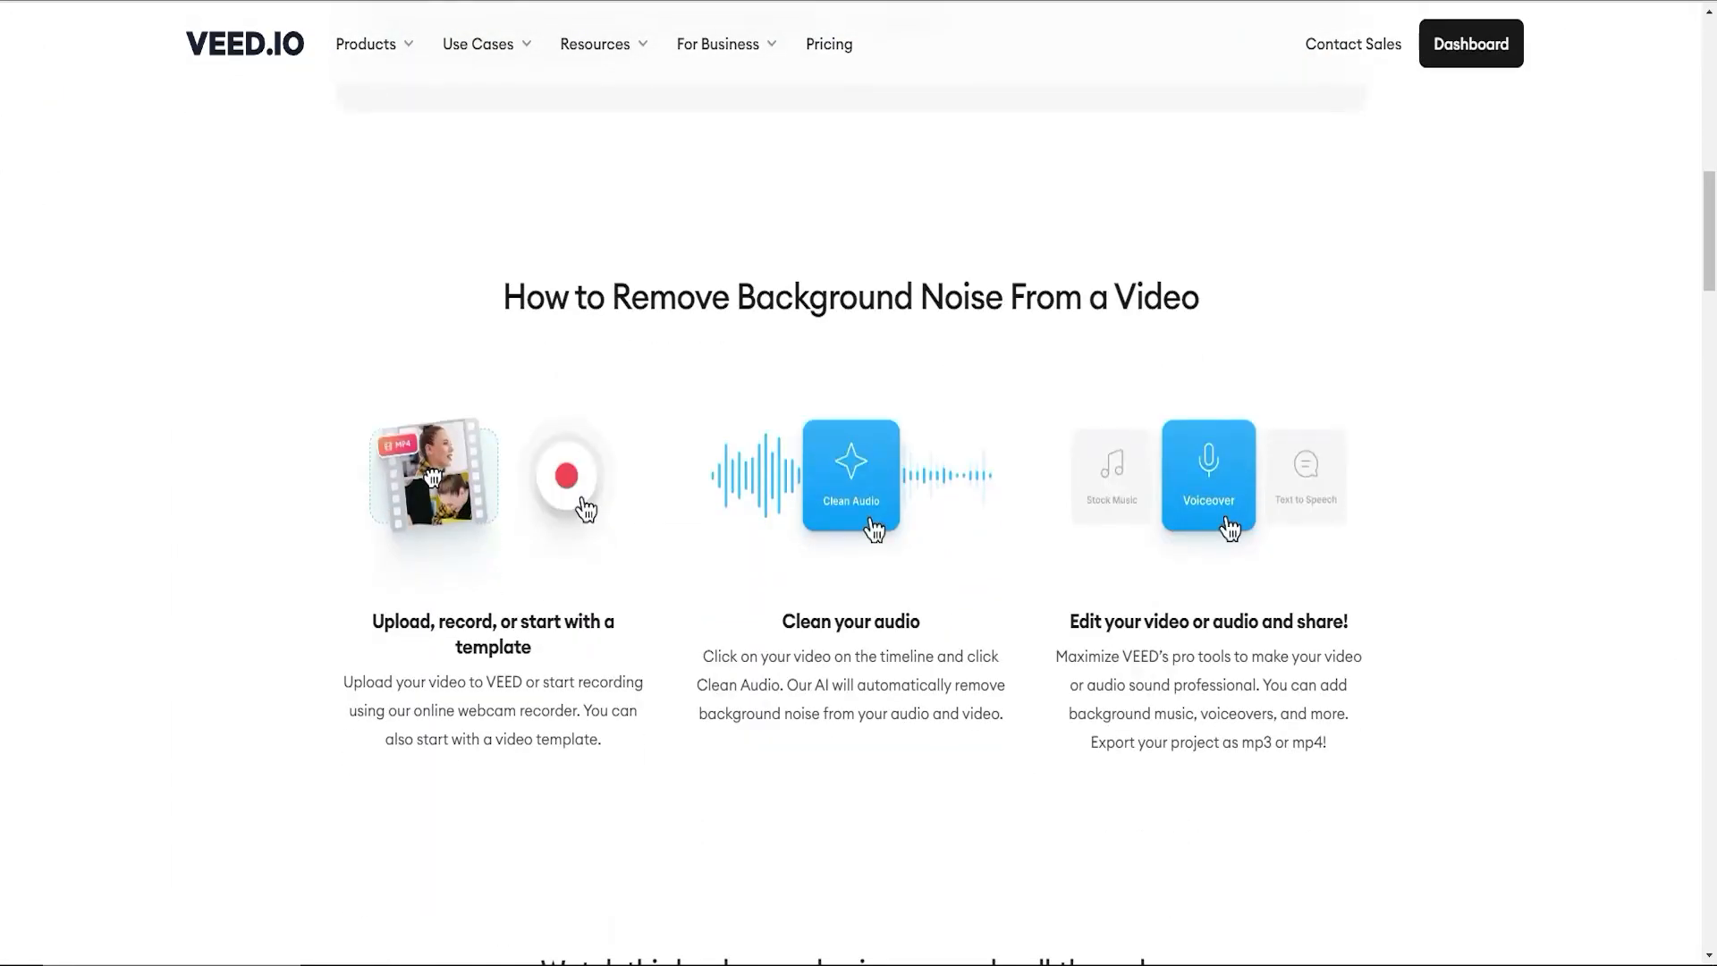
click(1470, 43)
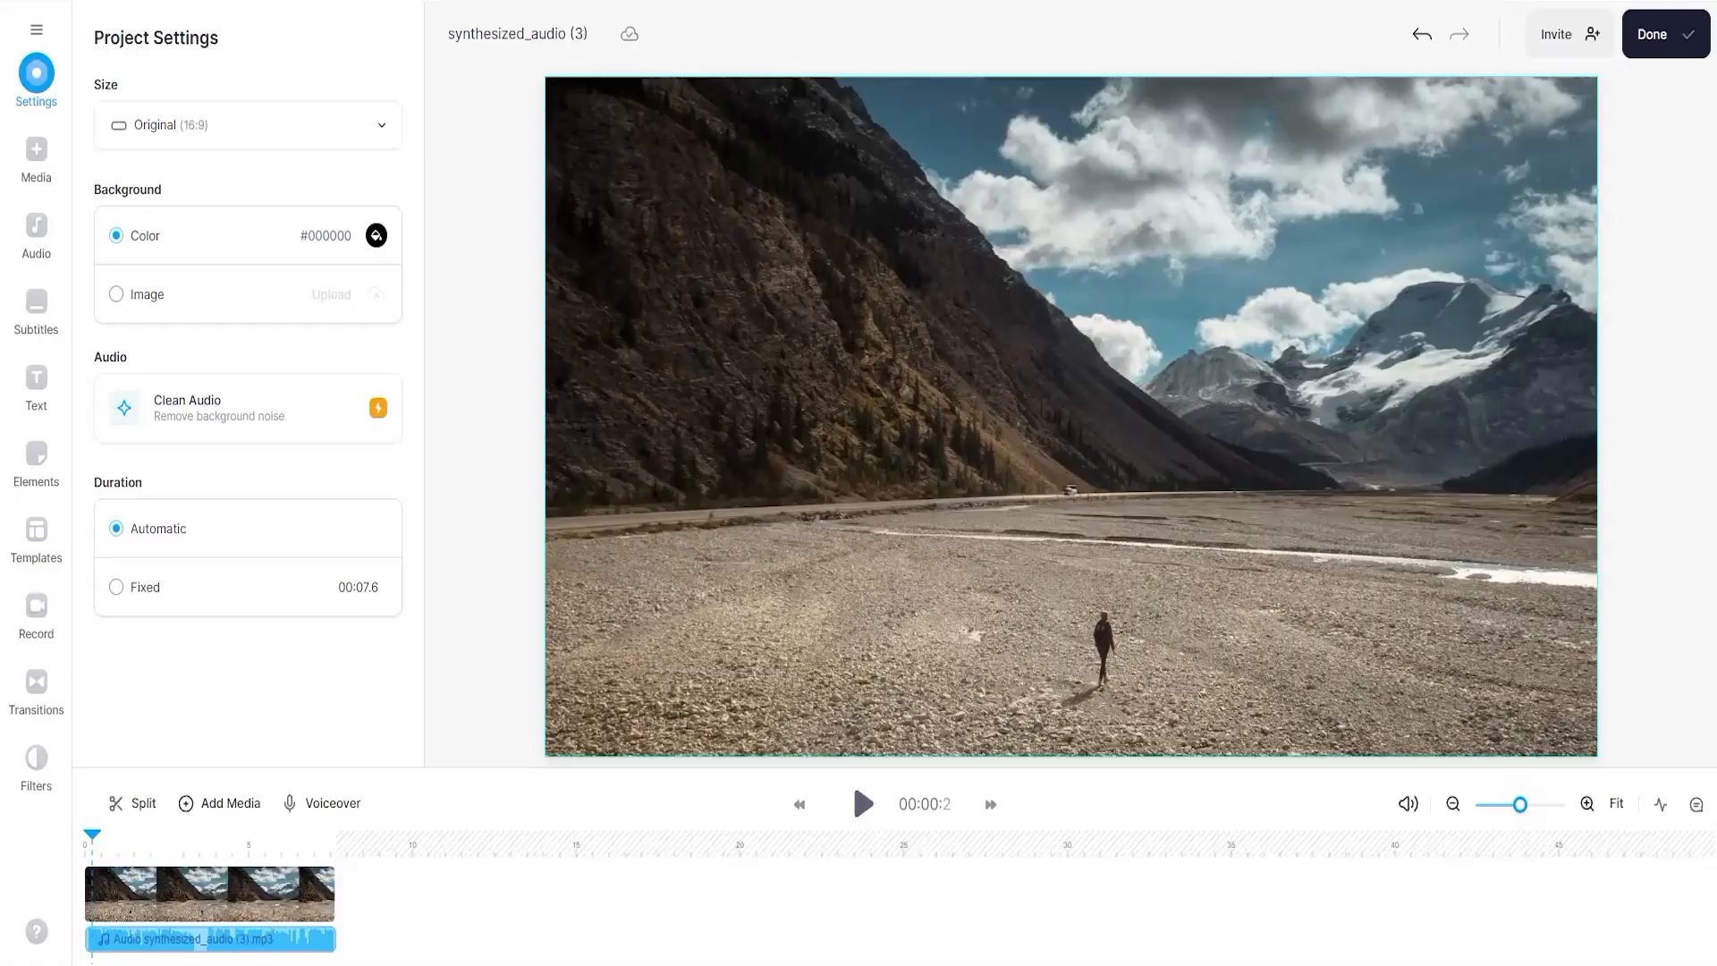
click(209, 939)
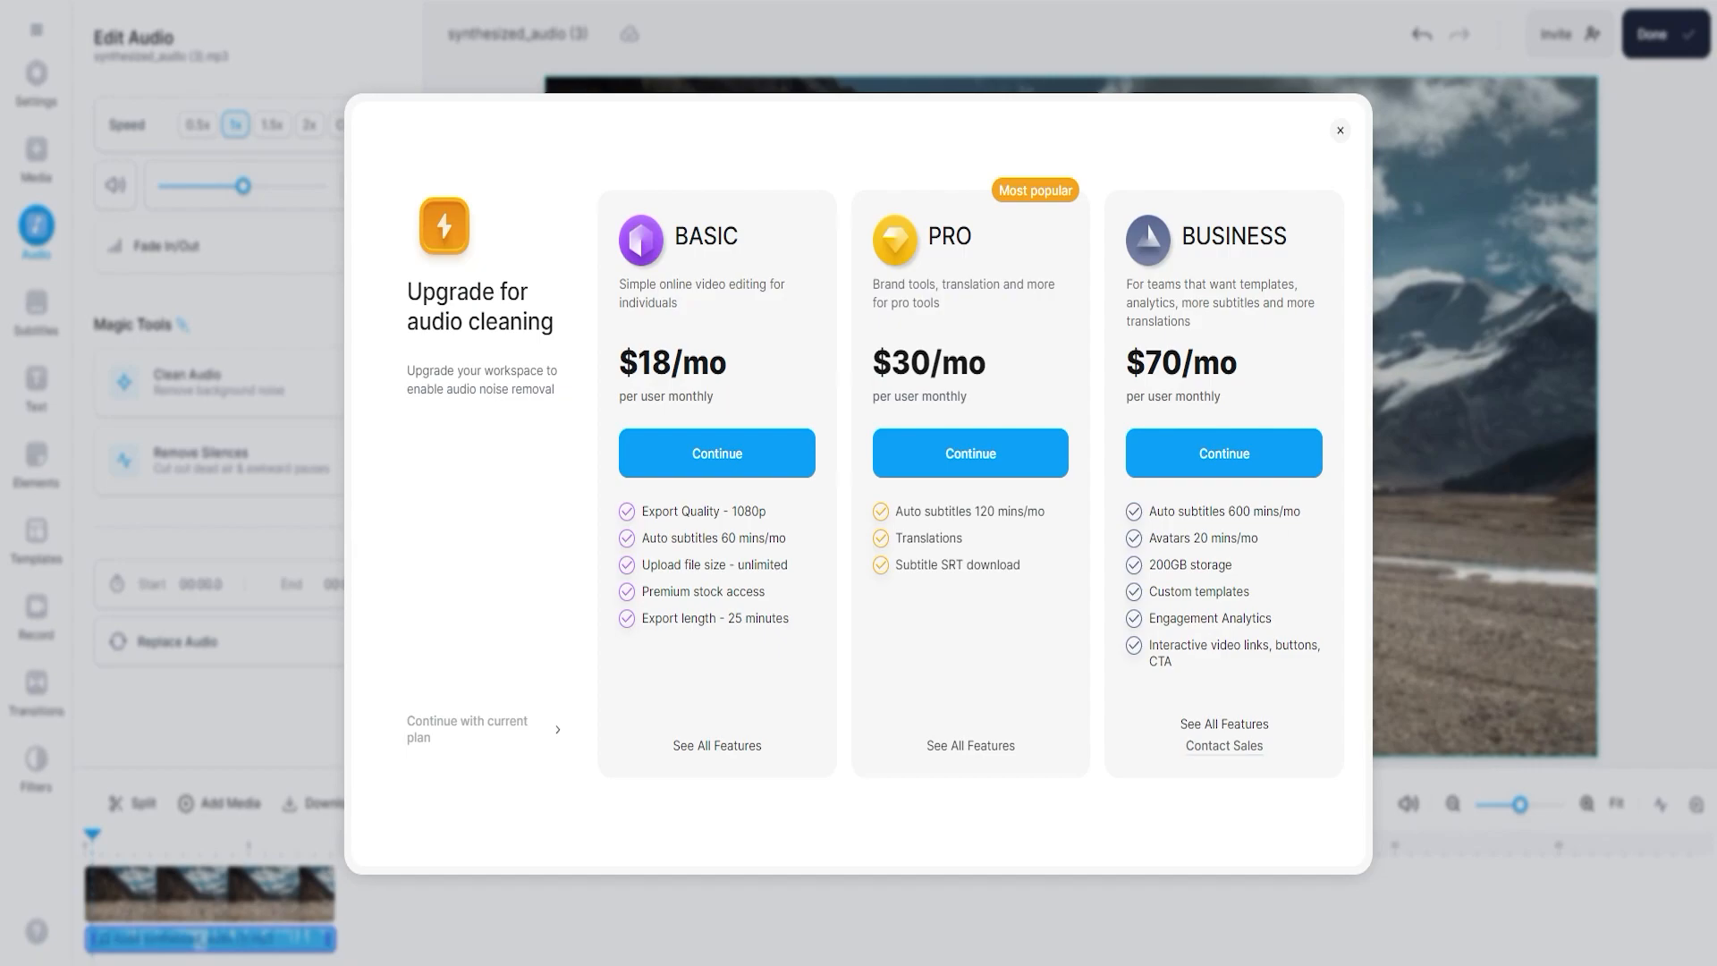
click(1340, 131)
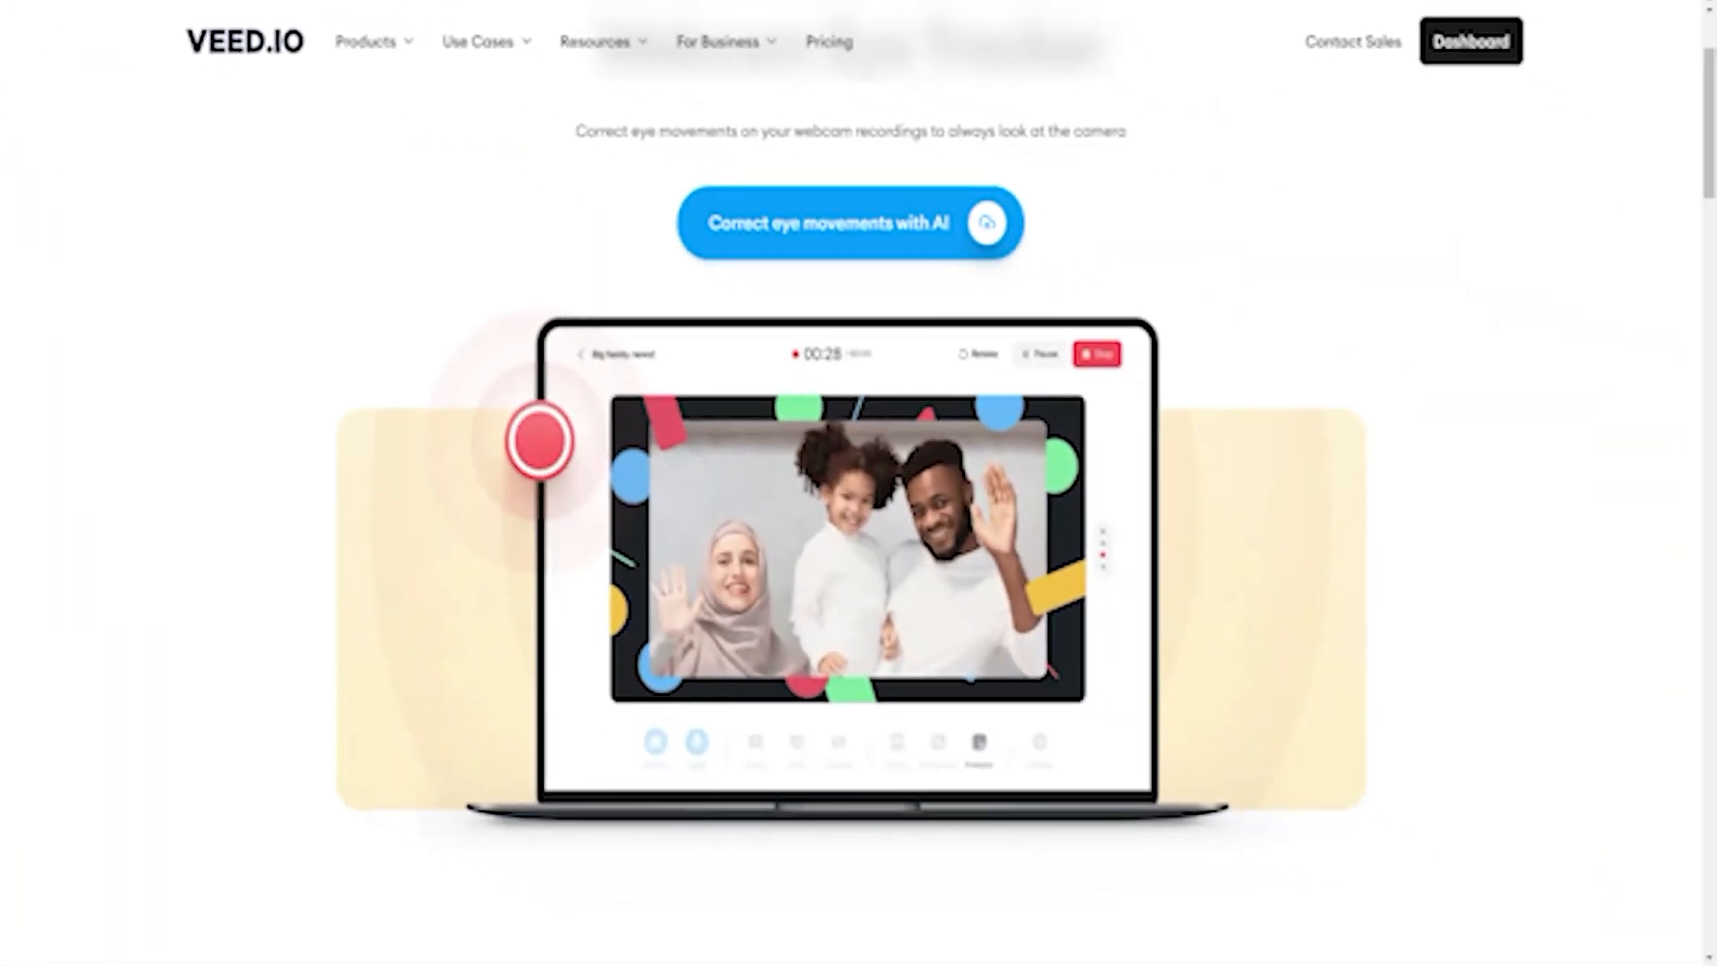
Scroll through the Eye Contact page's how-to steps and FAQs.
scroll(down, 3)
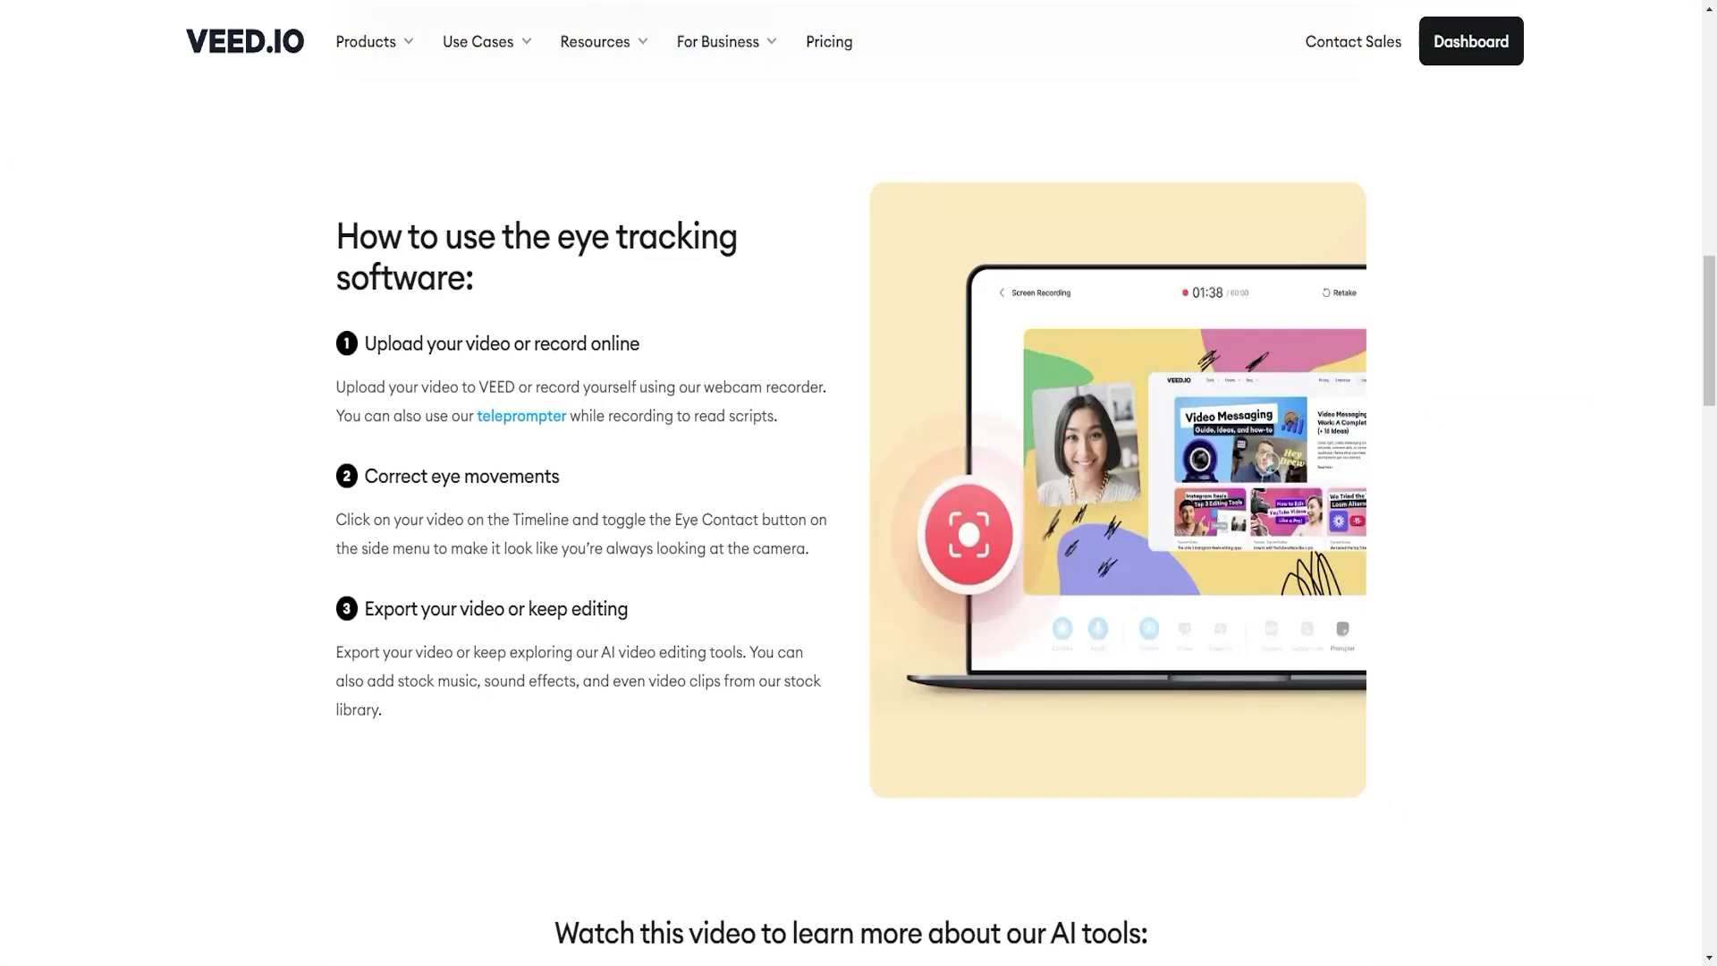
scroll(down, 3)
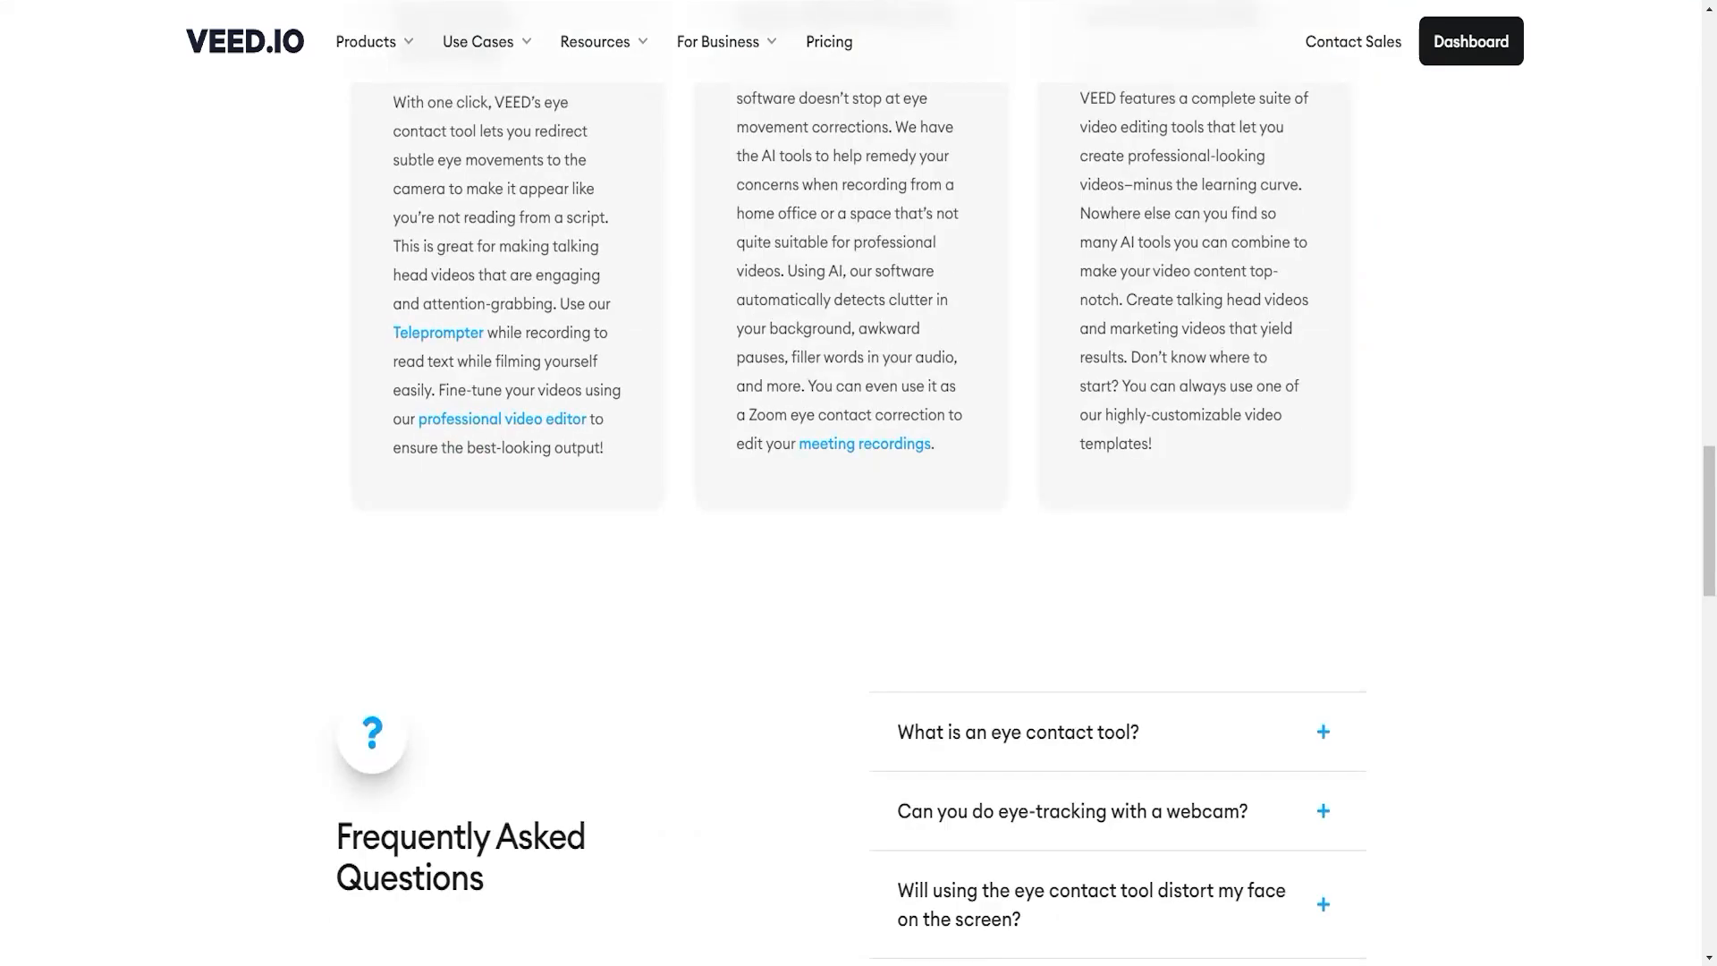
scroll(up, 3)
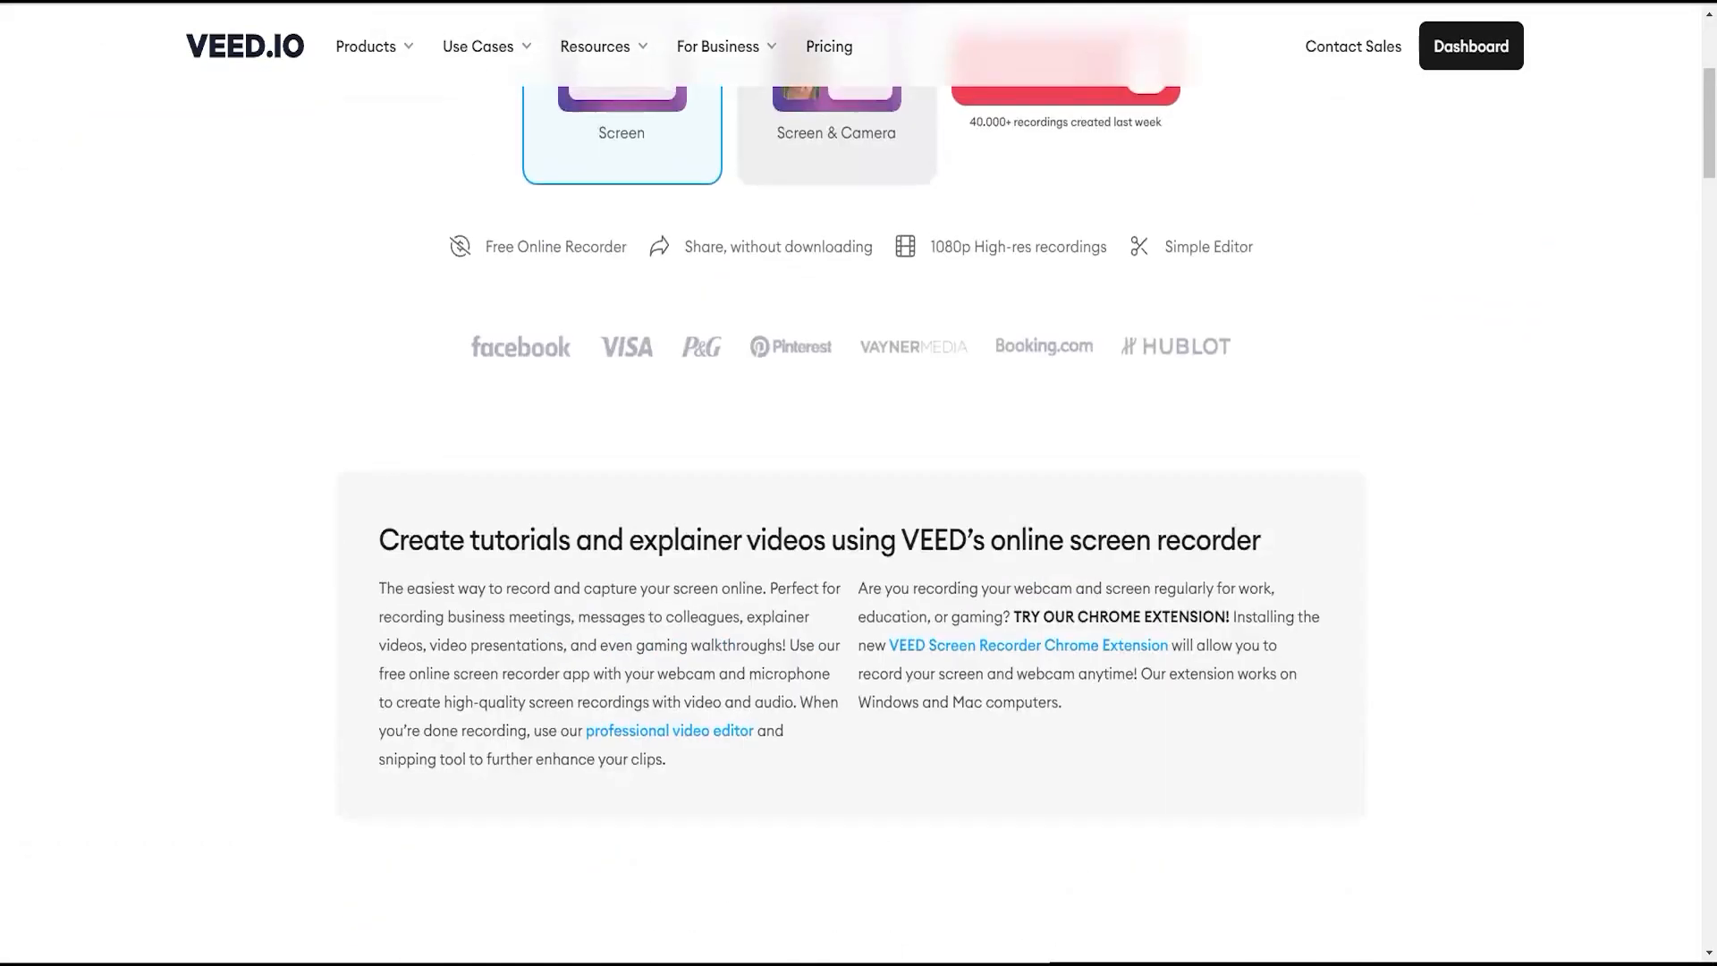
Start a screen-only recording and bring up the browser-tab share picker.
scroll(up, 3)
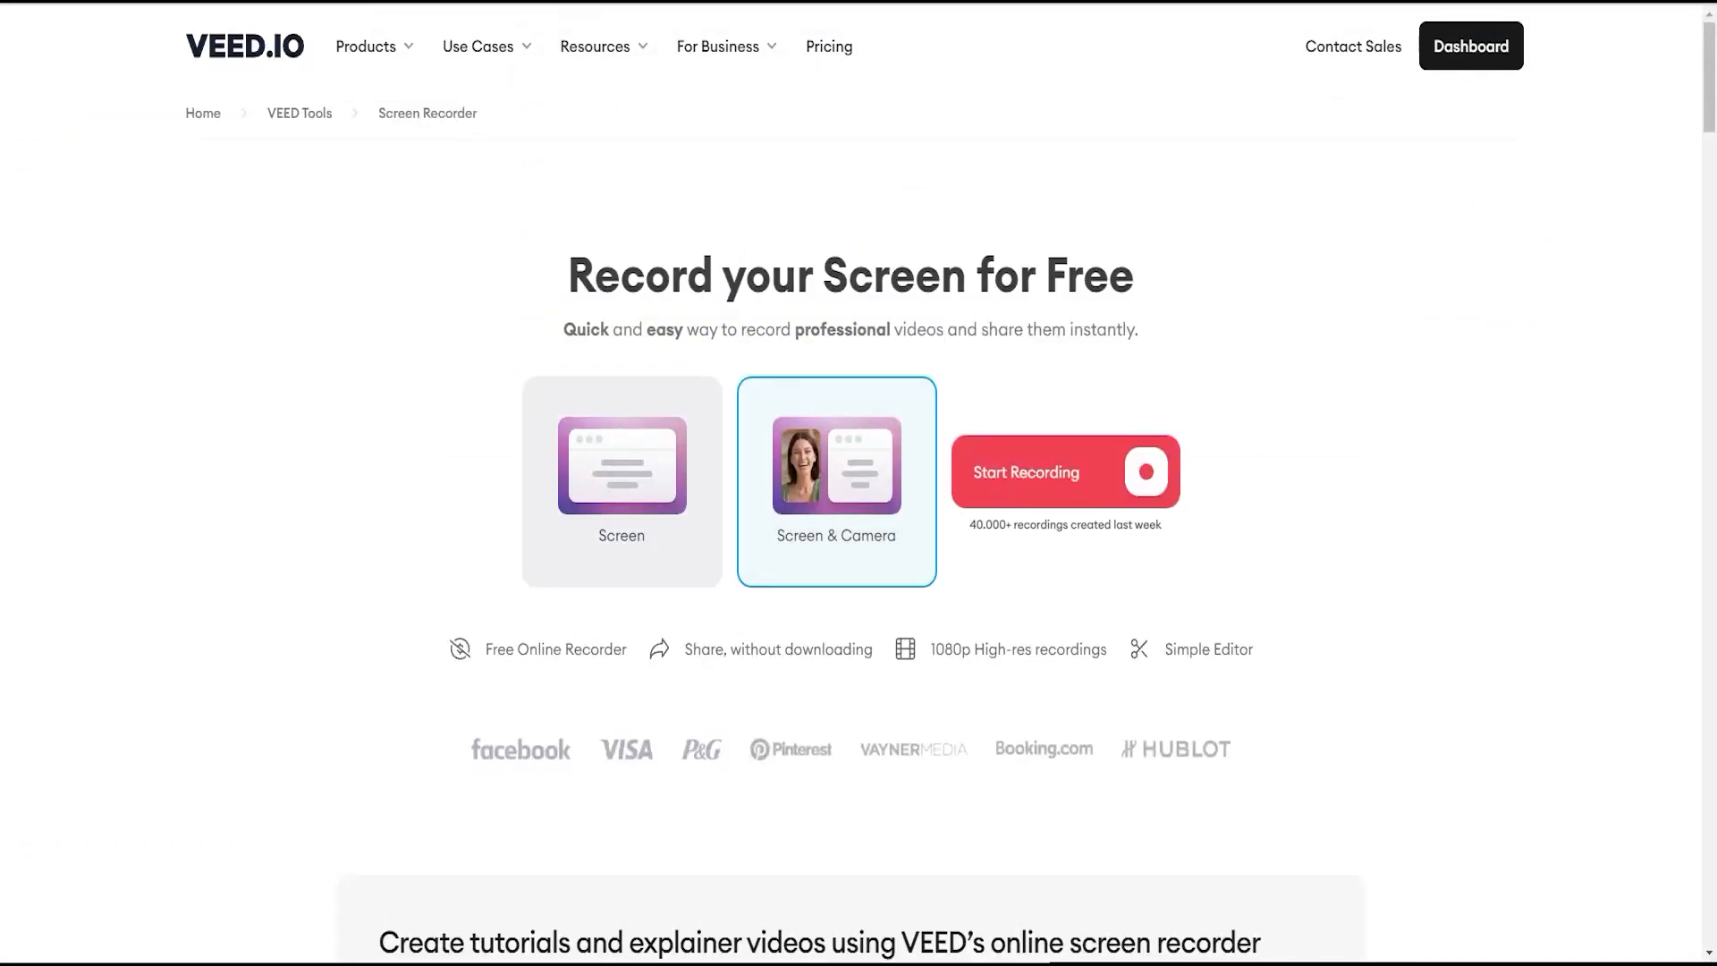
click(621, 481)
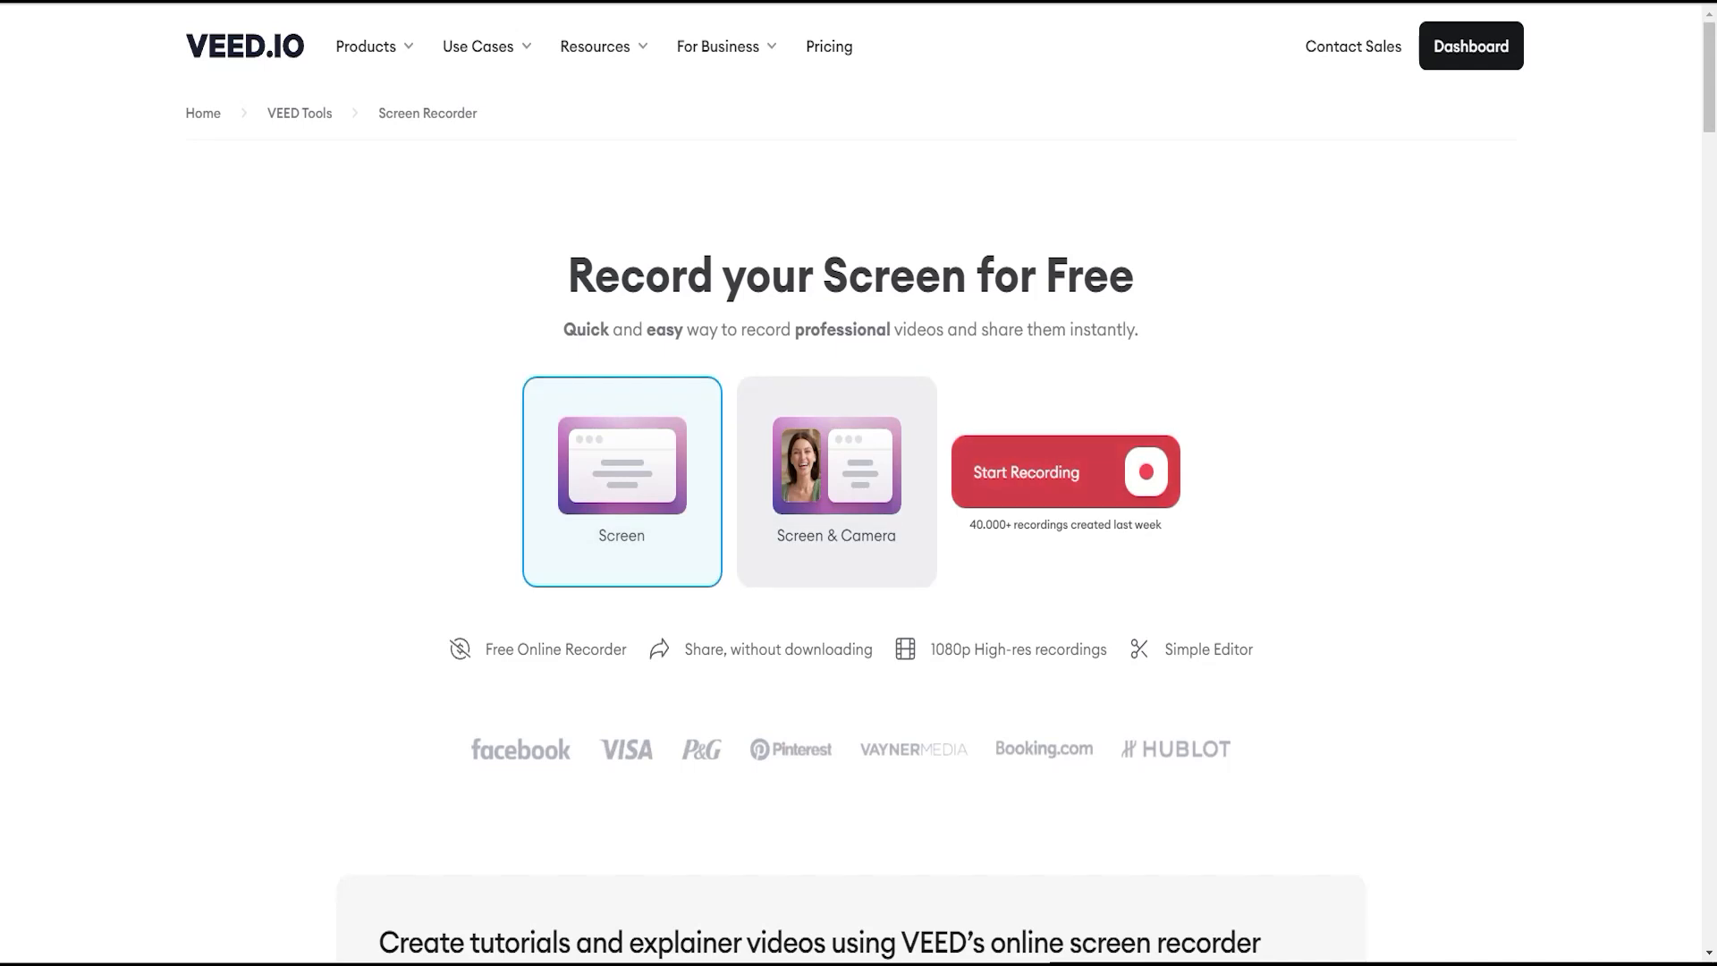
click(1062, 472)
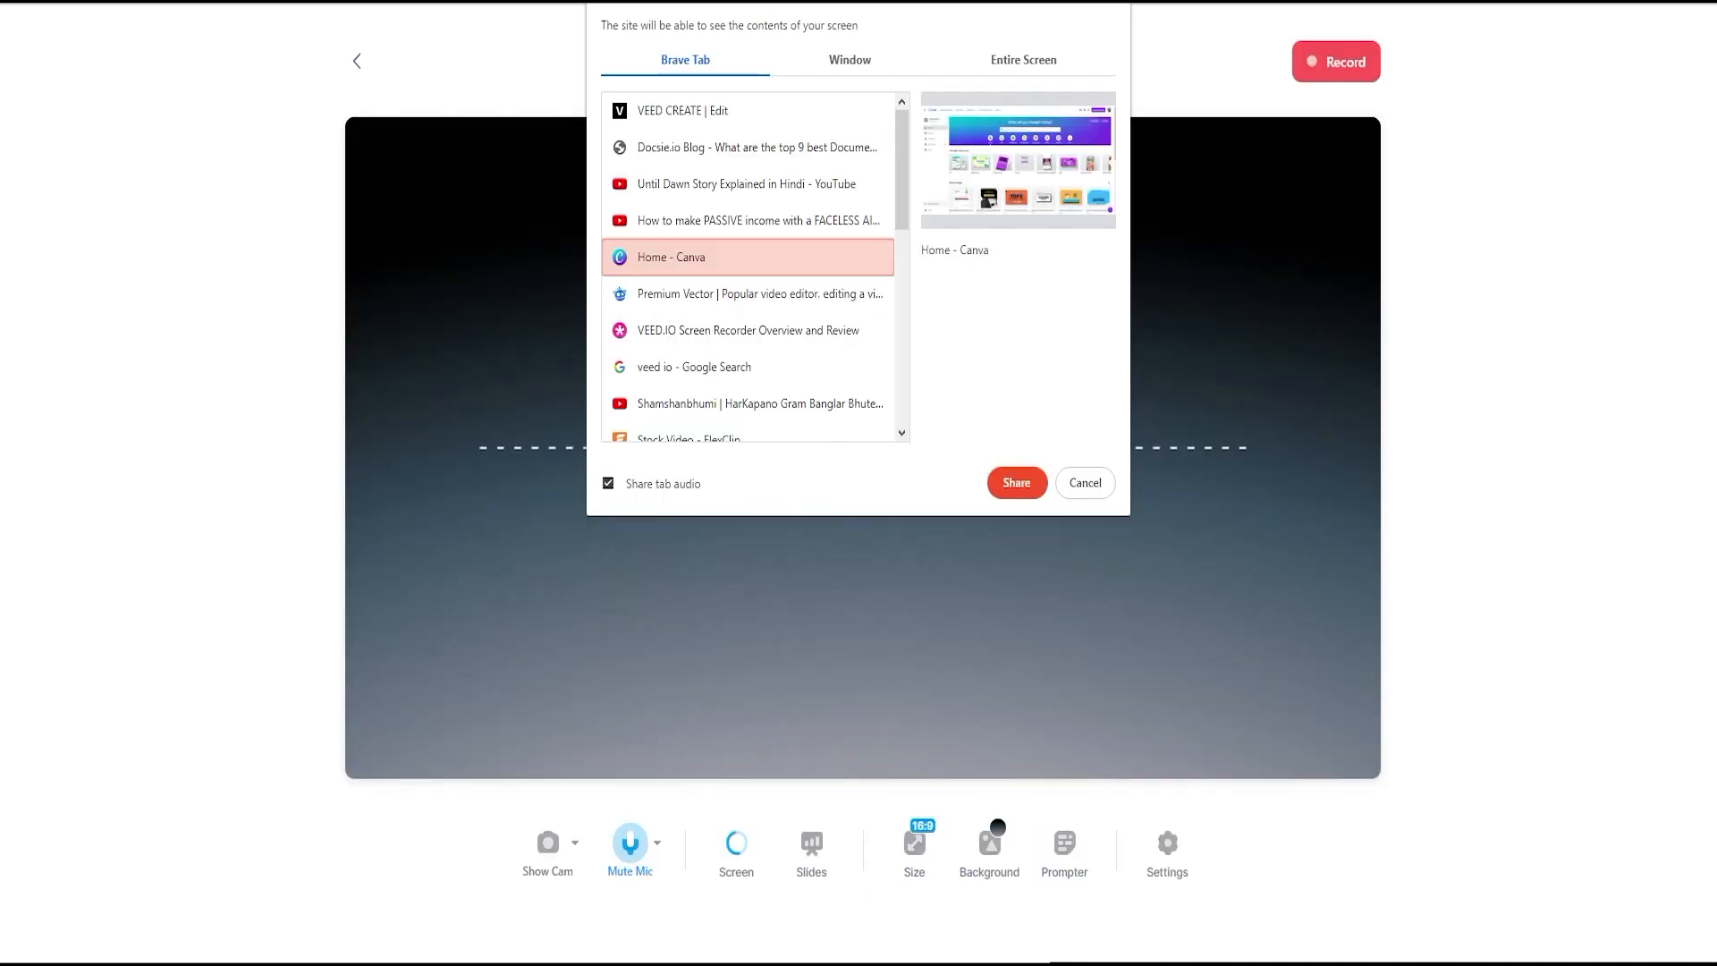
click(1014, 483)
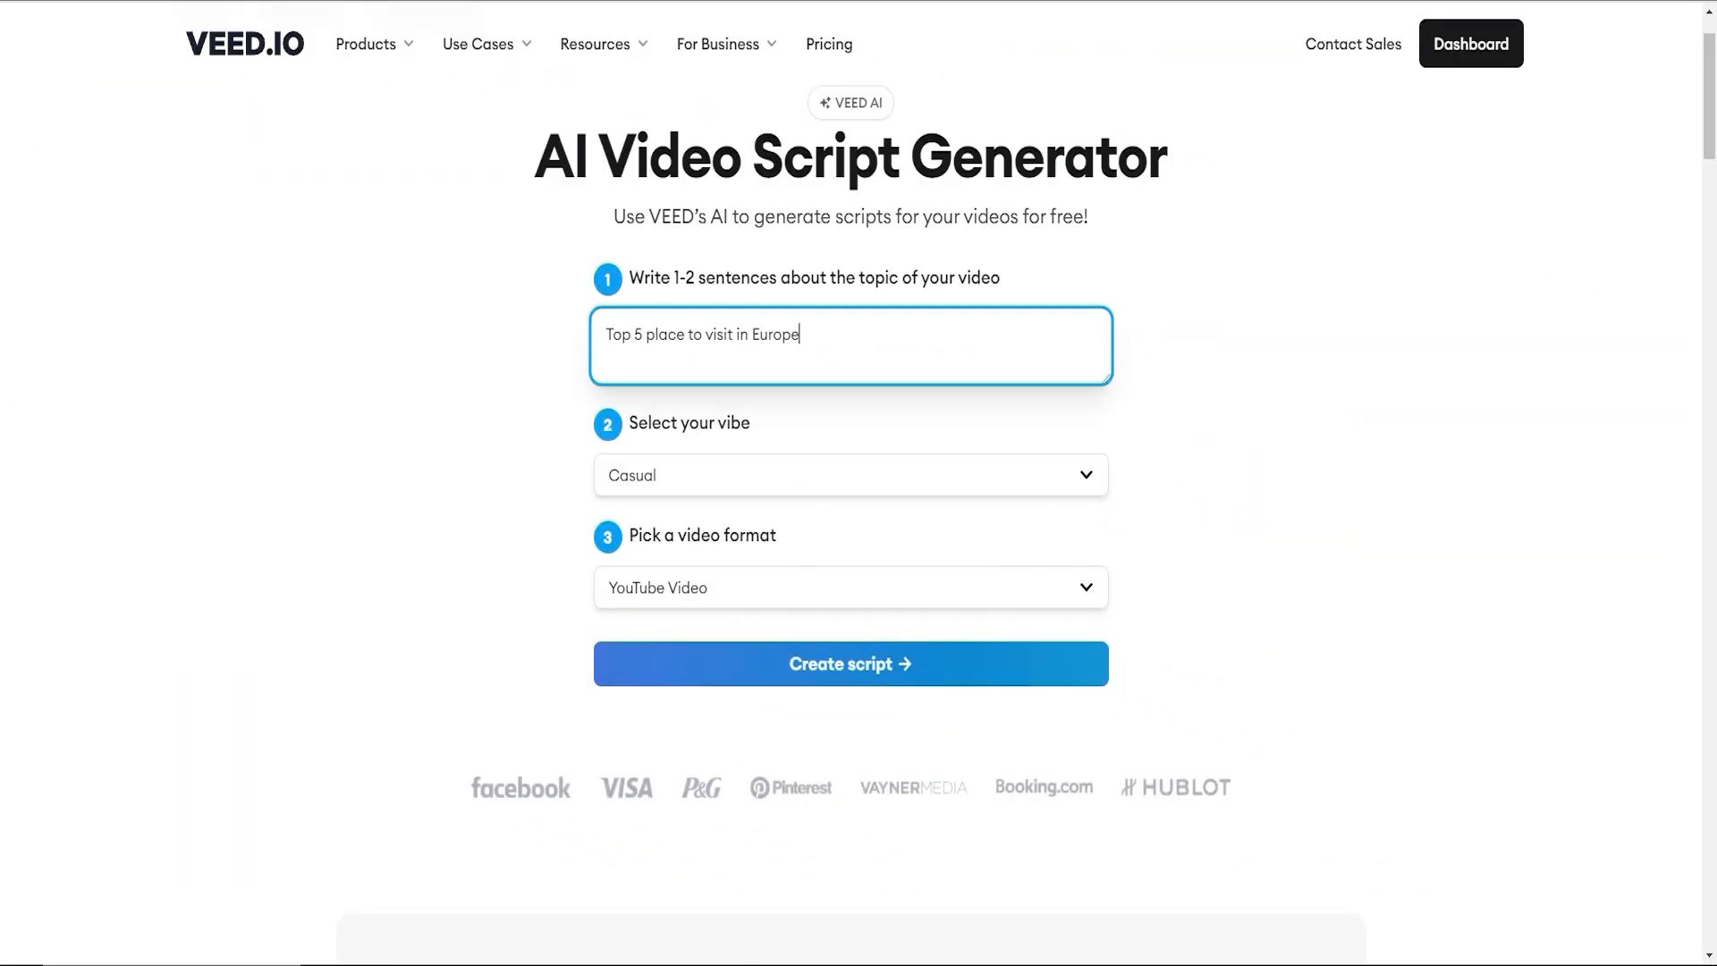
Generate the script with an Informative vibe in TikTok Clip format.
click(849, 474)
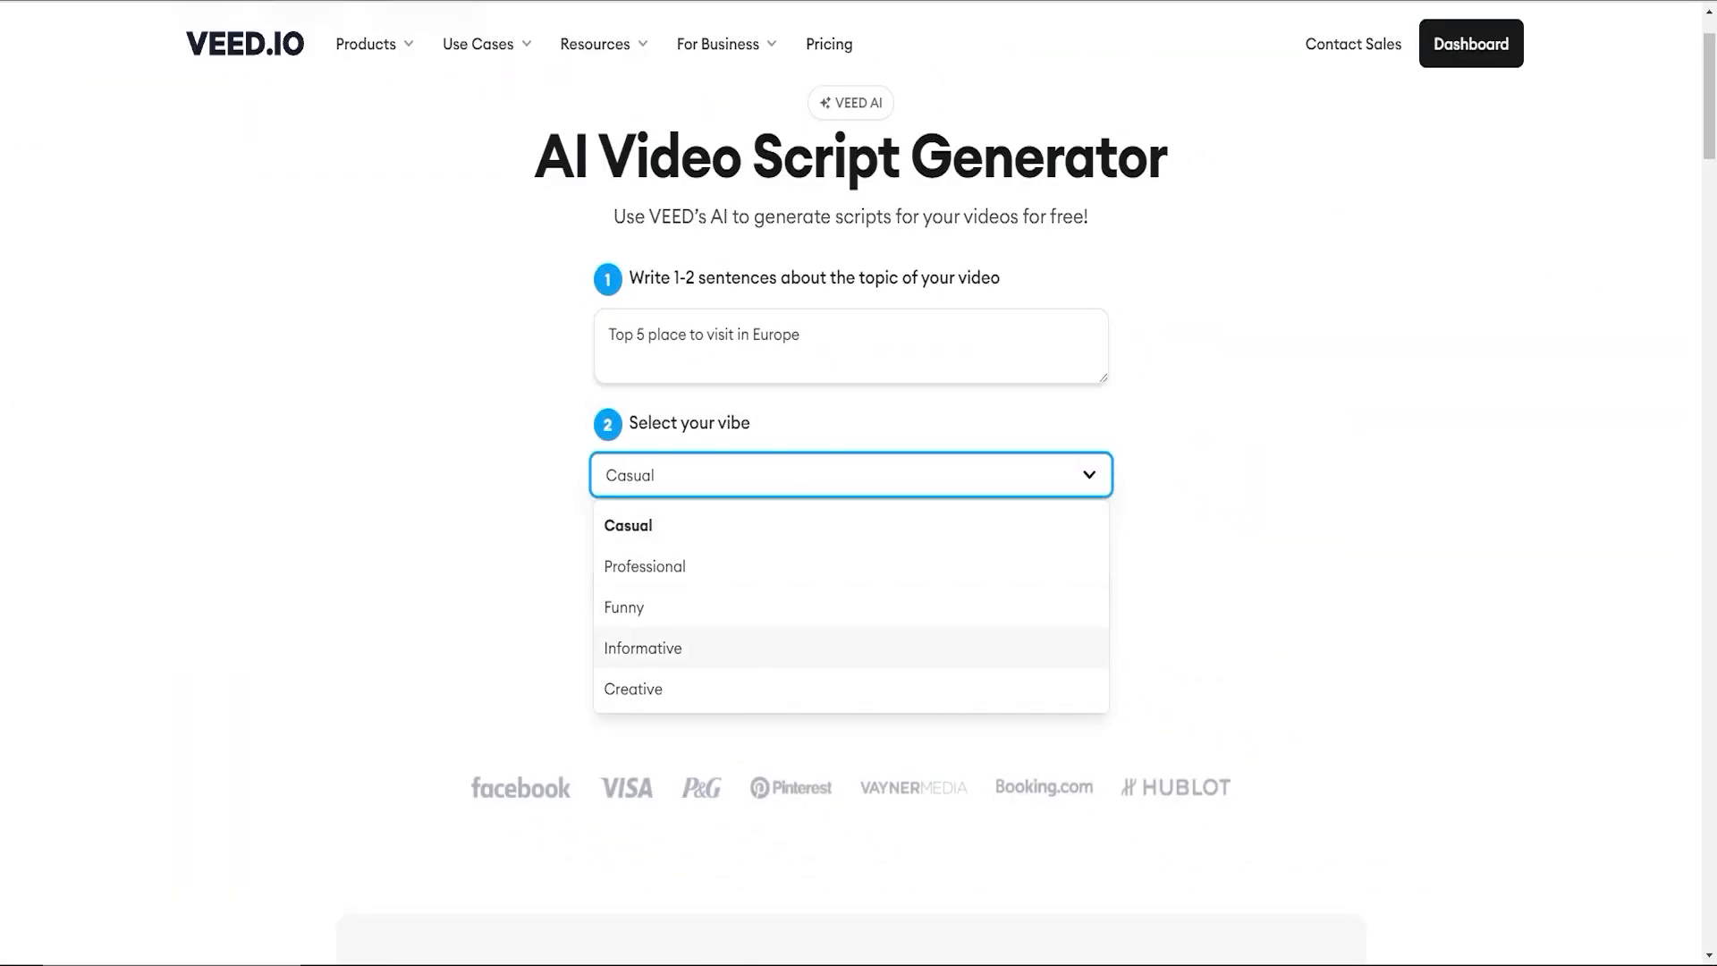
click(642, 647)
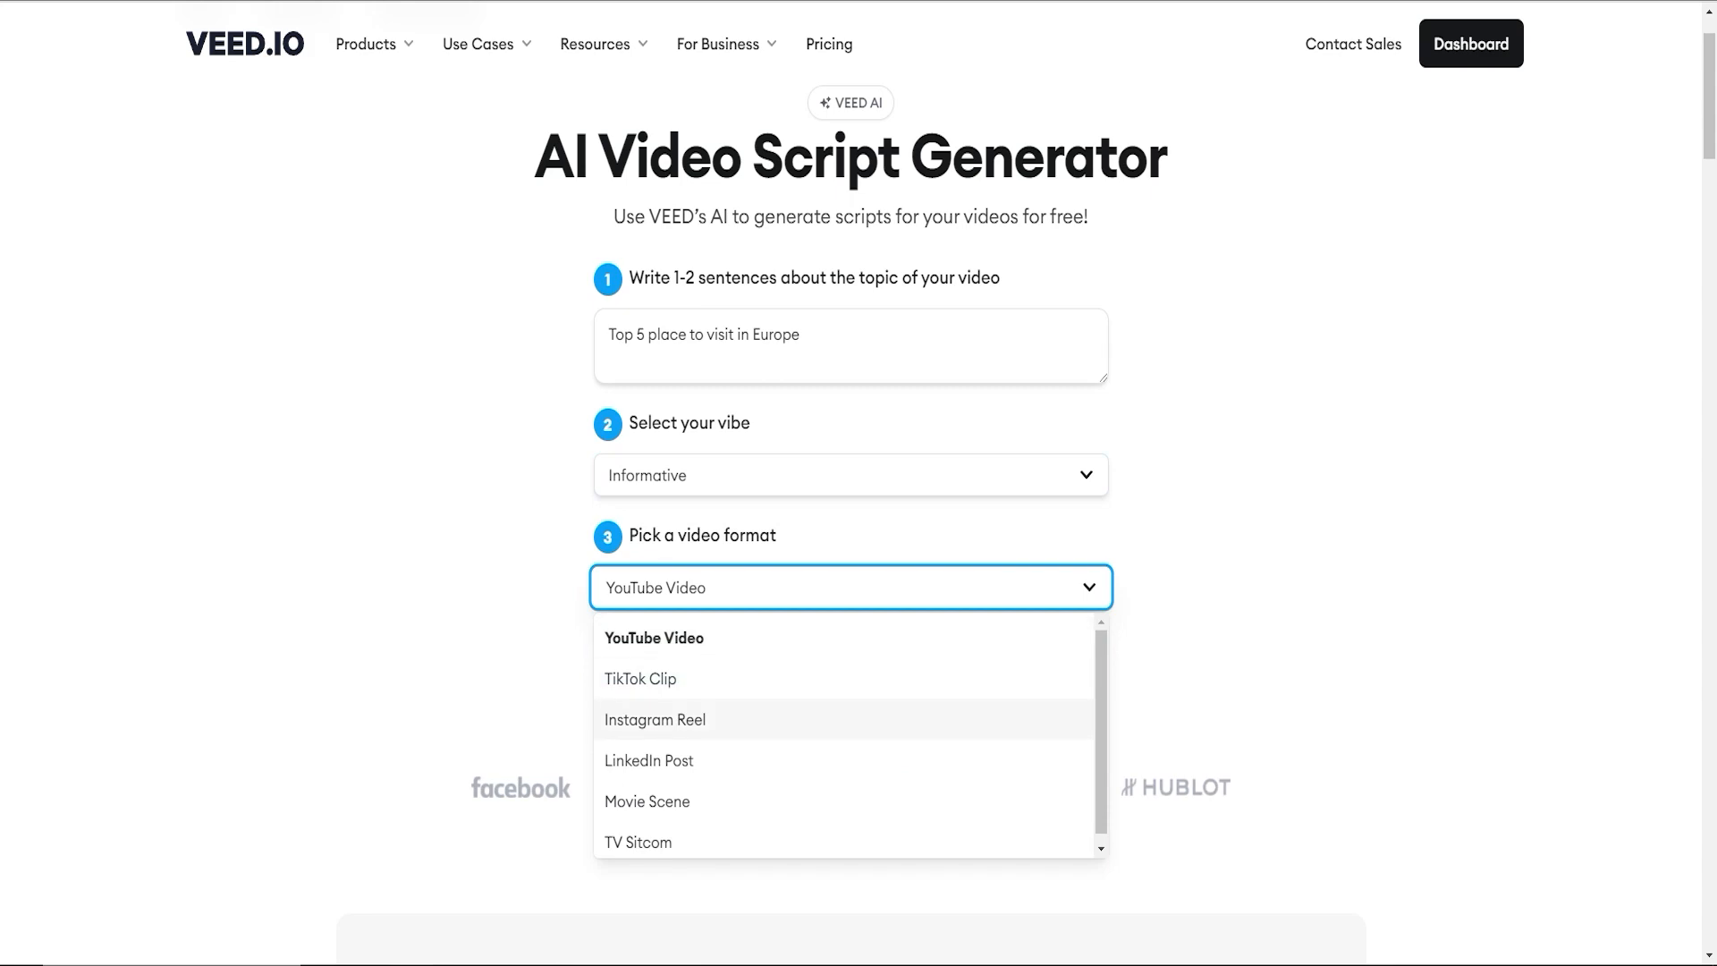
click(641, 677)
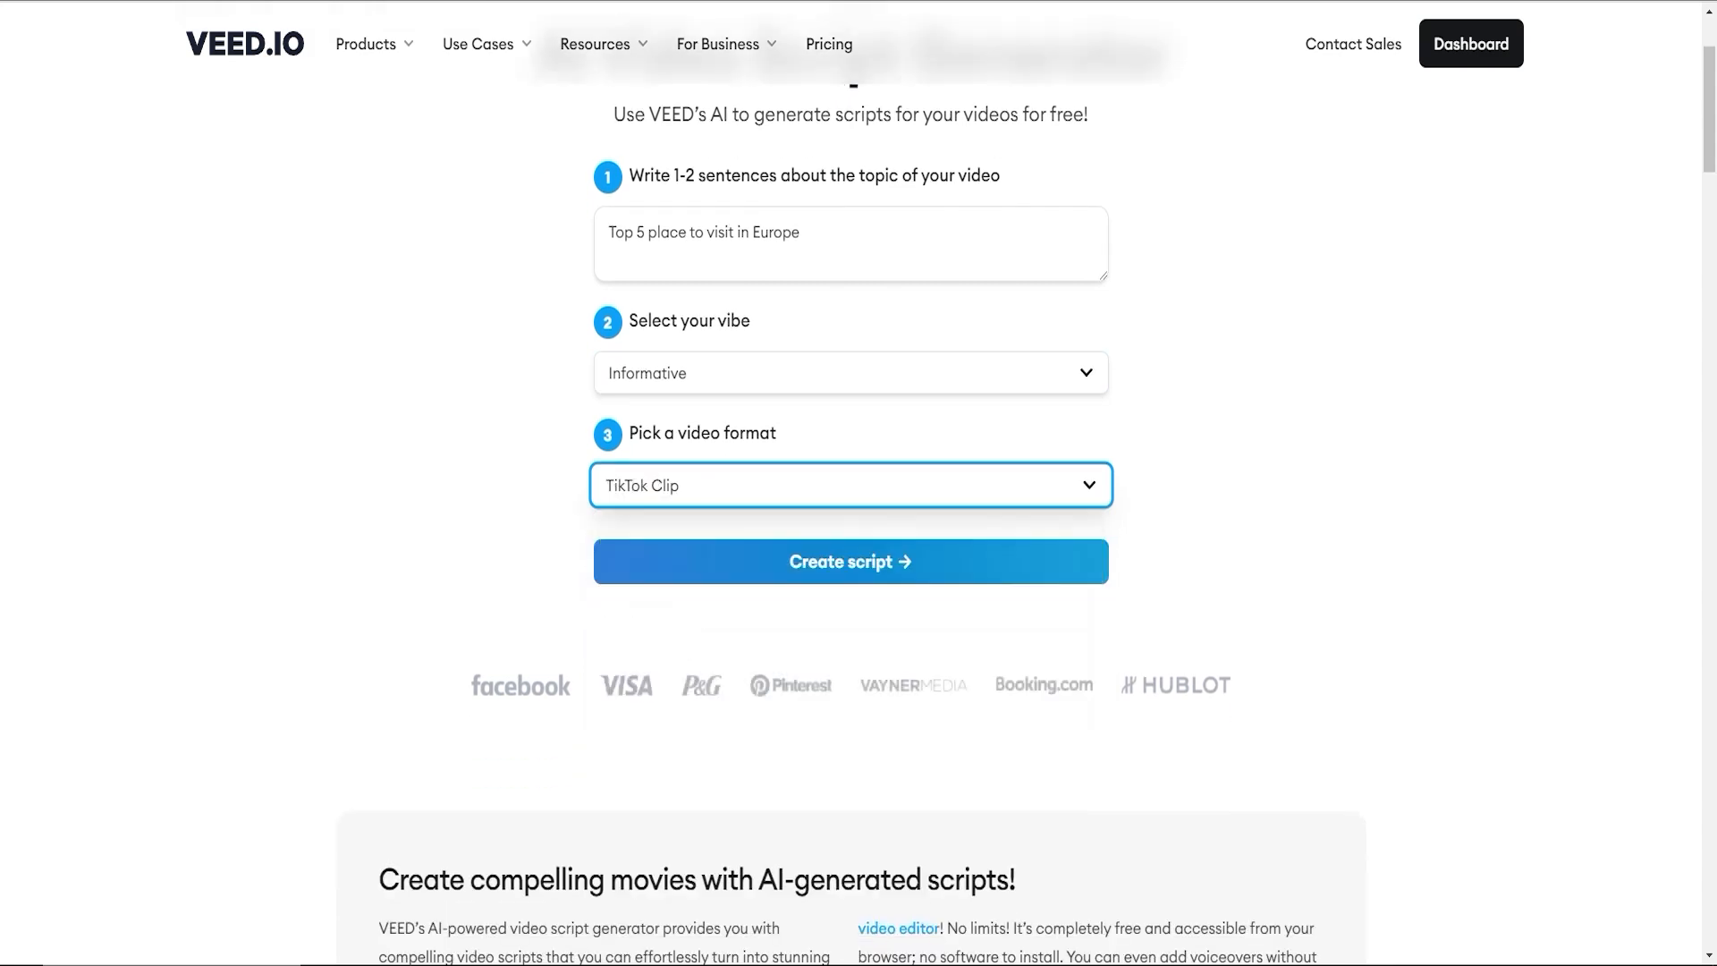
click(849, 561)
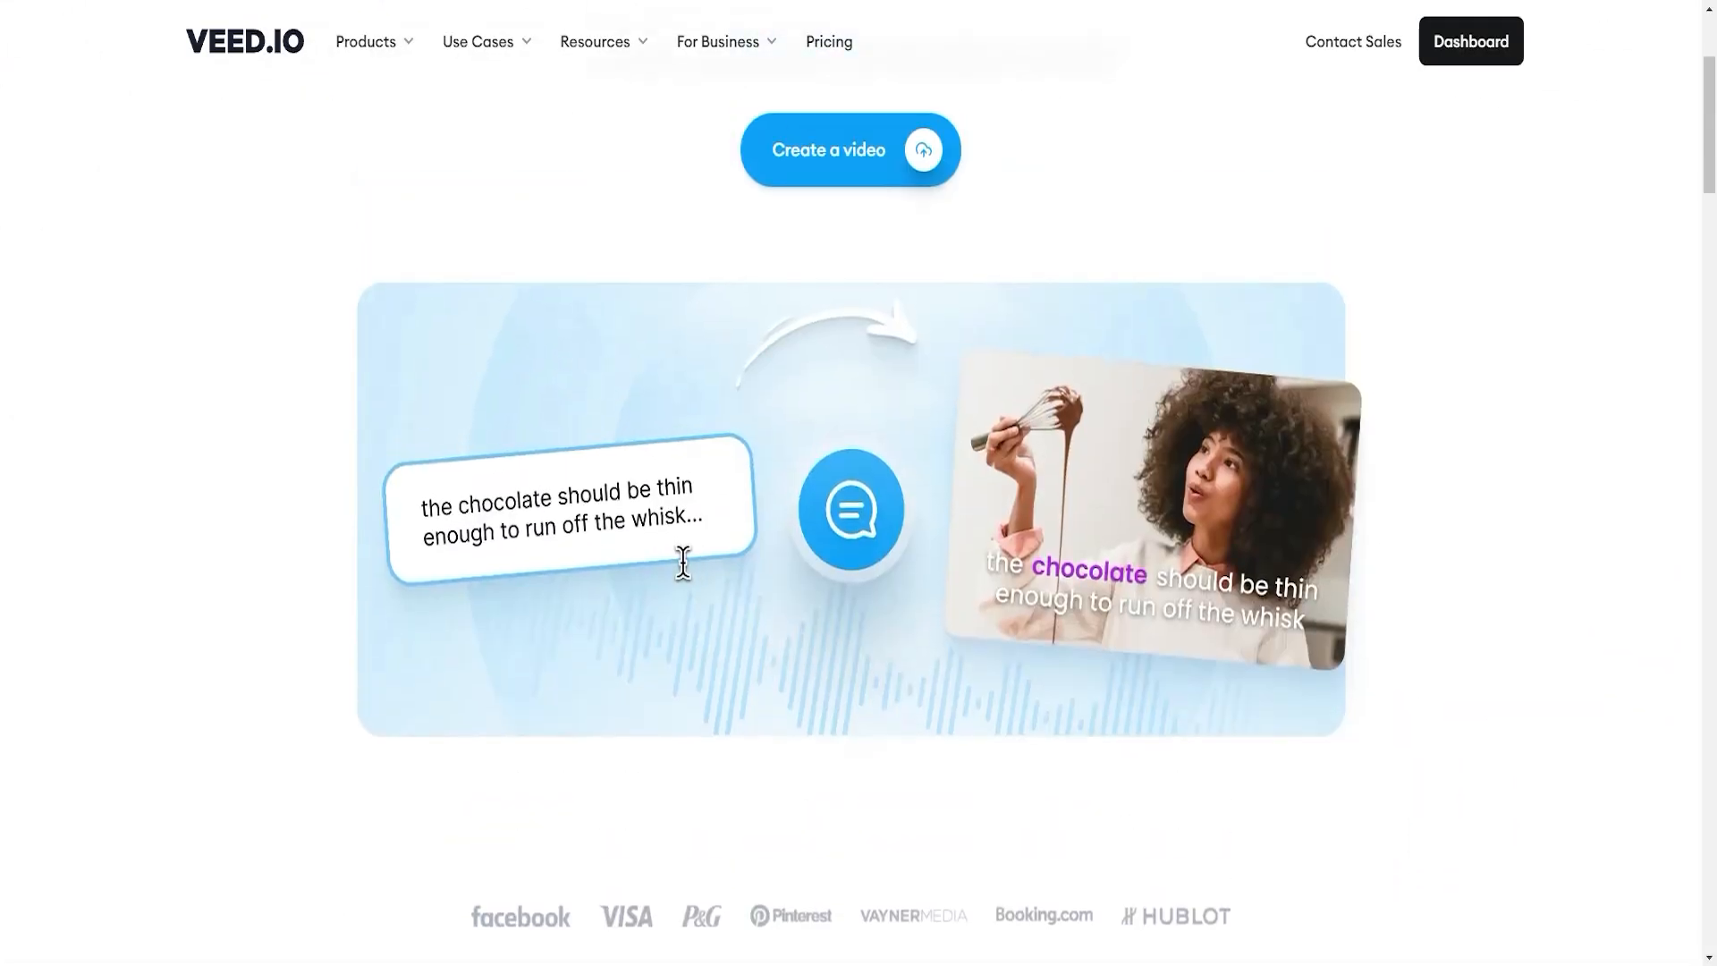
Tour the editor's Audio and Media panels and the New Project templates.
scroll(down, 3)
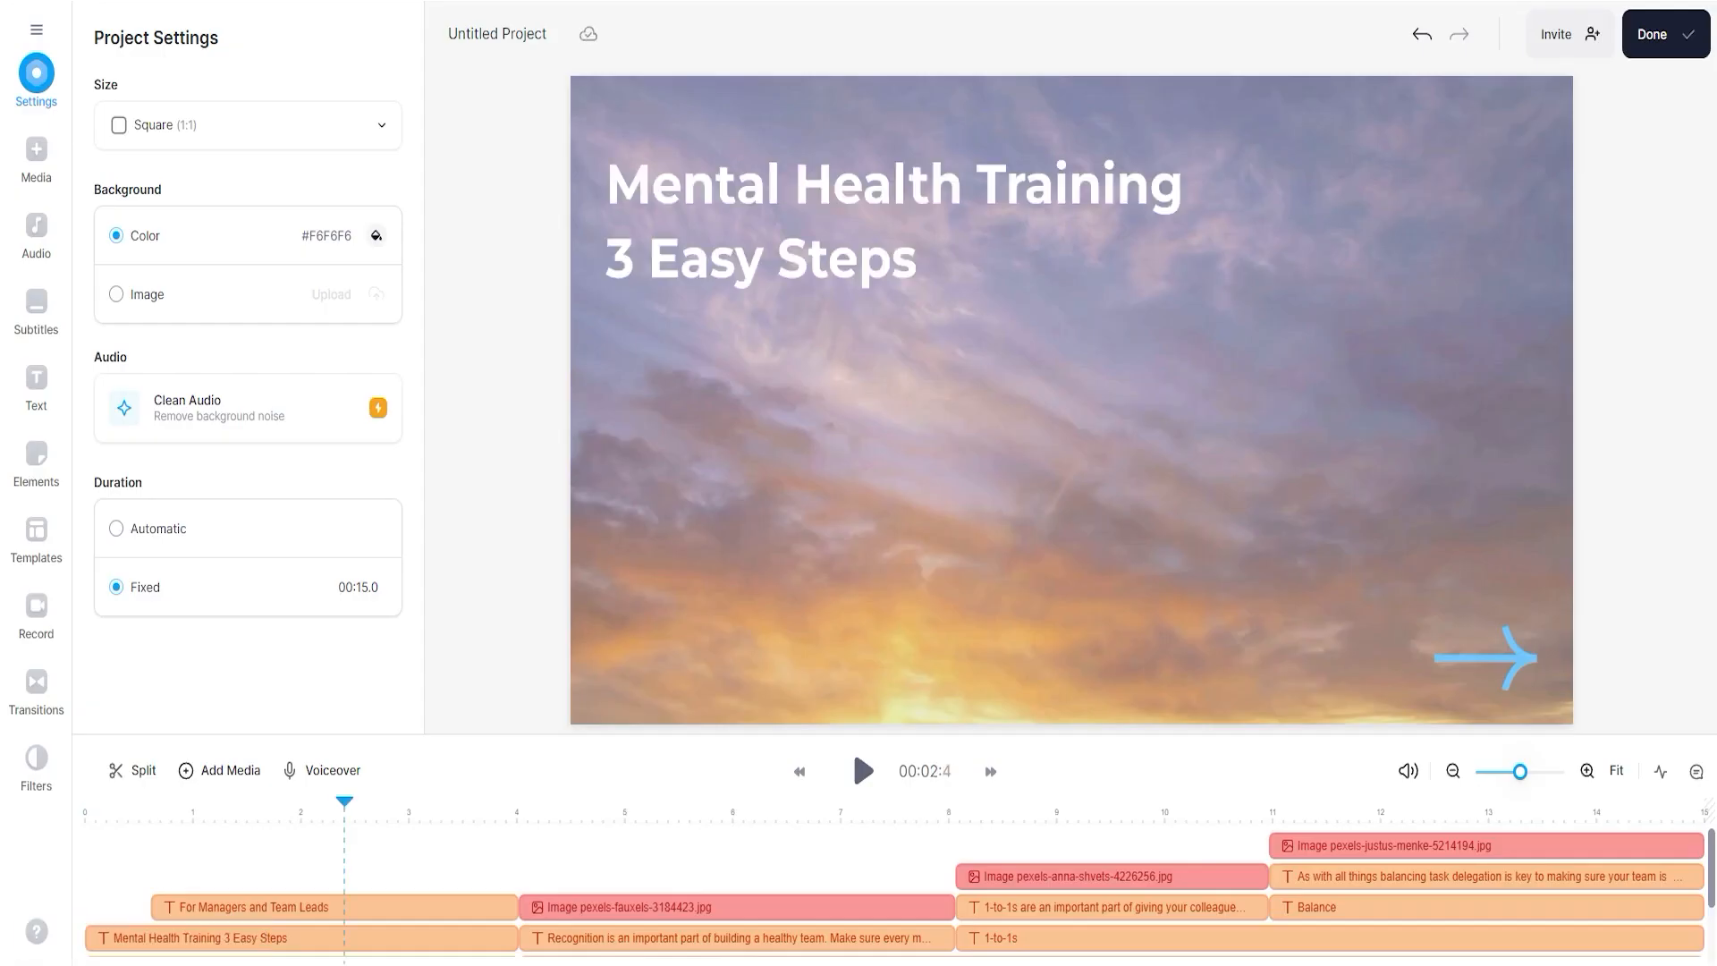
click(36, 232)
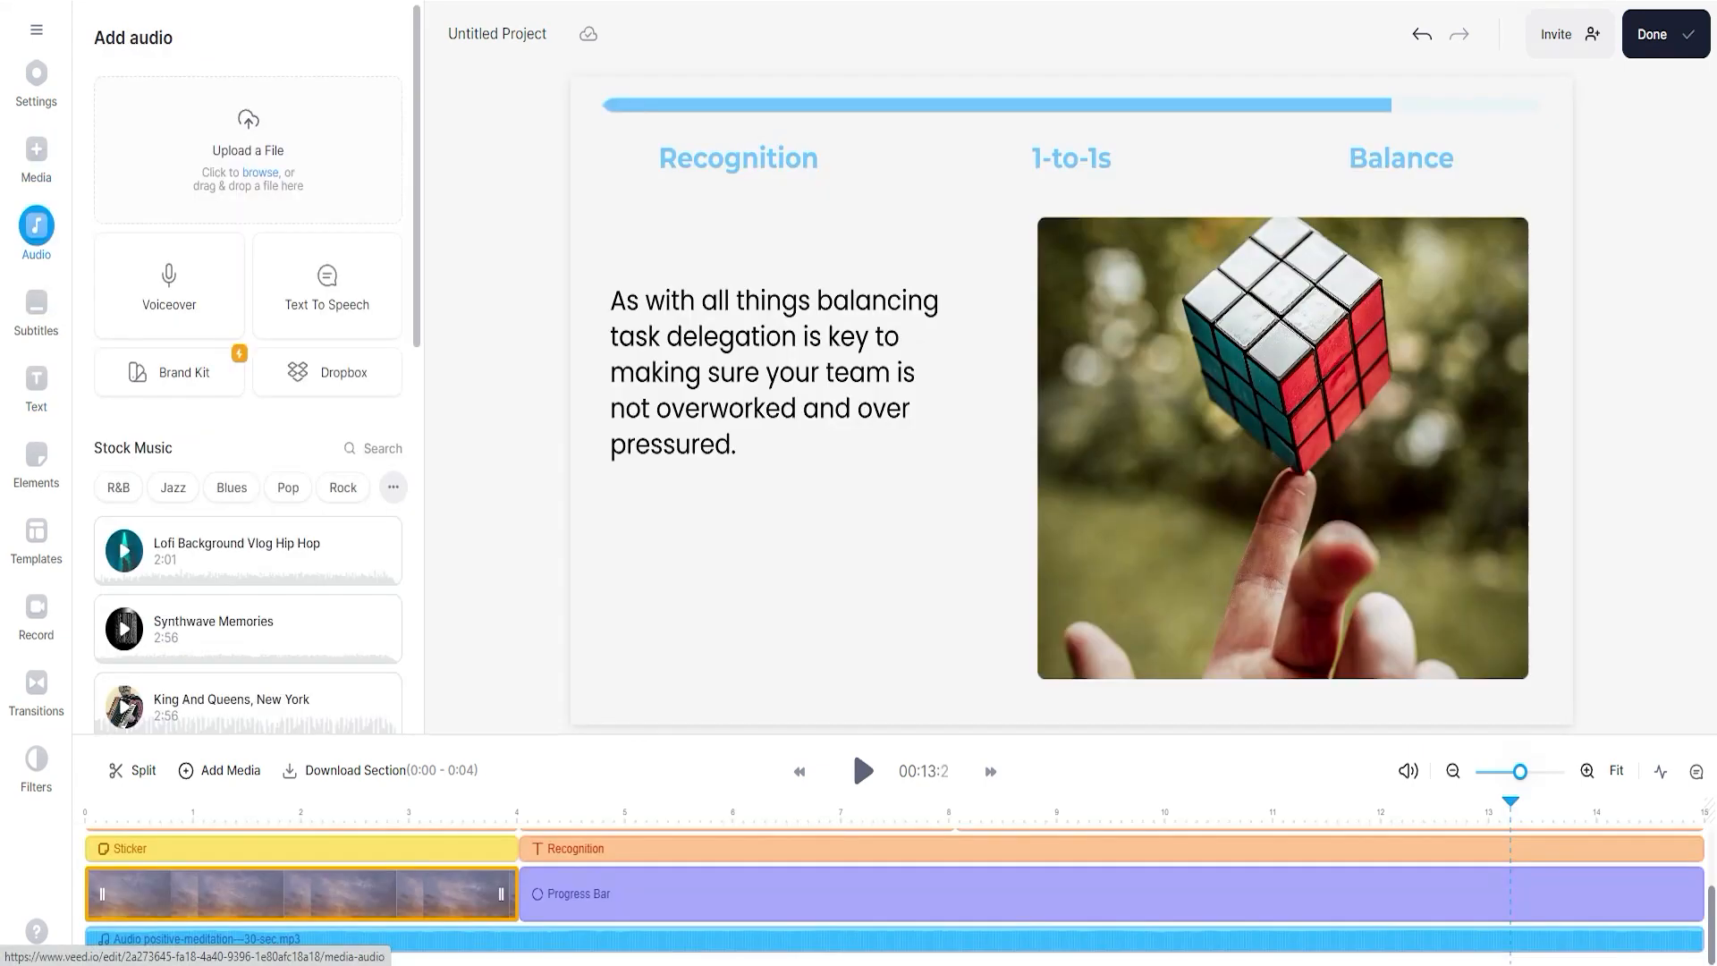
click(36, 159)
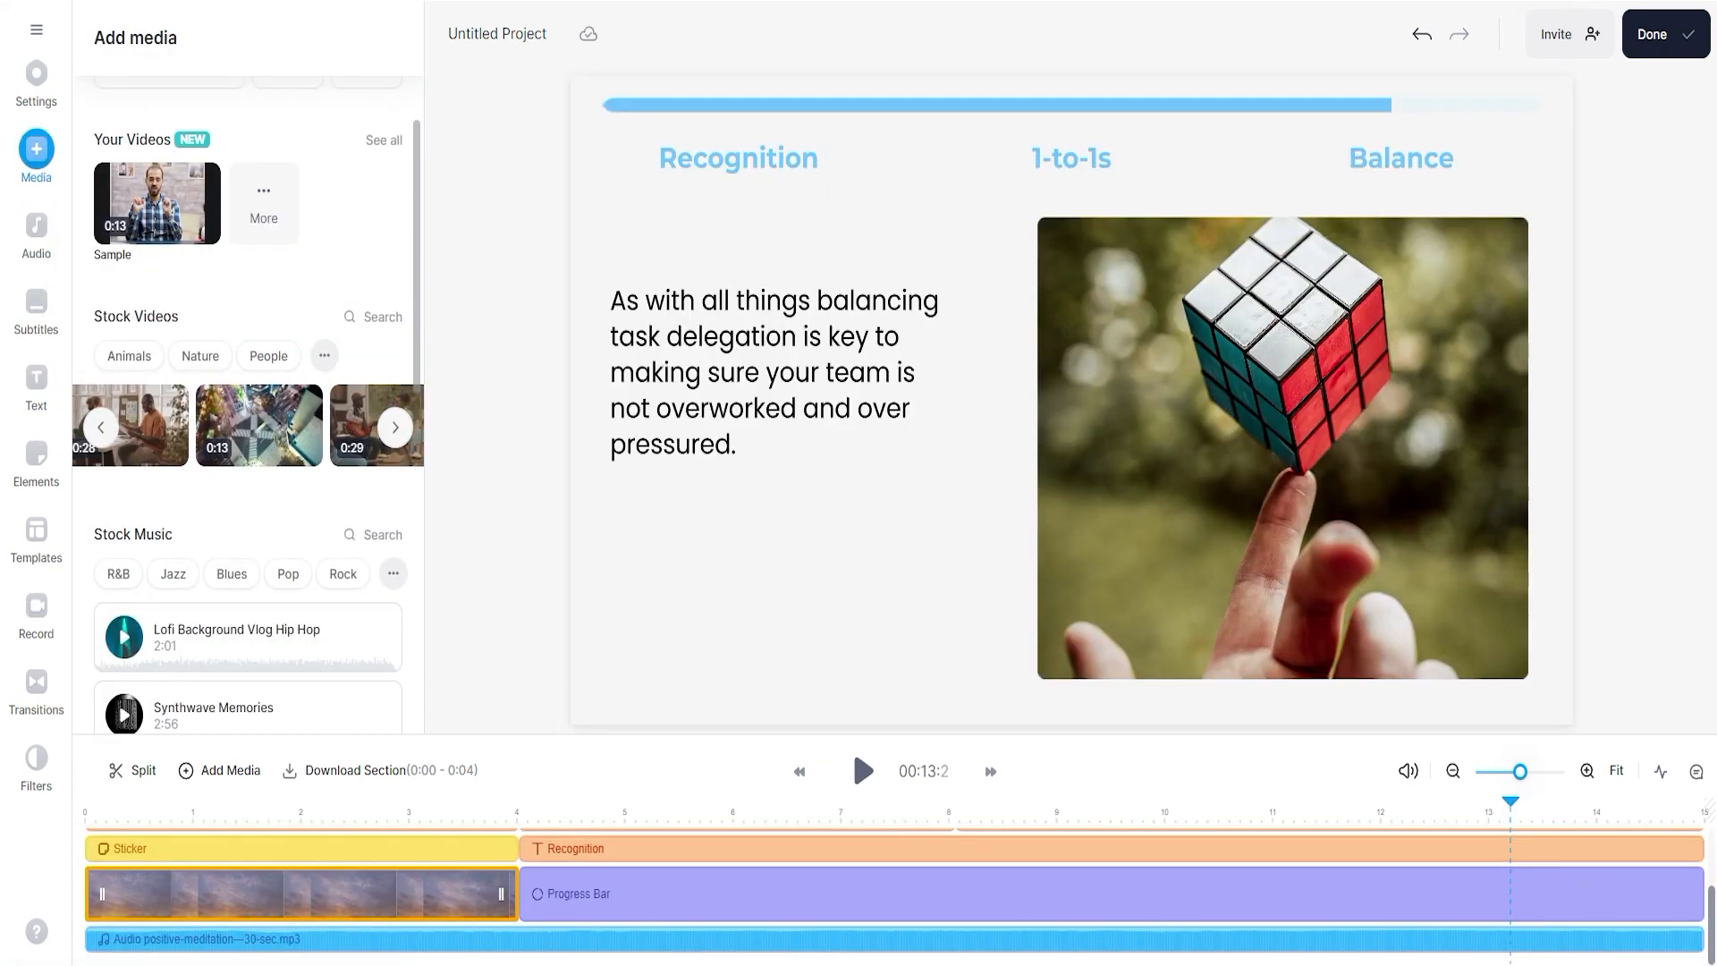
click(36, 78)
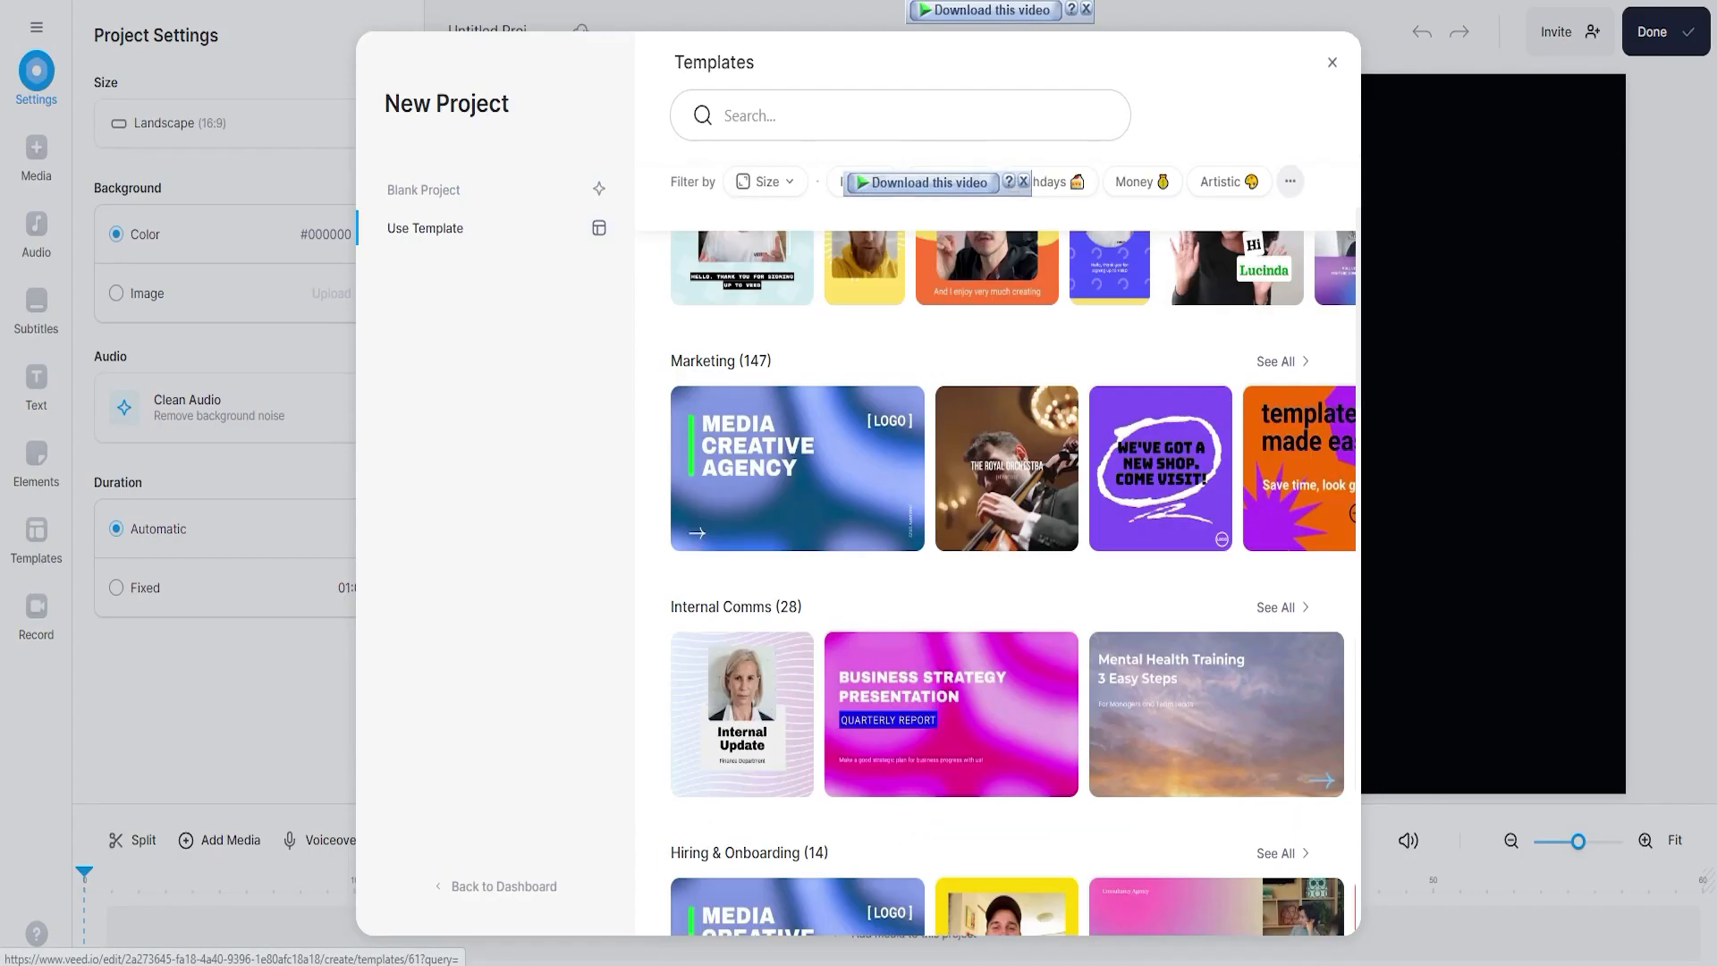
scroll(down, 3)
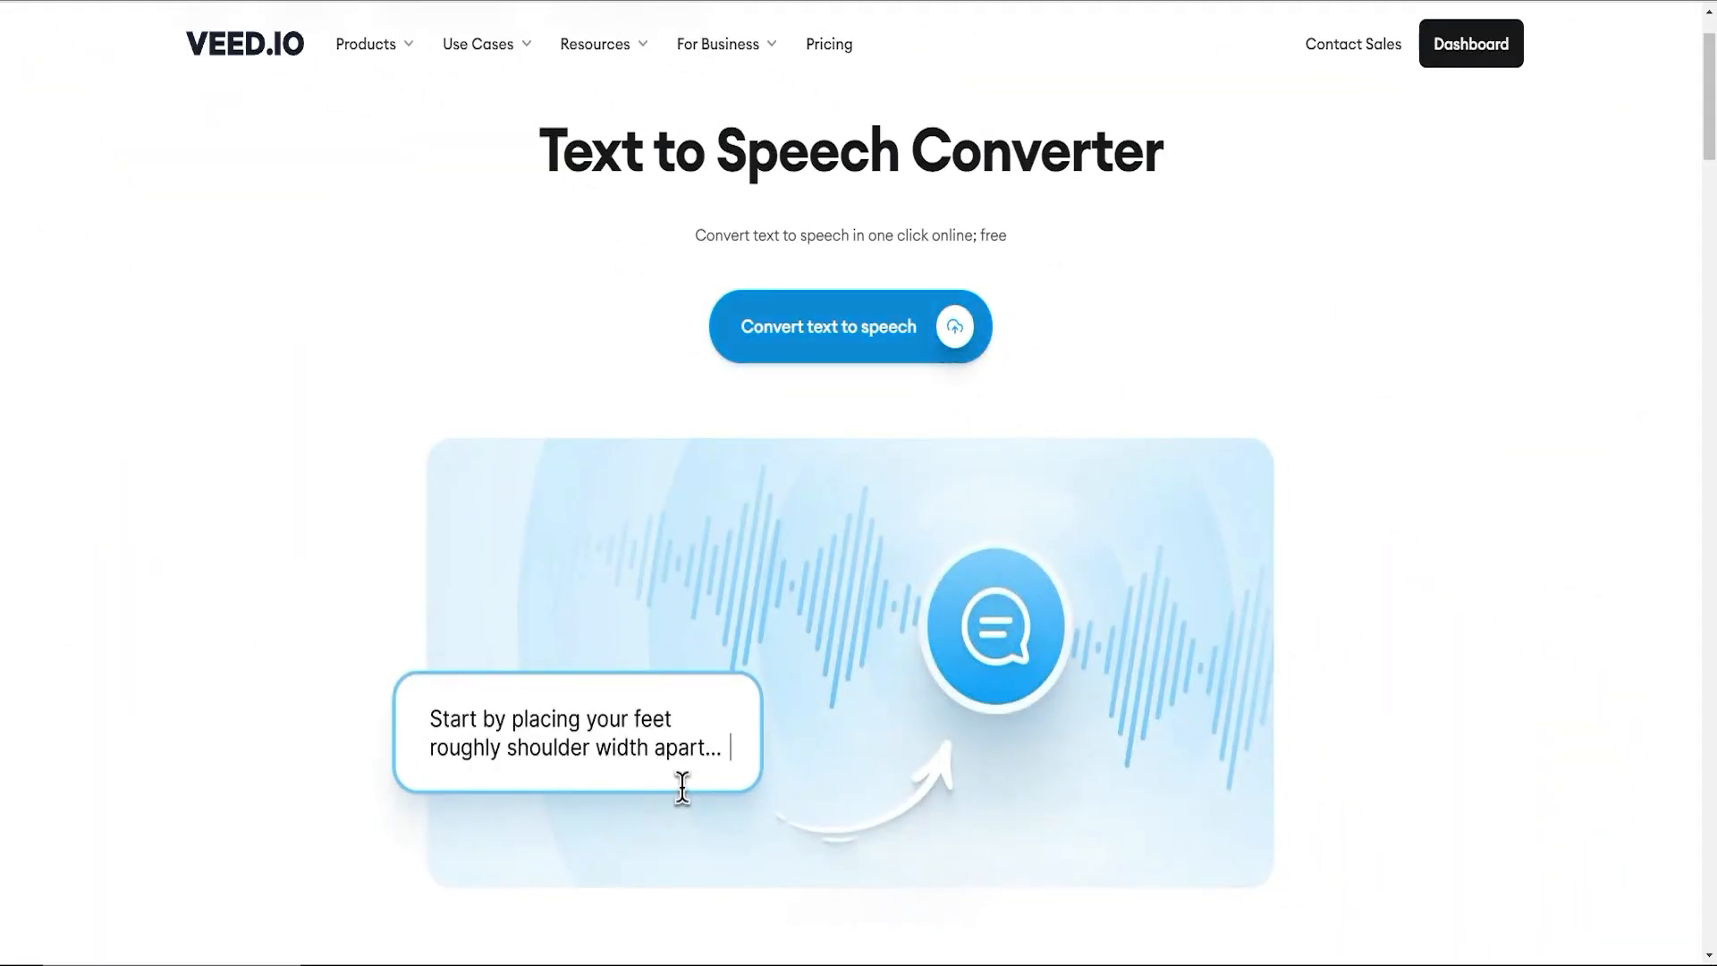
Launch Convert text to speech and view the speech language list in the editor.
click(828, 326)
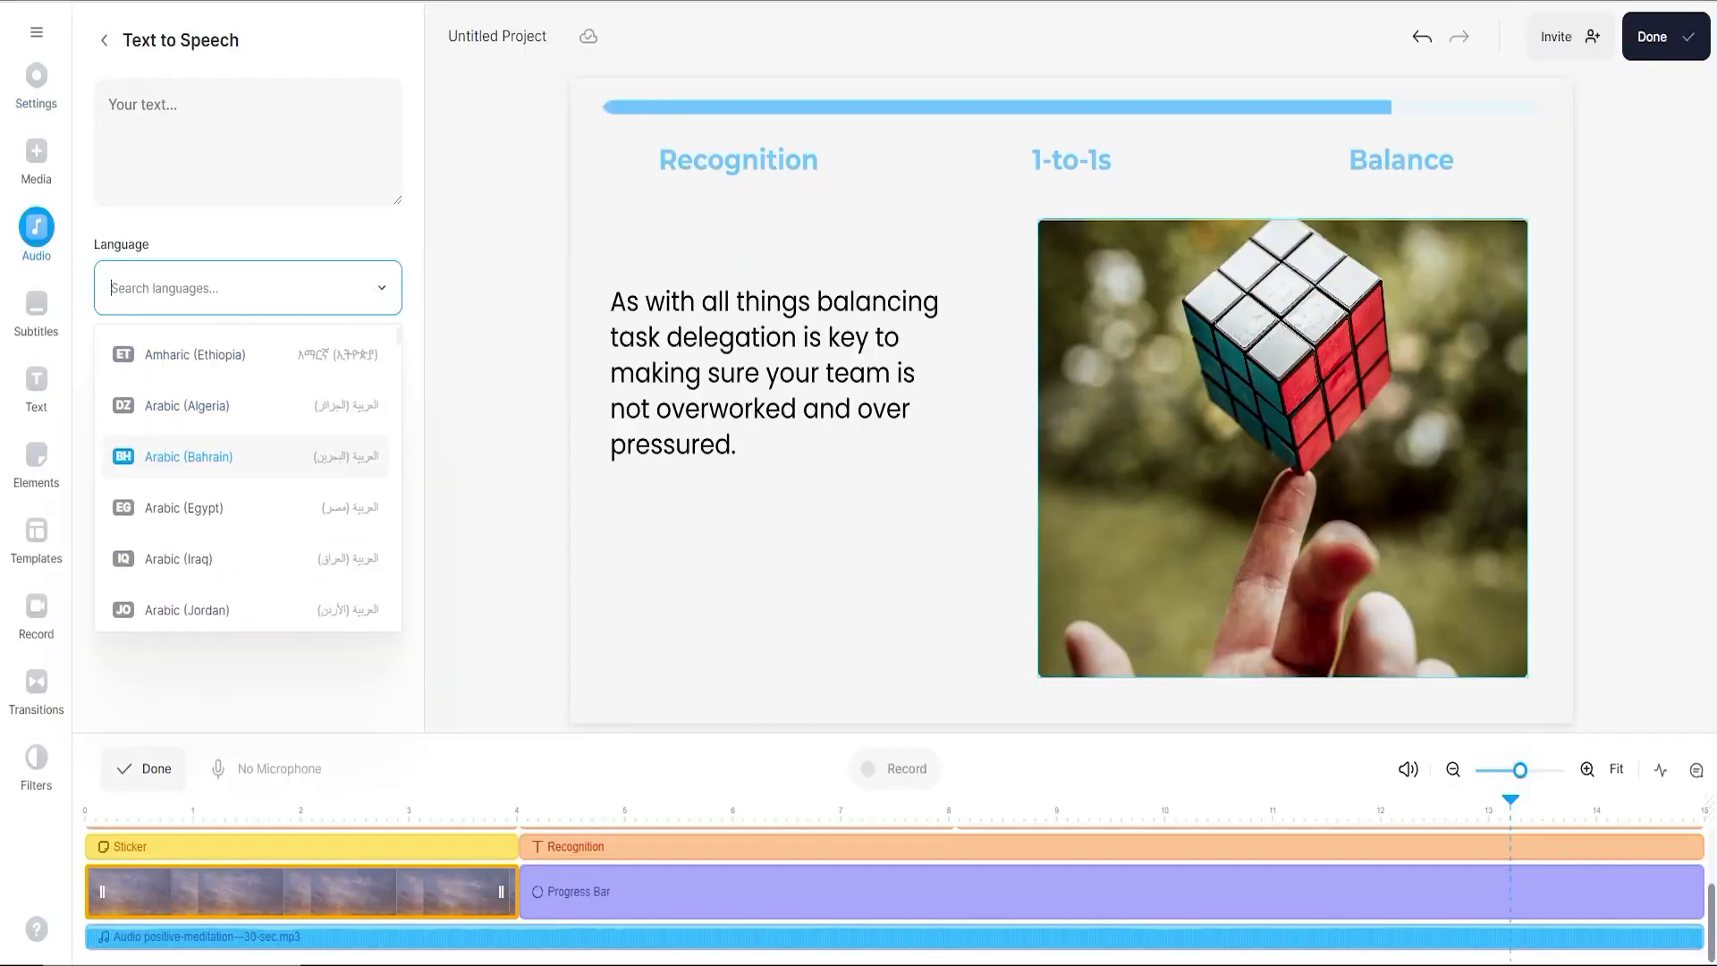
scroll(up, 3)
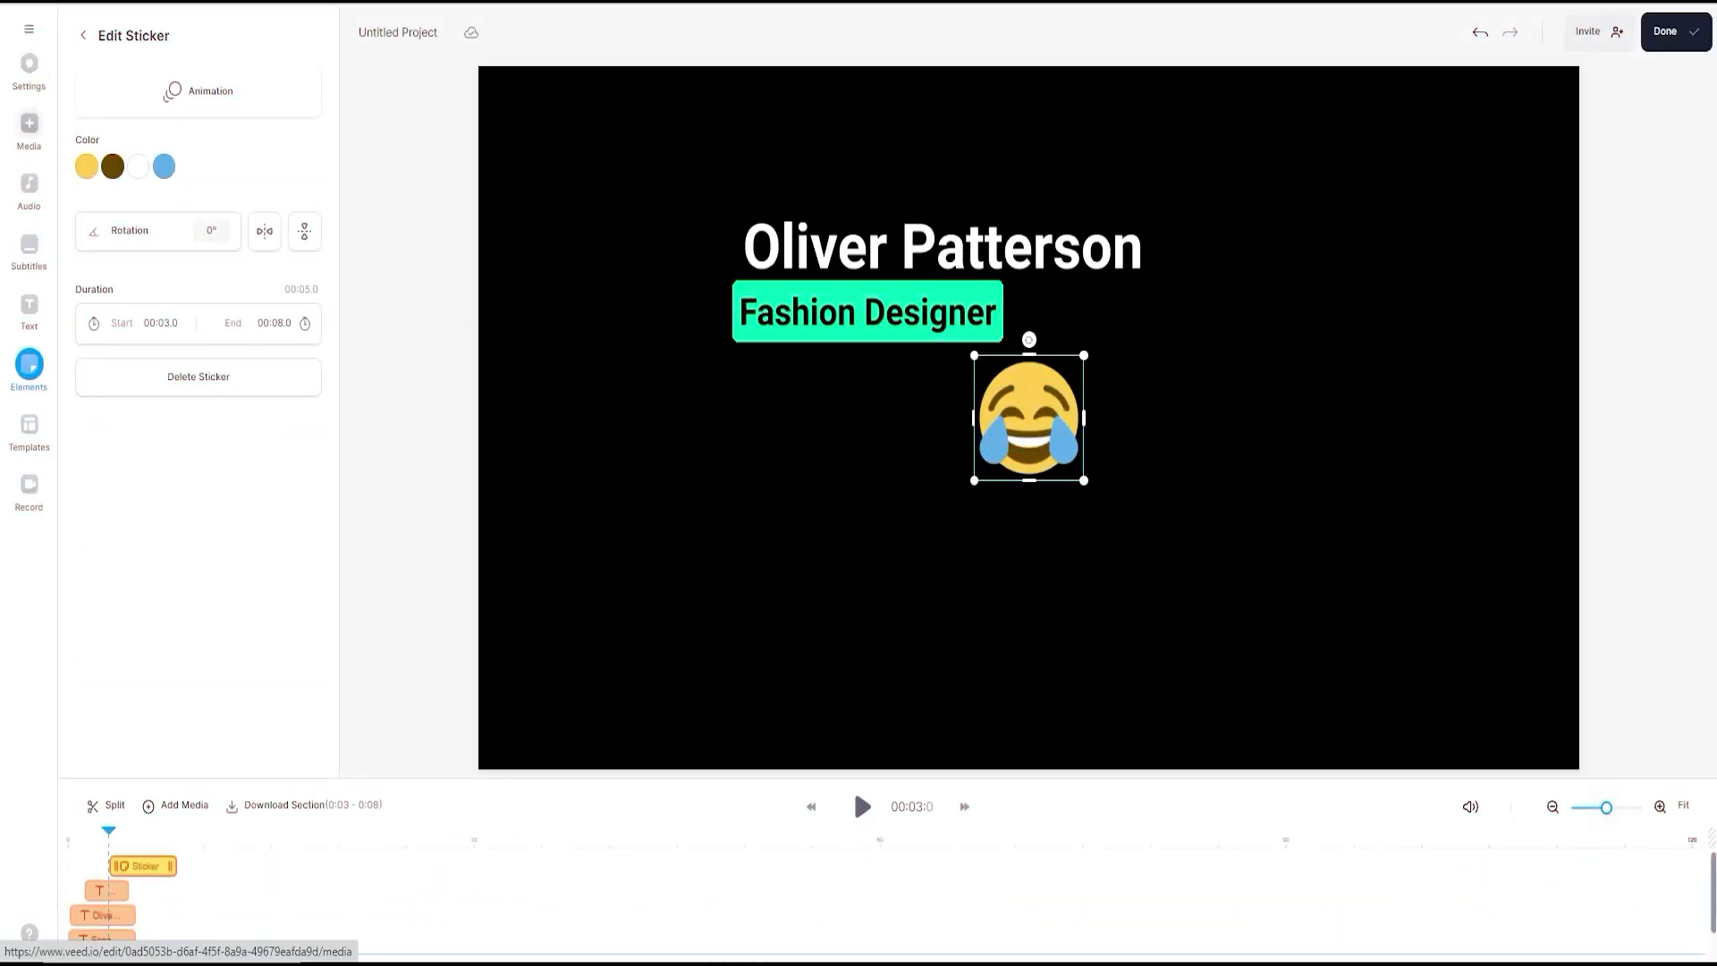
Show the media library listing the mountain valley hiker clip in the project.
click(29, 126)
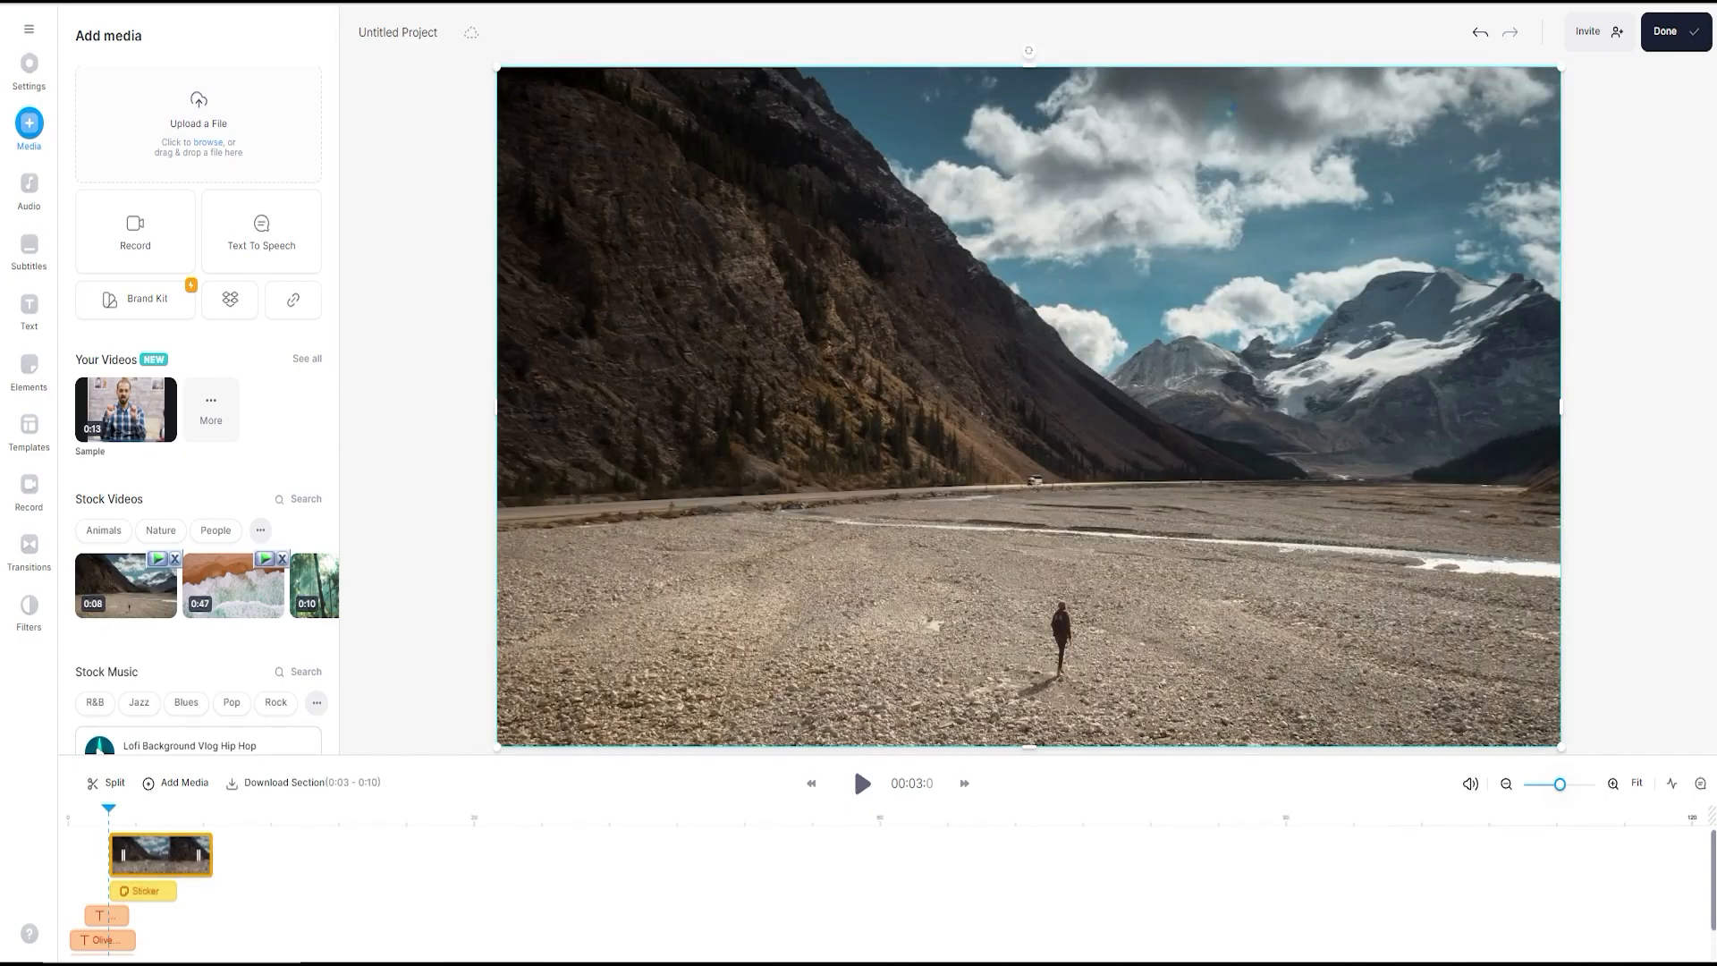